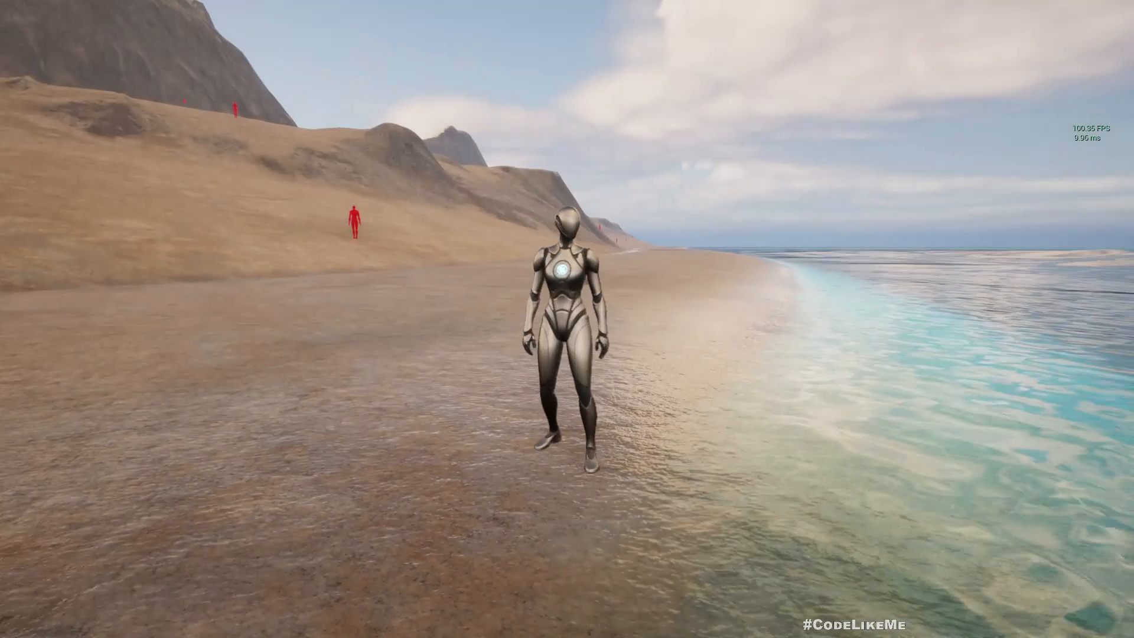
pyautogui.moveTo(567, 319)
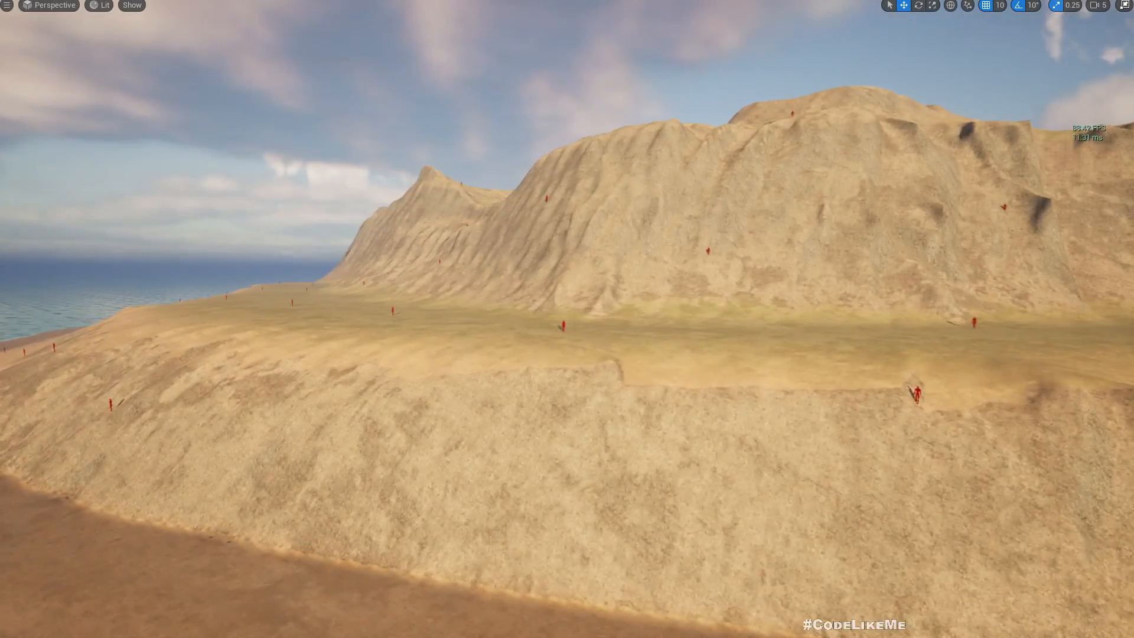
# - Fly the editor viewport camera along the sandy coastal hillside
pyautogui.moveTo(564, 319); pyautogui.dragTo(564, 217)
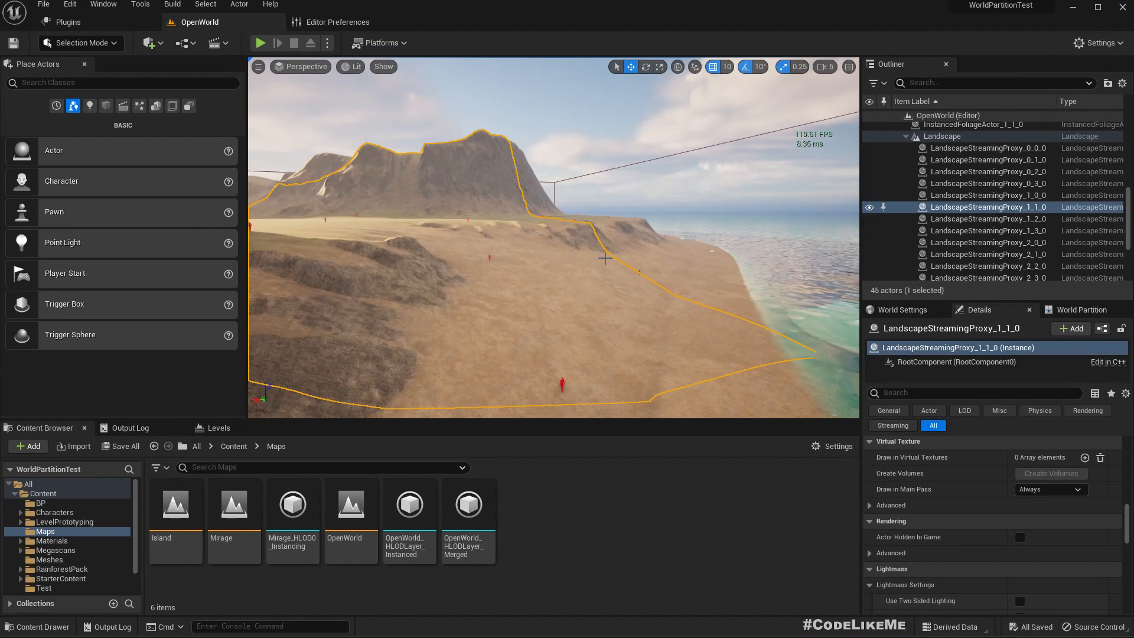
# - Select the parent Landscape actor to show M_Landscape as its landscape material
pyautogui.click(942, 136)
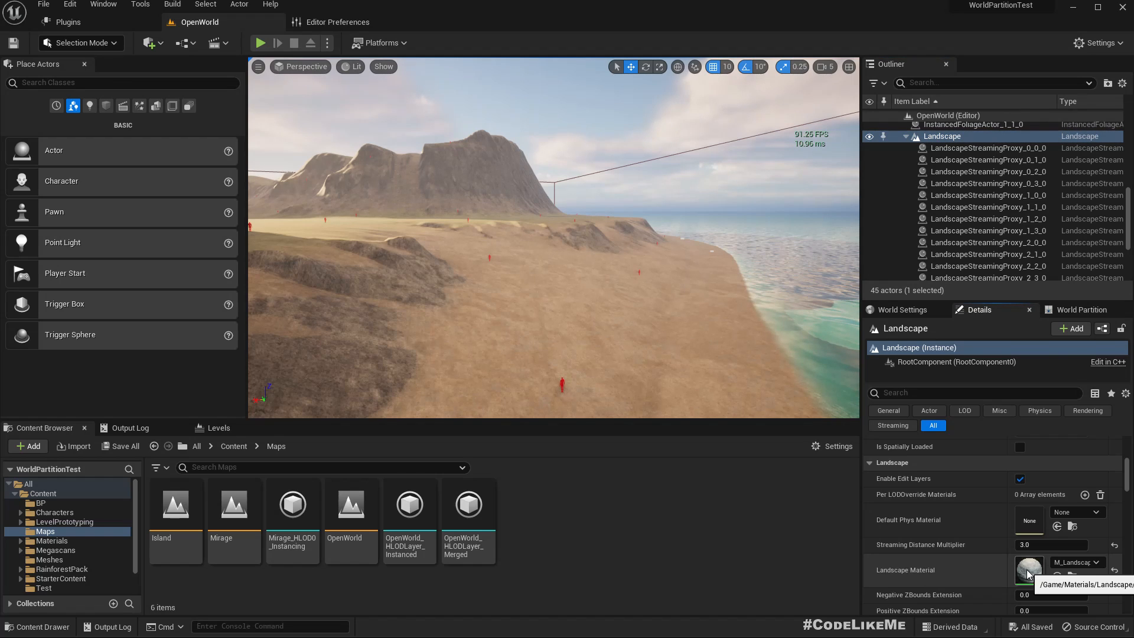
# - Open M_Landscape and its MF_Sand layer graph, inspecting the sand roughness constant
pyautogui.doubleClick(1029, 568)
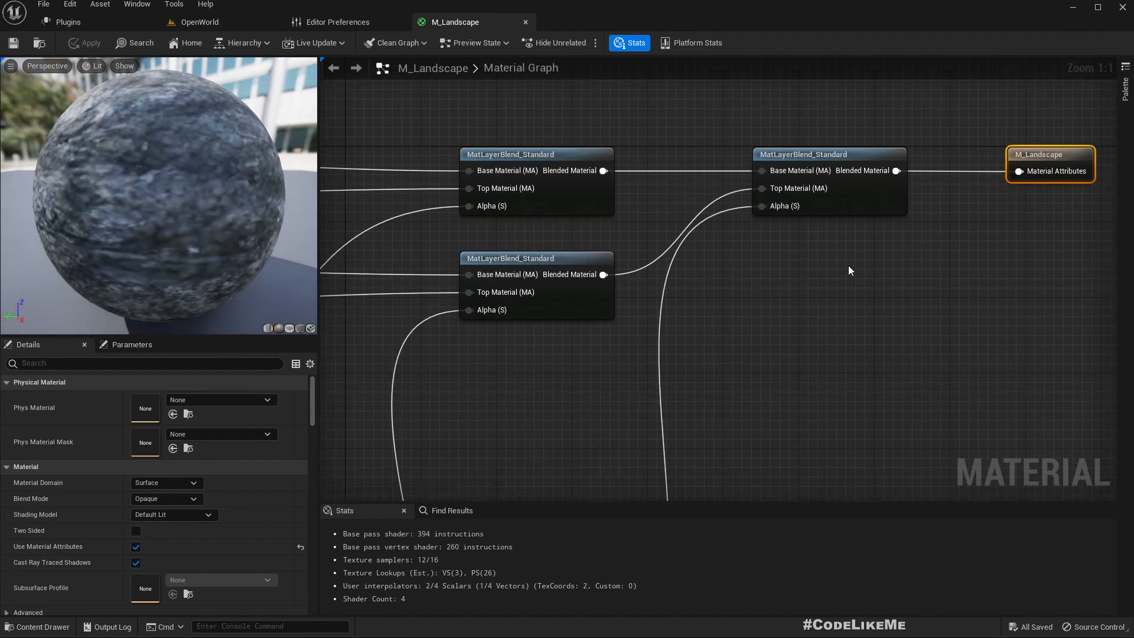
pyautogui.scroll(-3)
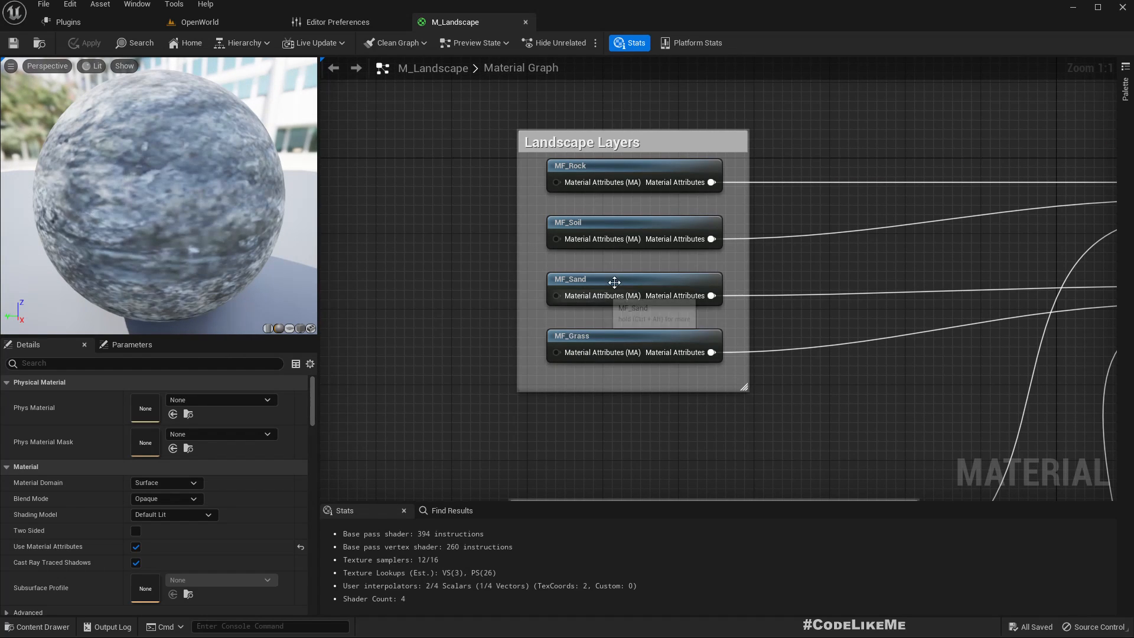
pyautogui.moveTo(629, 319)
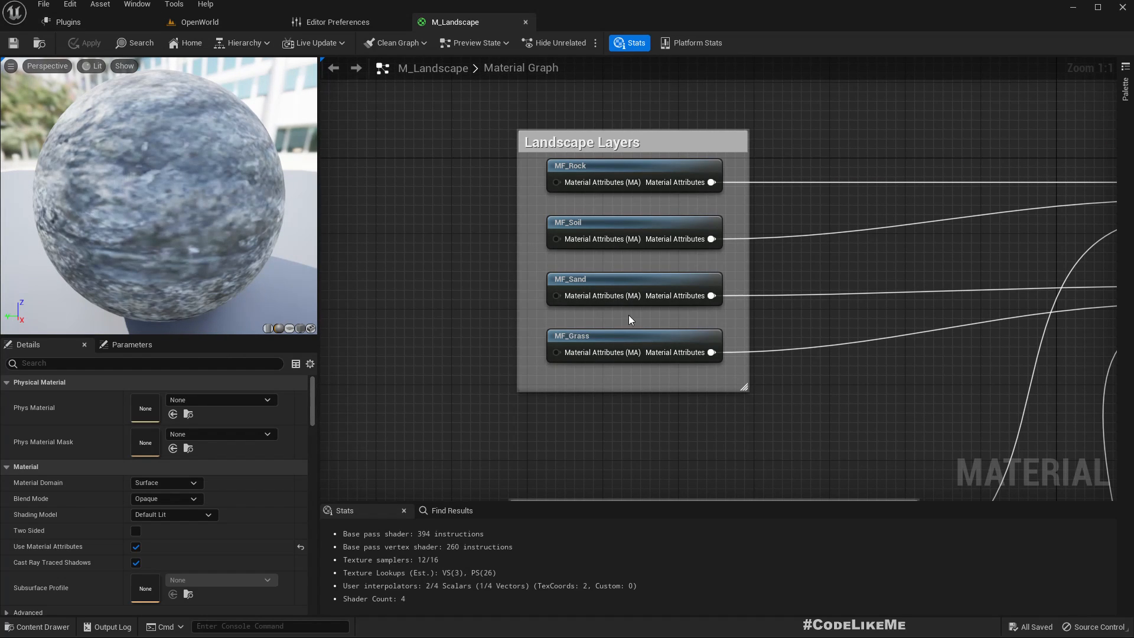
pyautogui.doubleClick(634, 279)
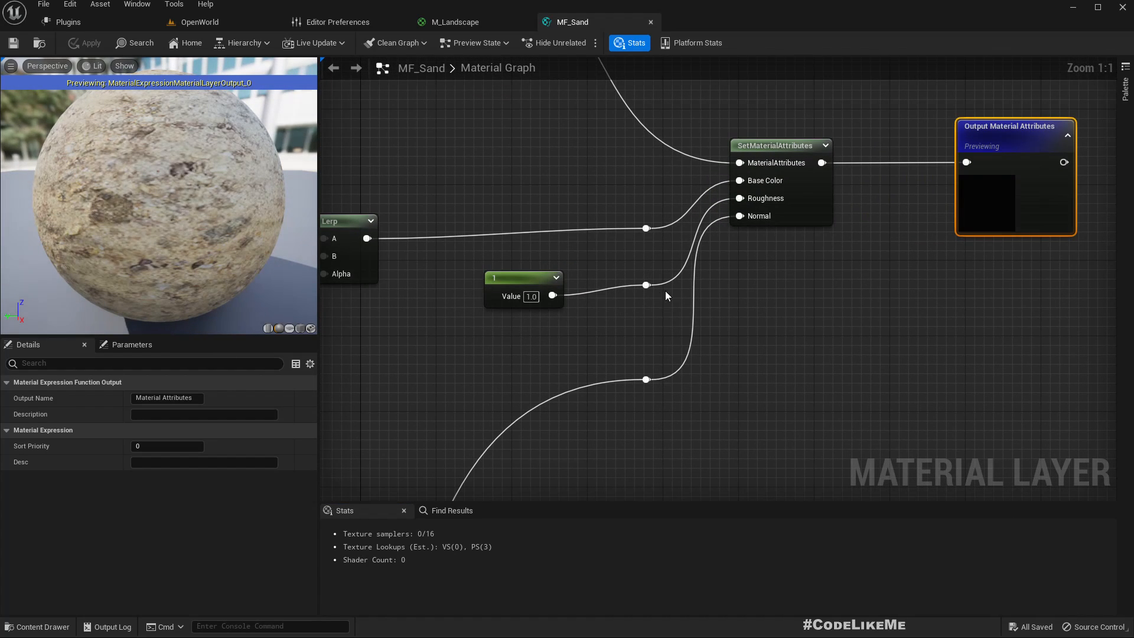
pyautogui.click(524, 282)
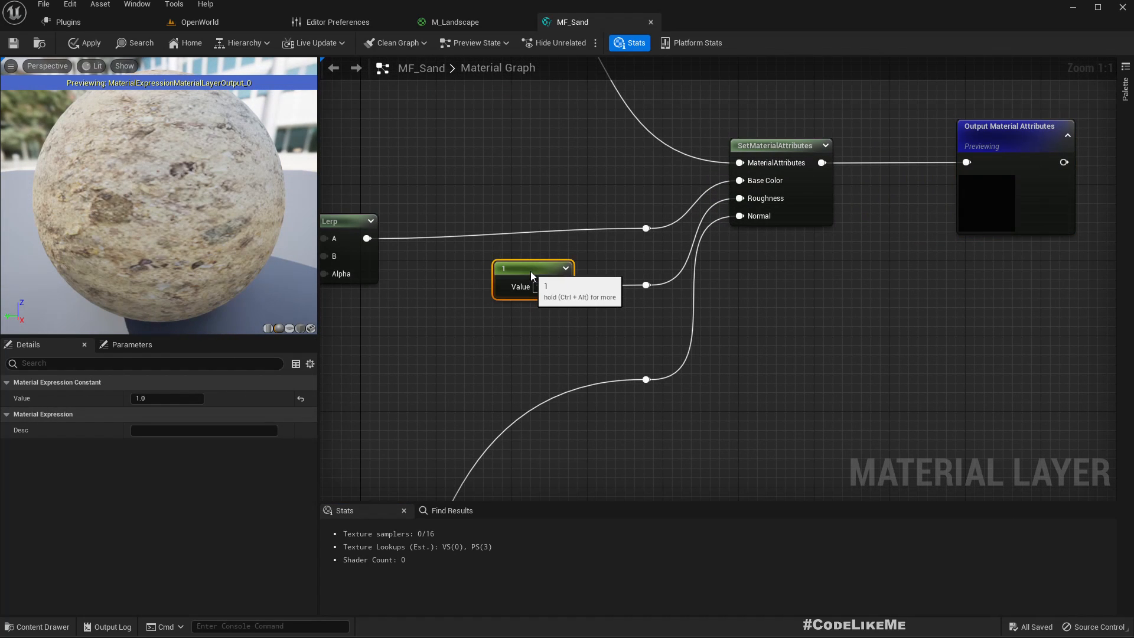
pyautogui.moveTo(848, 296)
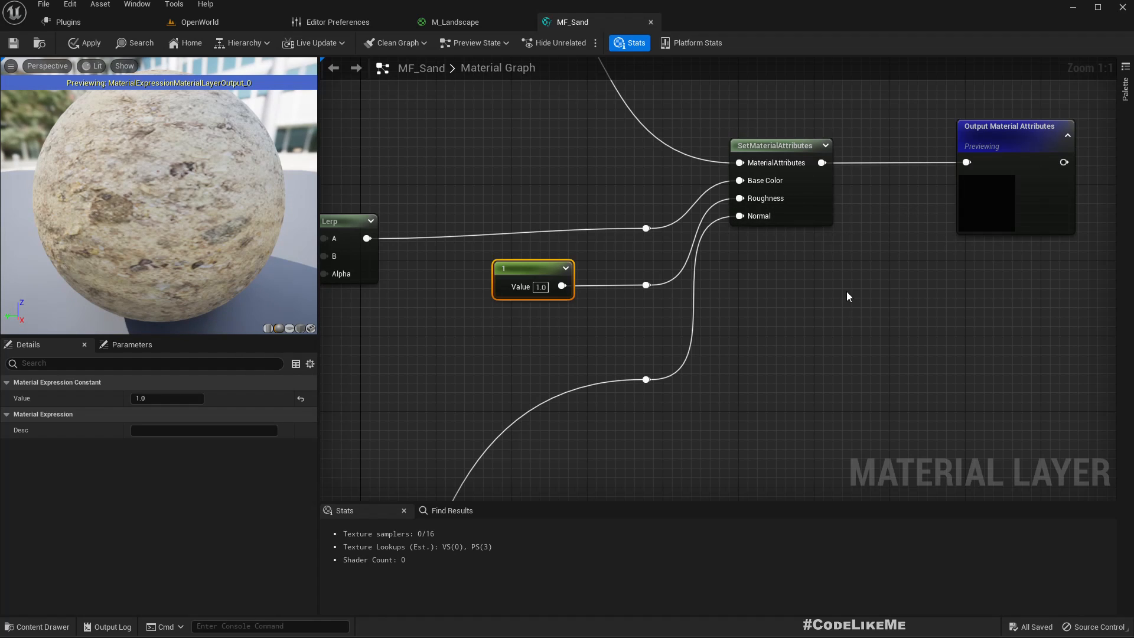
pyautogui.moveTo(814, 181)
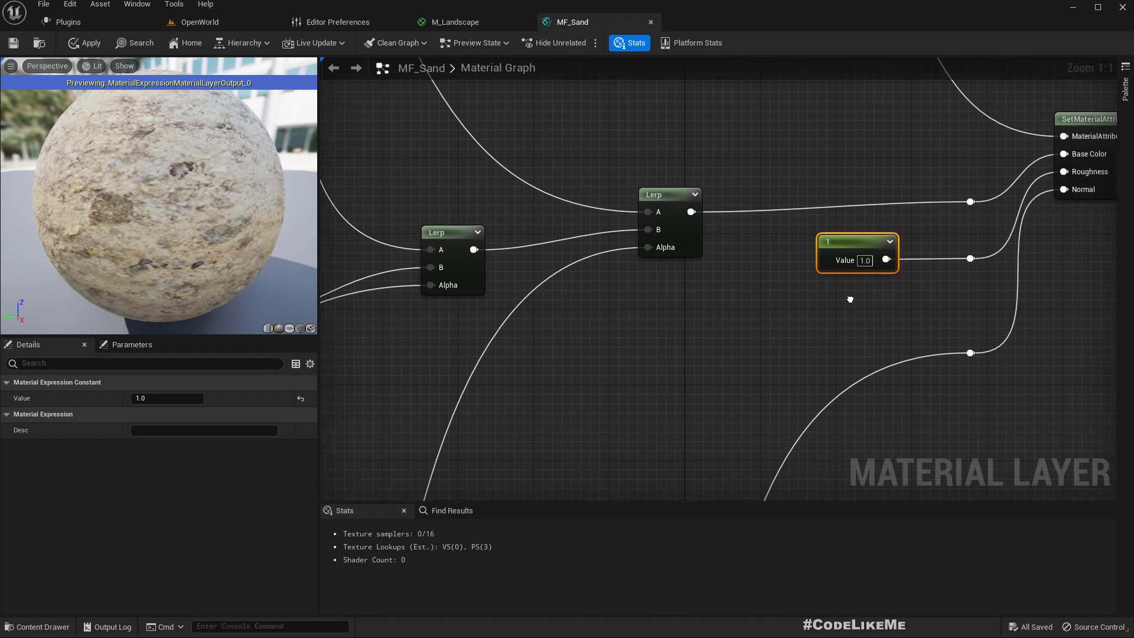
# - Look over the MF_Sand graph, then return to the M_Landscape graph
pyautogui.scroll(-3)
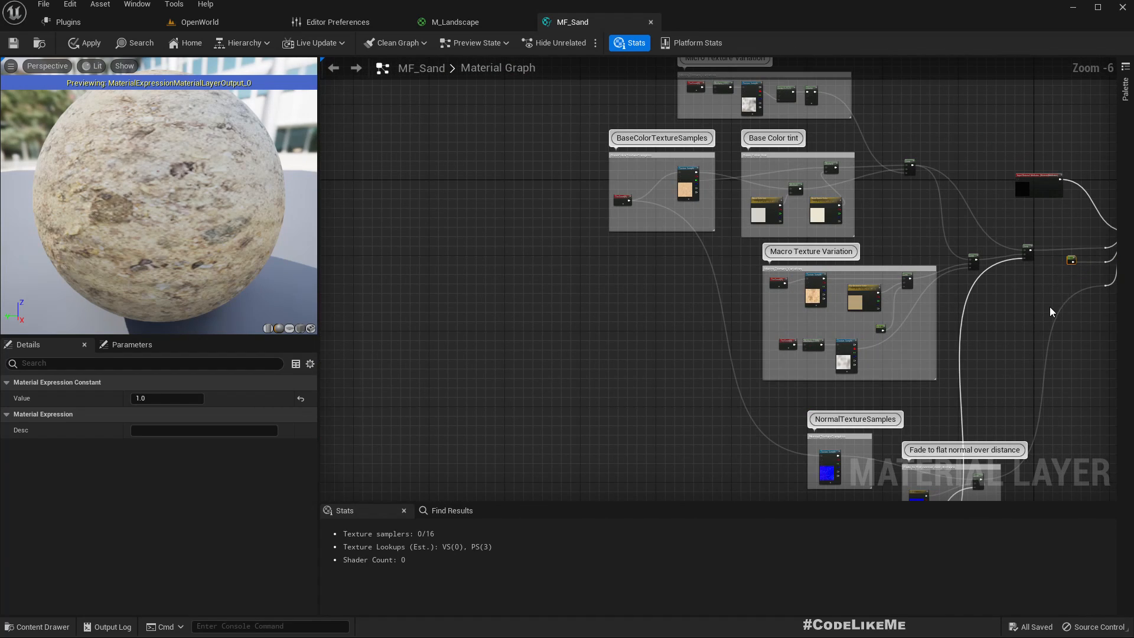
pyautogui.scroll(3)
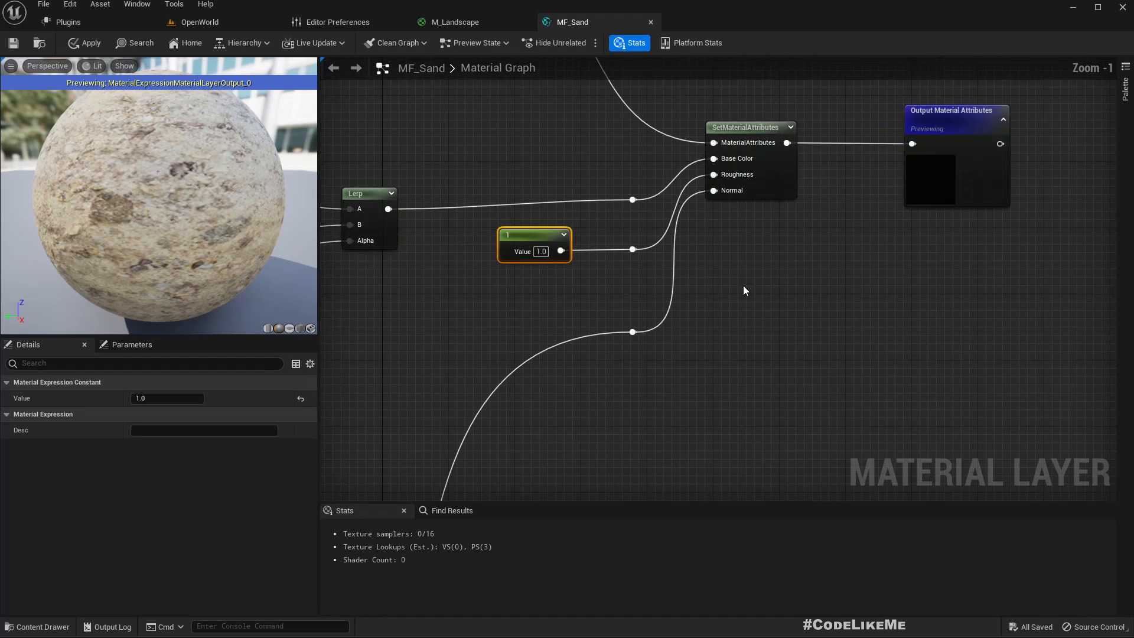
pyautogui.scroll(-3)
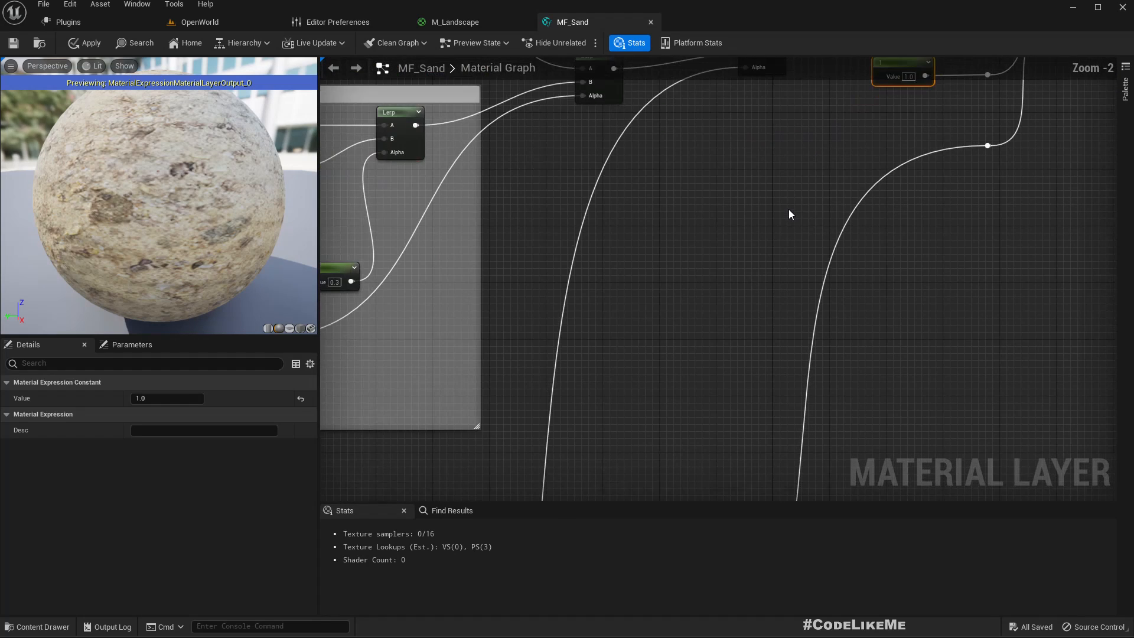
pyautogui.scroll(-3)
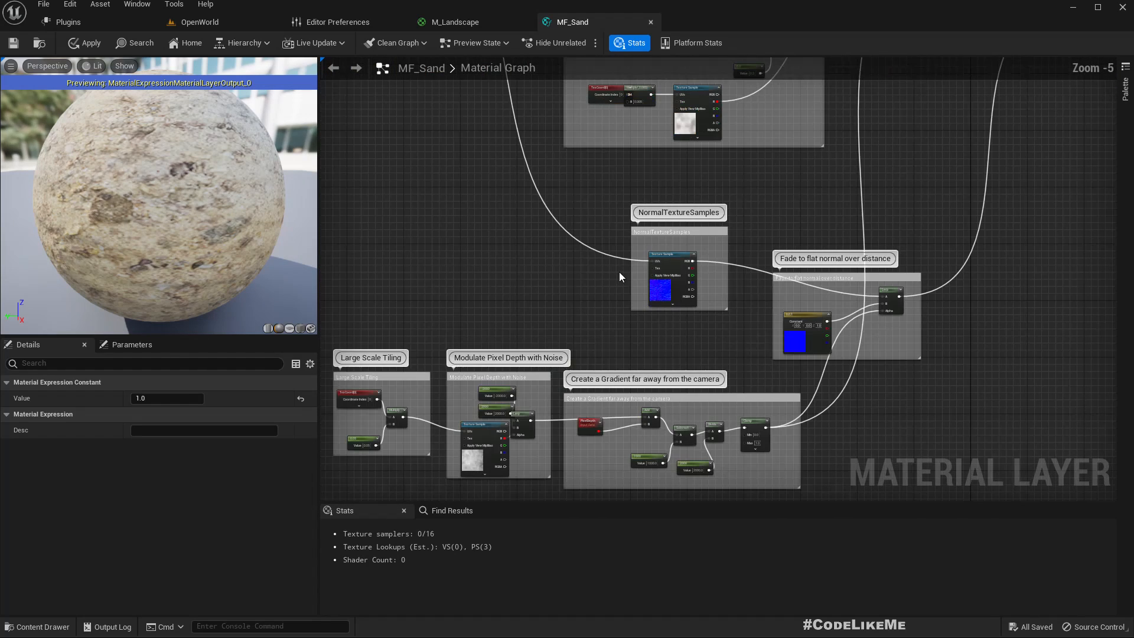
pyautogui.click(454, 21)
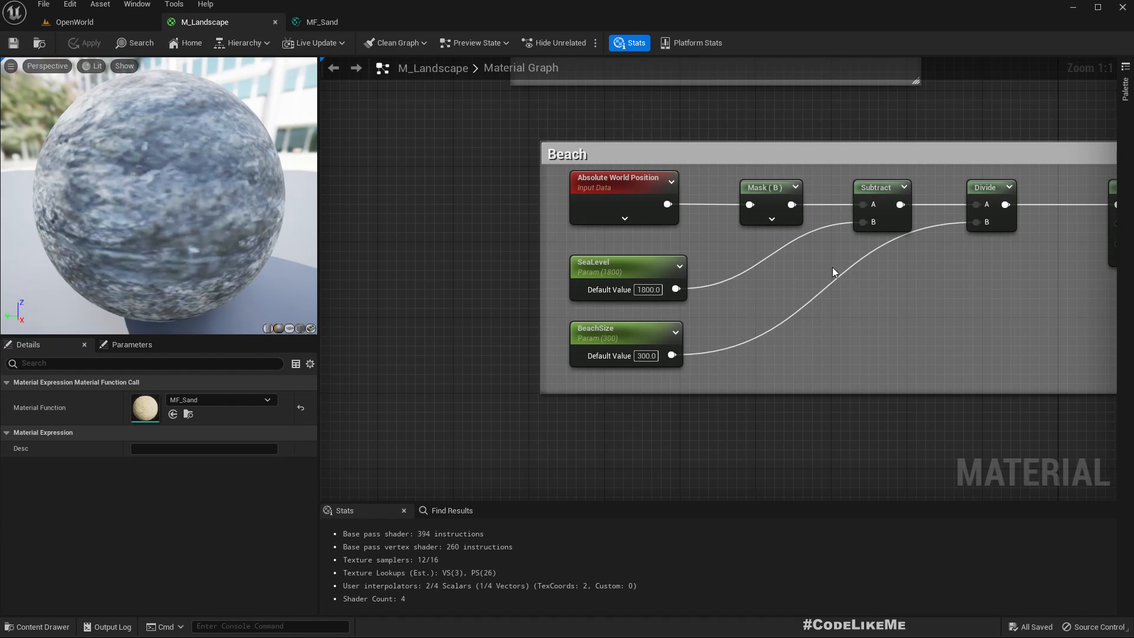
pyautogui.click(627, 266)
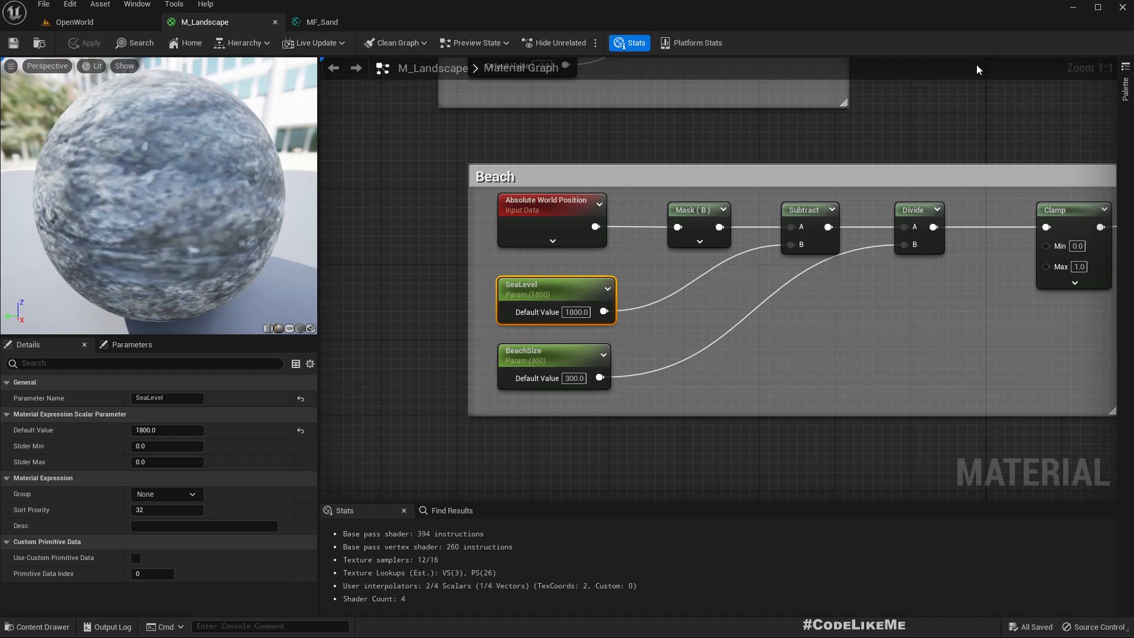
pyautogui.scroll(-3)
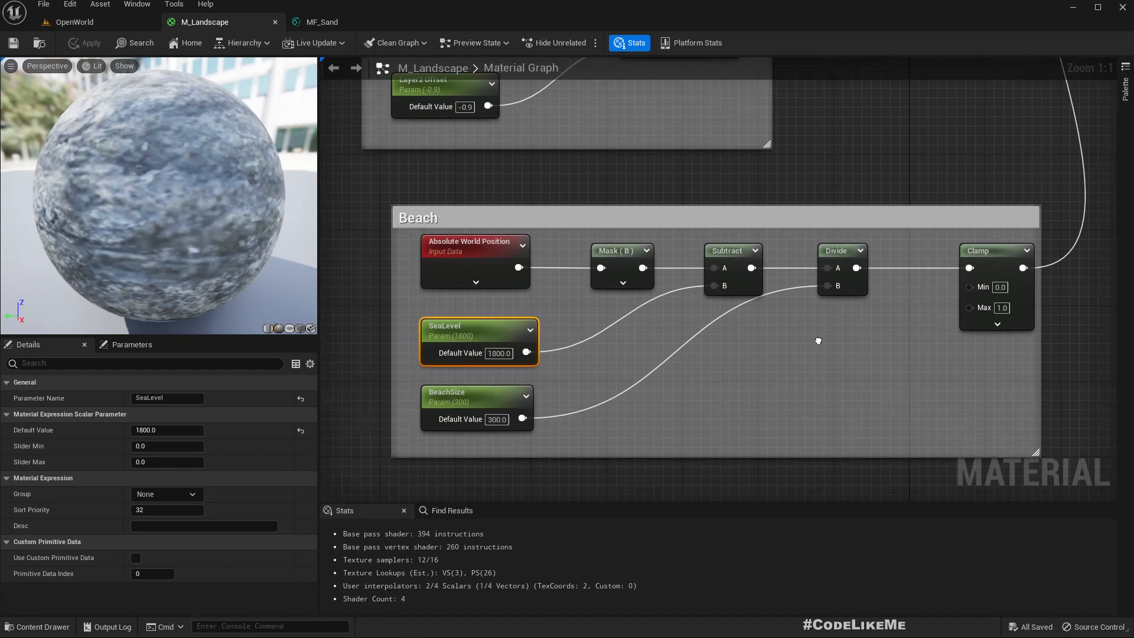
pyautogui.moveTo(523, 419)
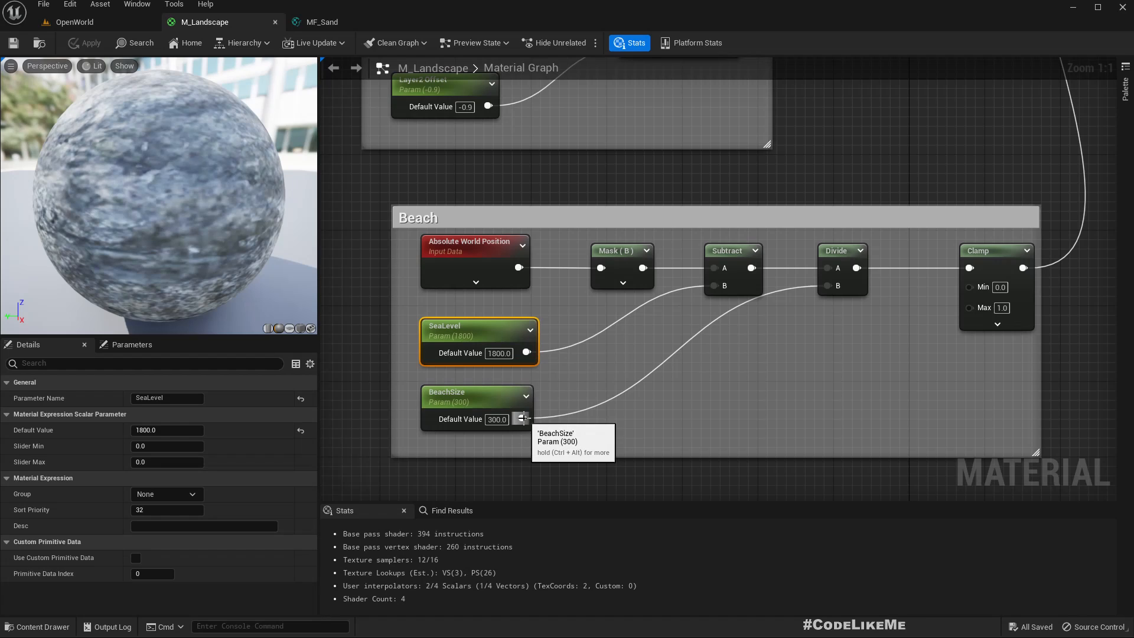
pyautogui.moveTo(532, 376)
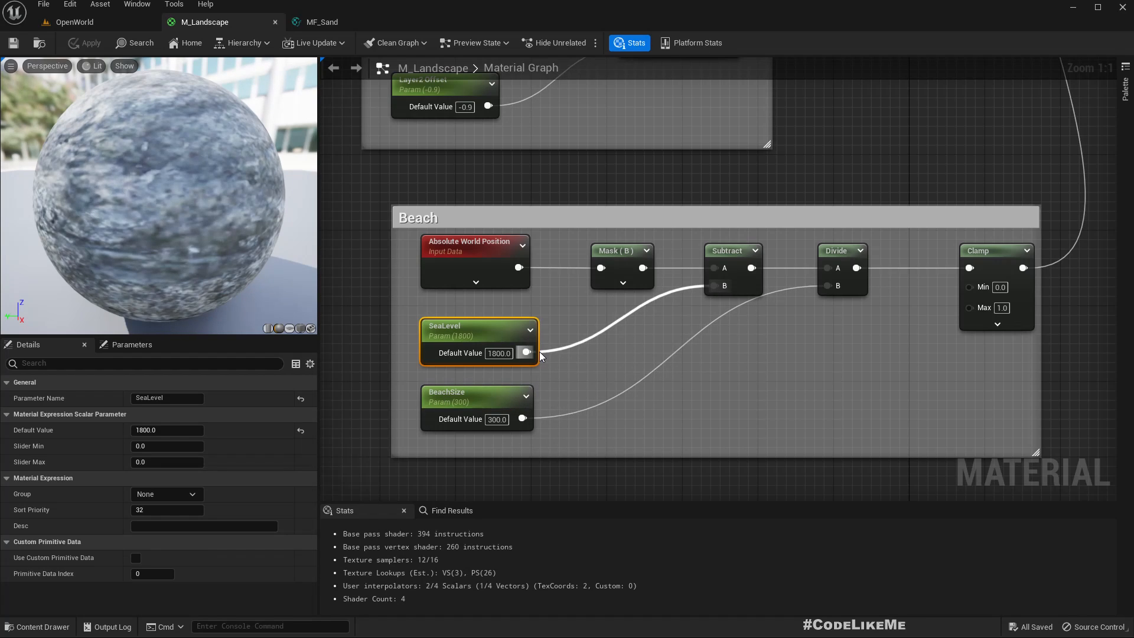
pyautogui.moveTo(518, 267)
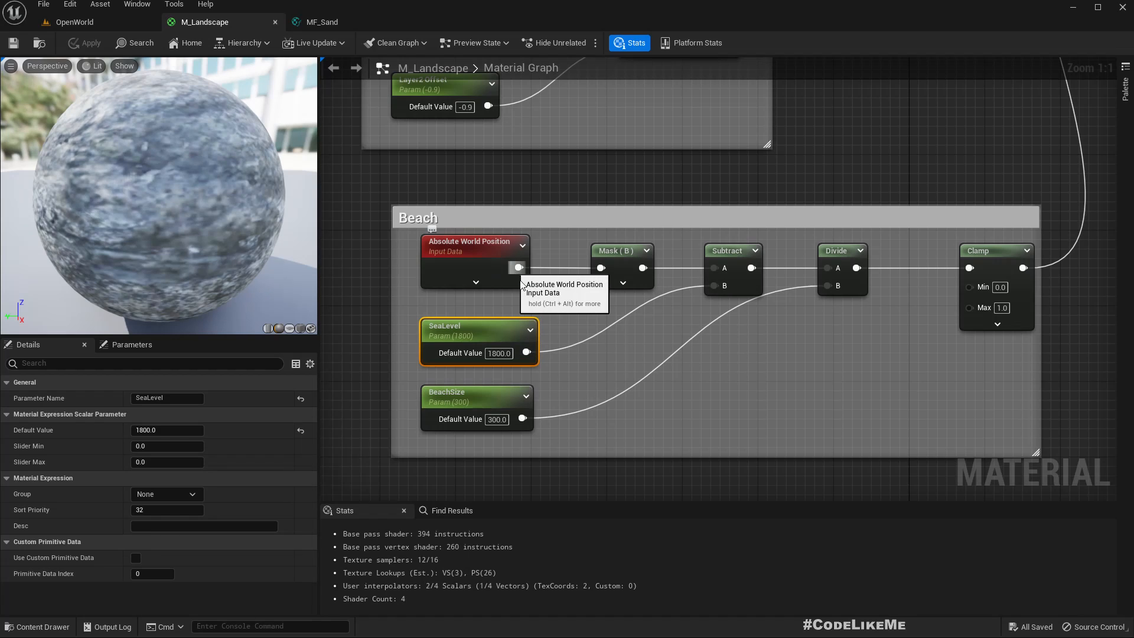
pyautogui.moveTo(795, 324)
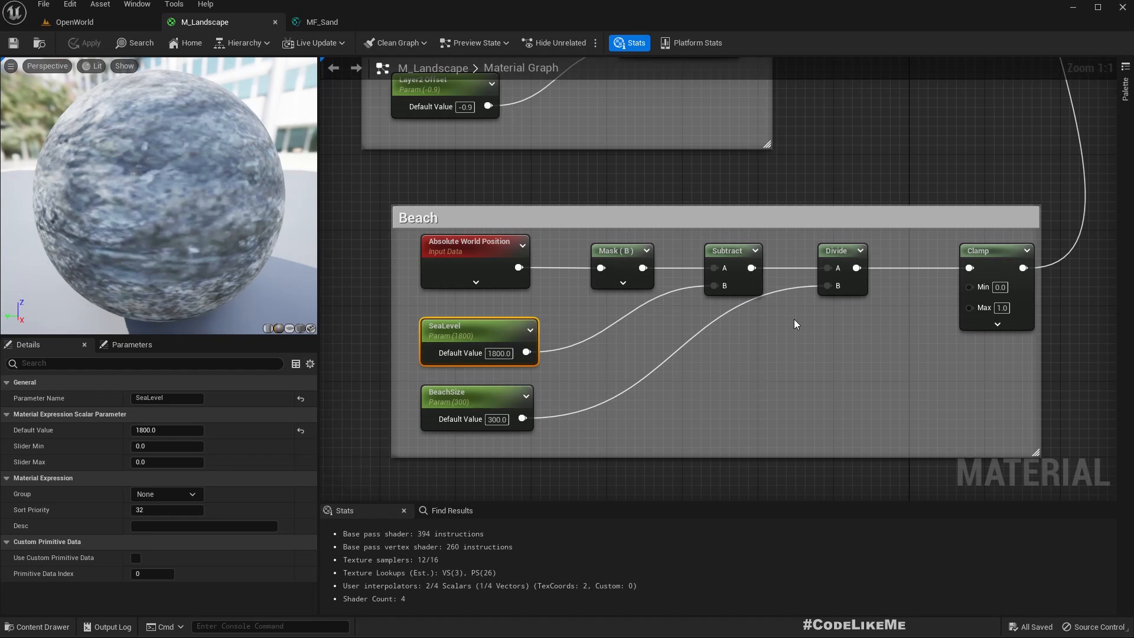
pyautogui.scroll(-3)
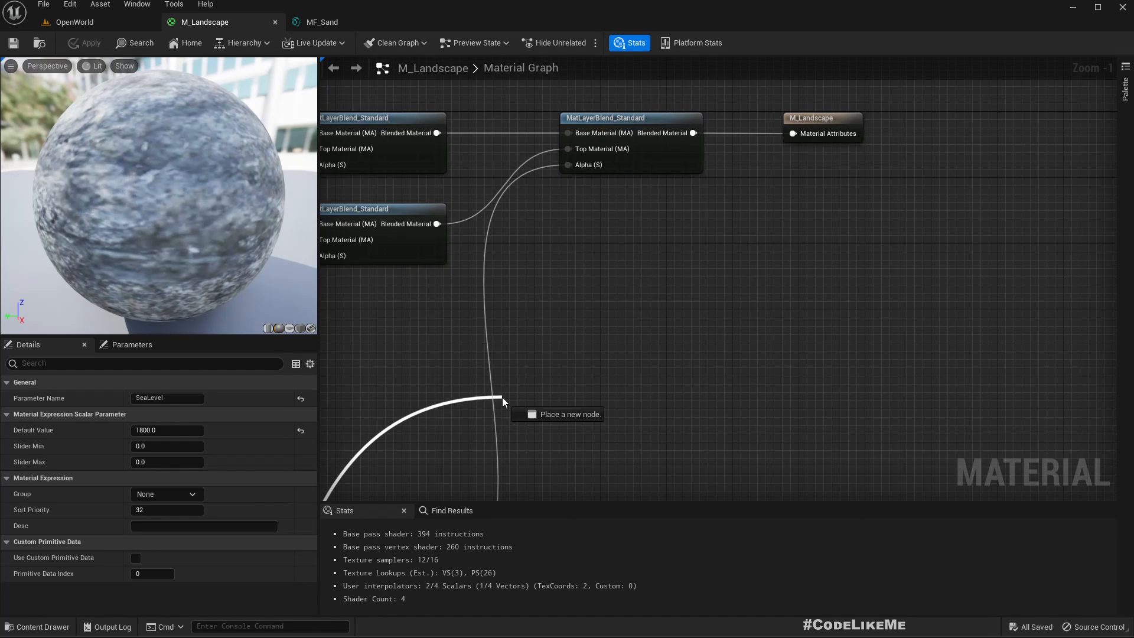
pyautogui.click(503, 400)
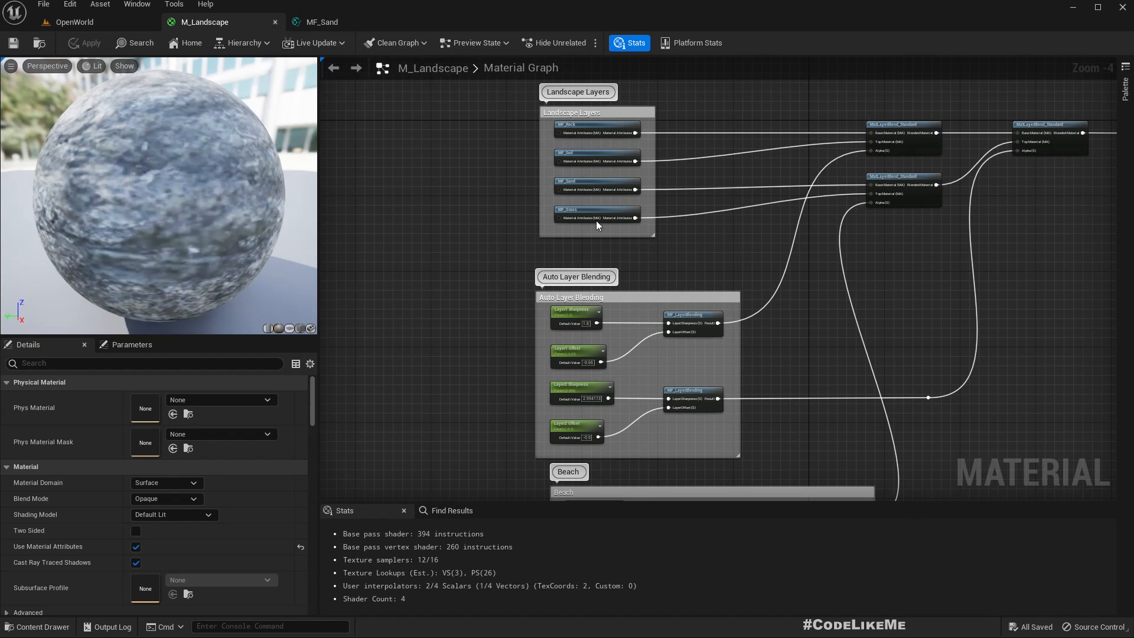
pyautogui.moveTo(320, 22)
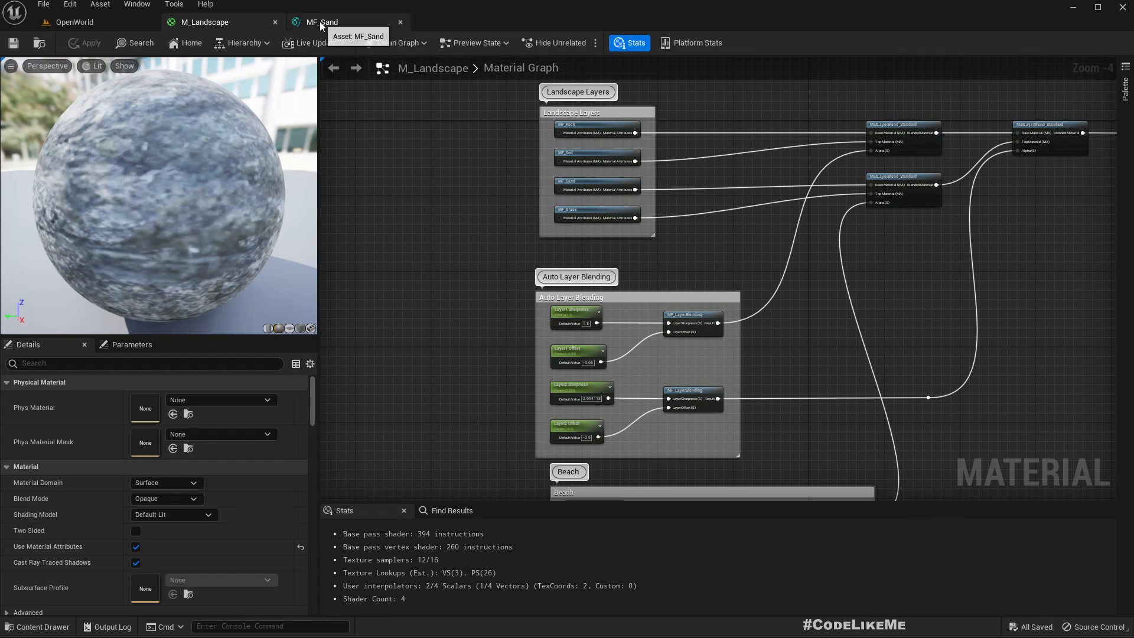
pyautogui.click(321, 22)
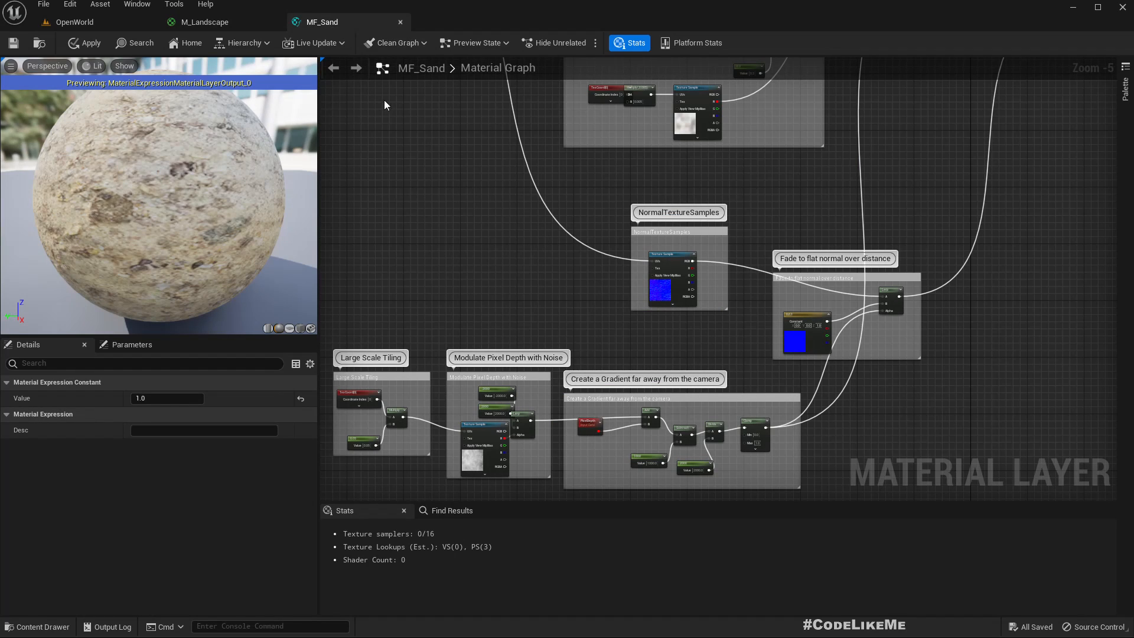
pyautogui.click(204, 22)
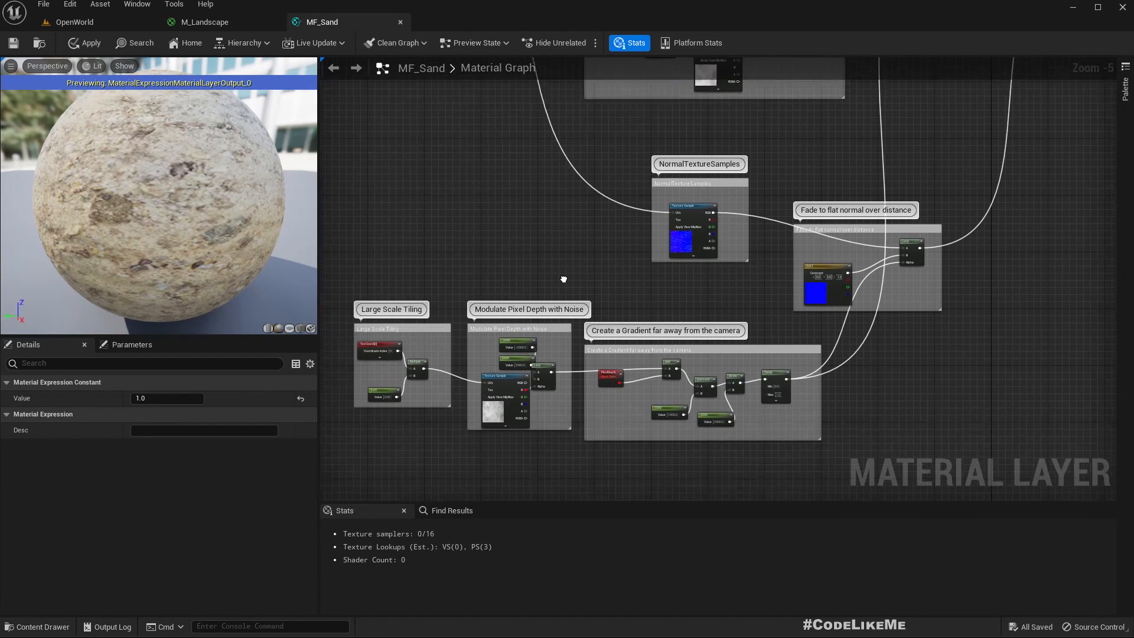
pyautogui.click(205, 22)
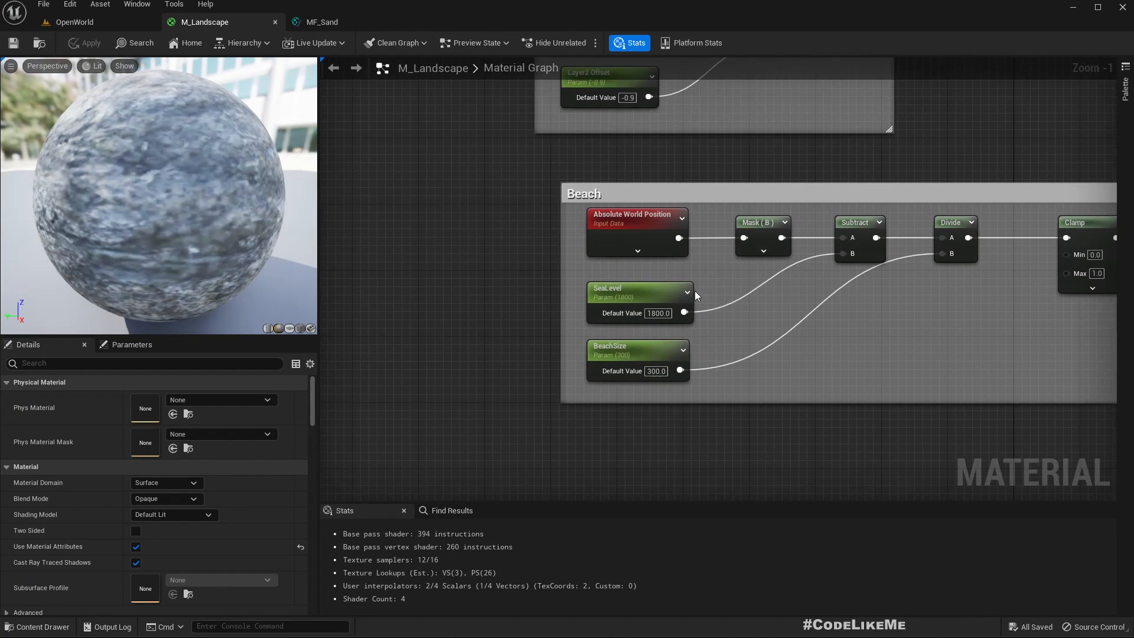
pyautogui.click(627, 293)
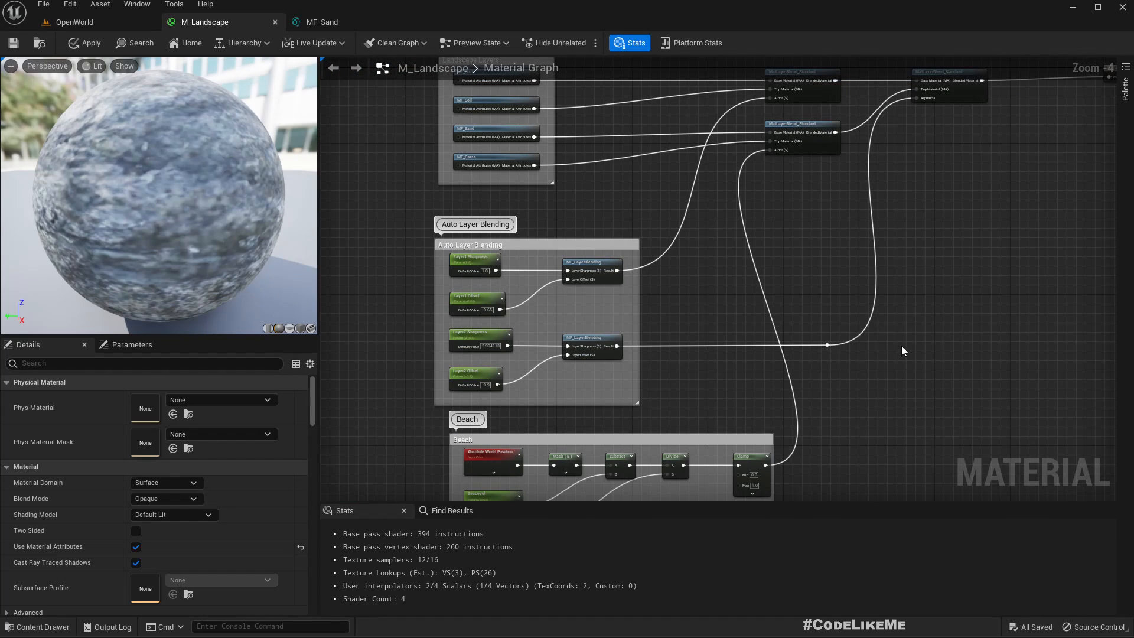
# - Add a SetMaterialAttributes node and connect it to the material output
pyautogui.scroll(-3)
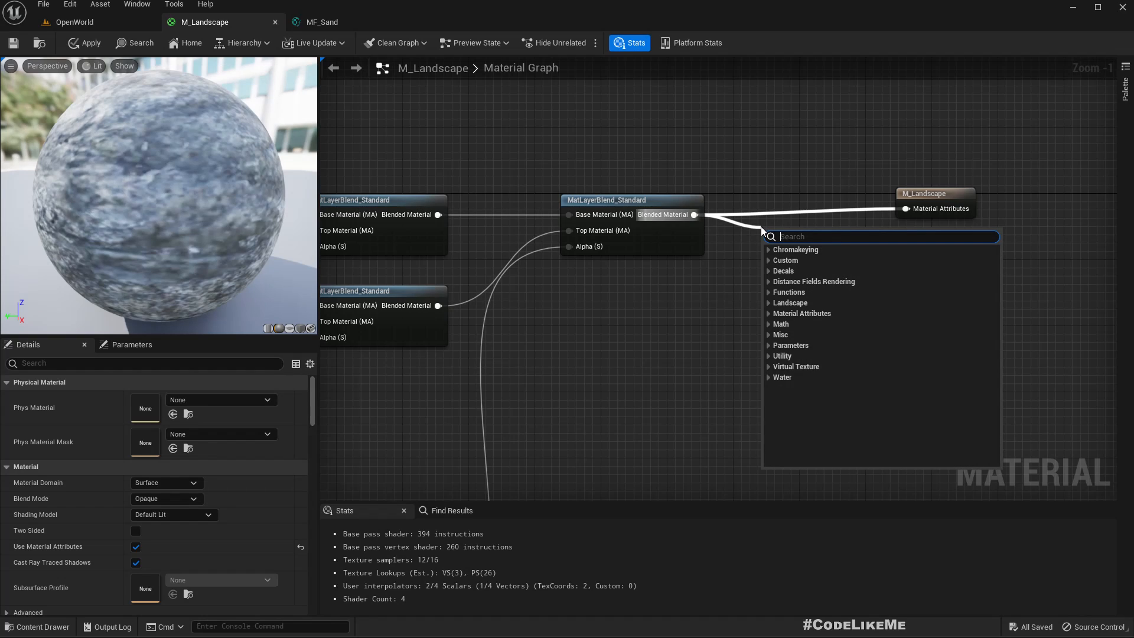
pyautogui.write('set matero')
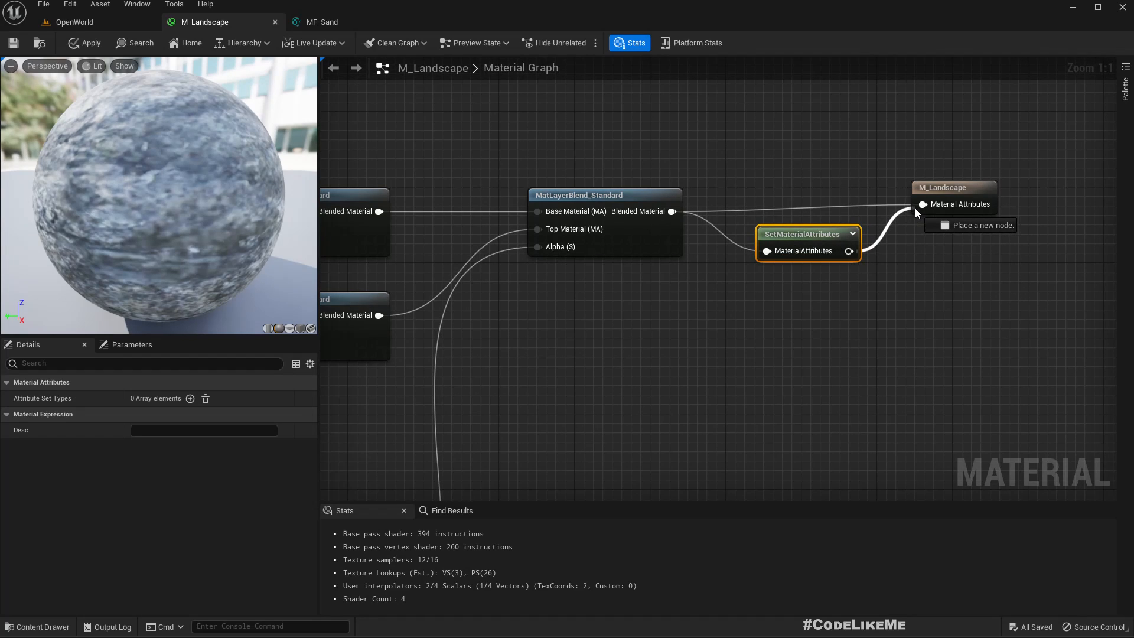
pyautogui.click(953, 188)
pyautogui.write('get')
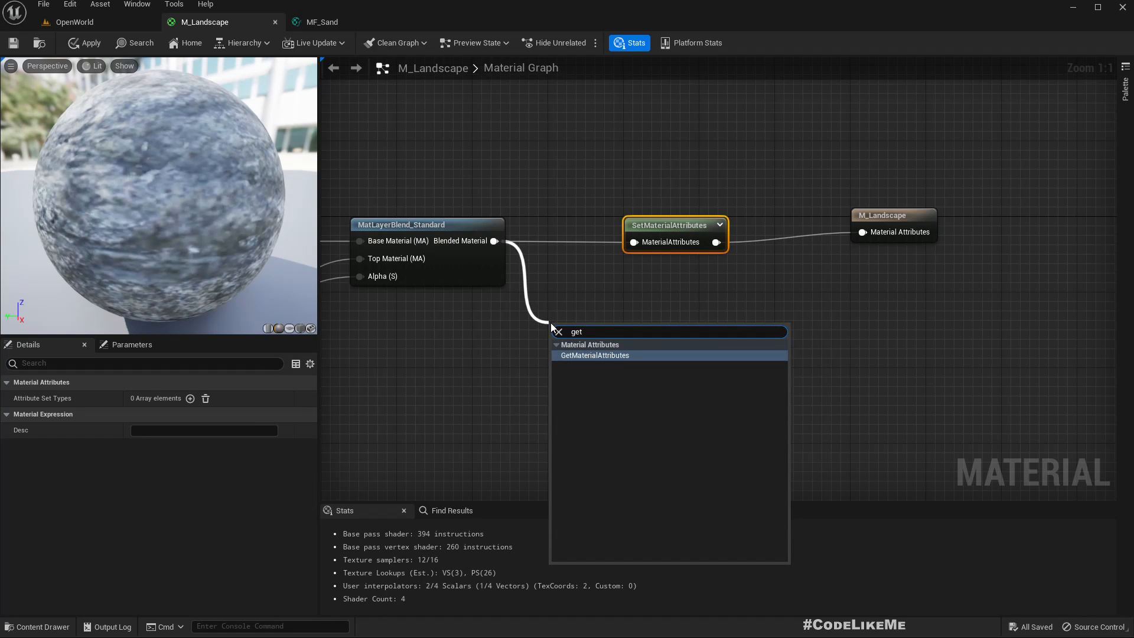
# - Add GetMaterialAttributes exposing BaseColor and Roughness, and give the setter a BaseColor input
pyautogui.click(594, 354)
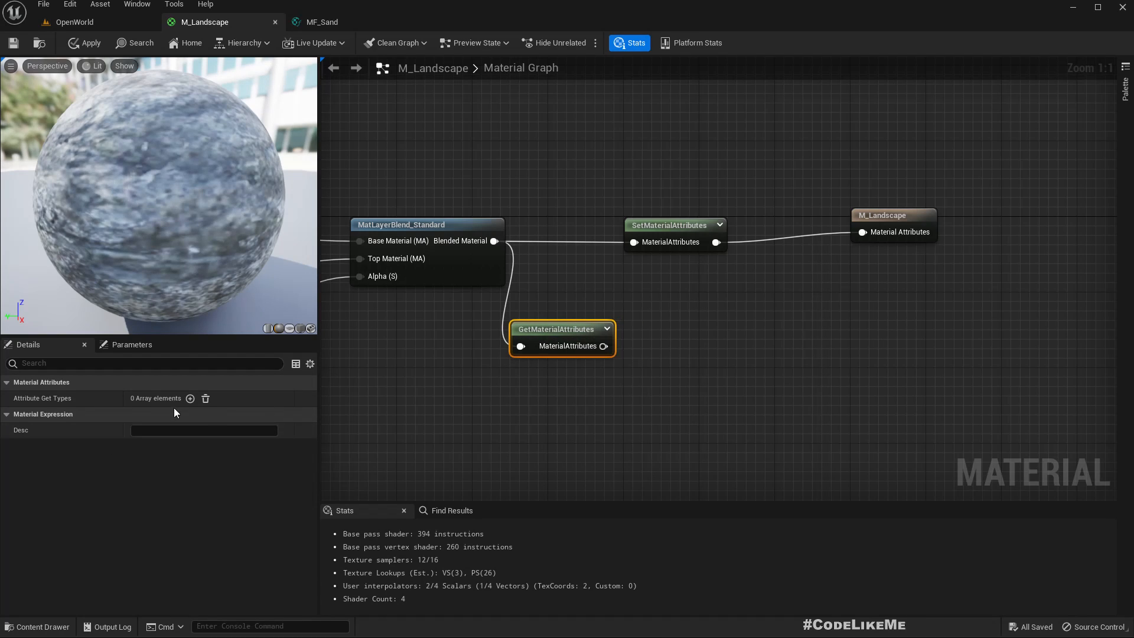
pyautogui.click(190, 398)
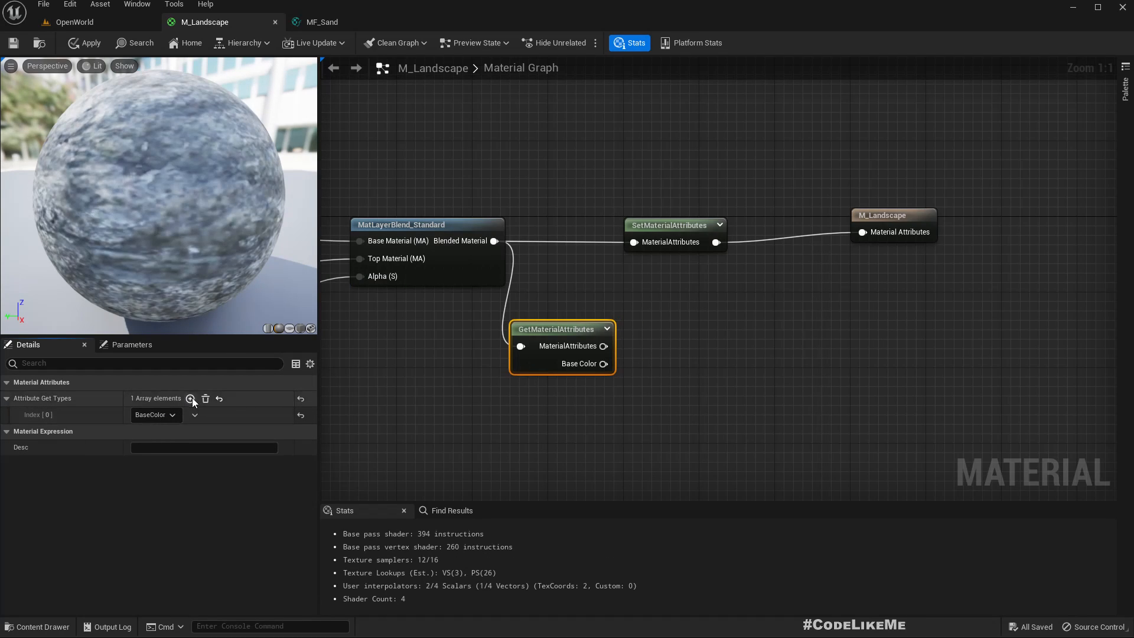
pyautogui.click(190, 399)
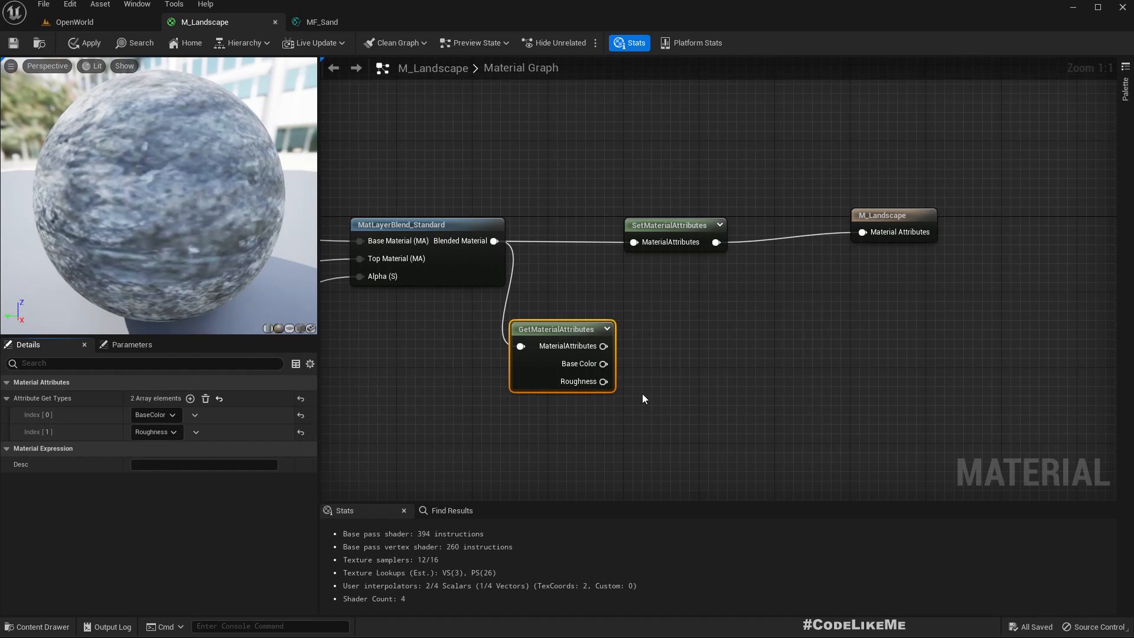
pyautogui.click(867, 263)
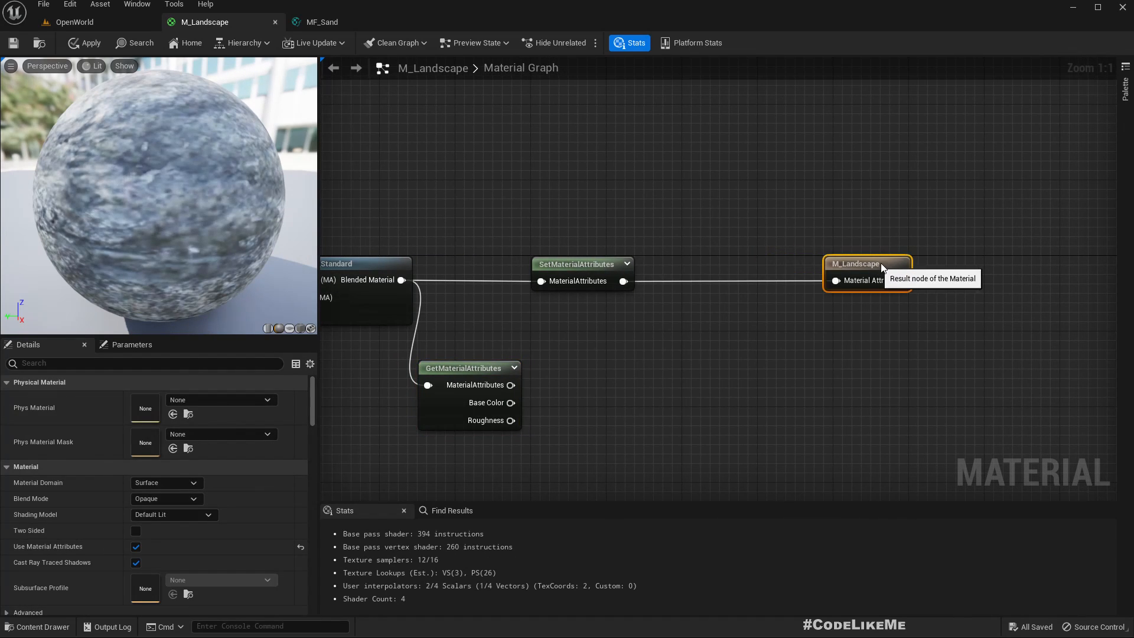
pyautogui.click(577, 263)
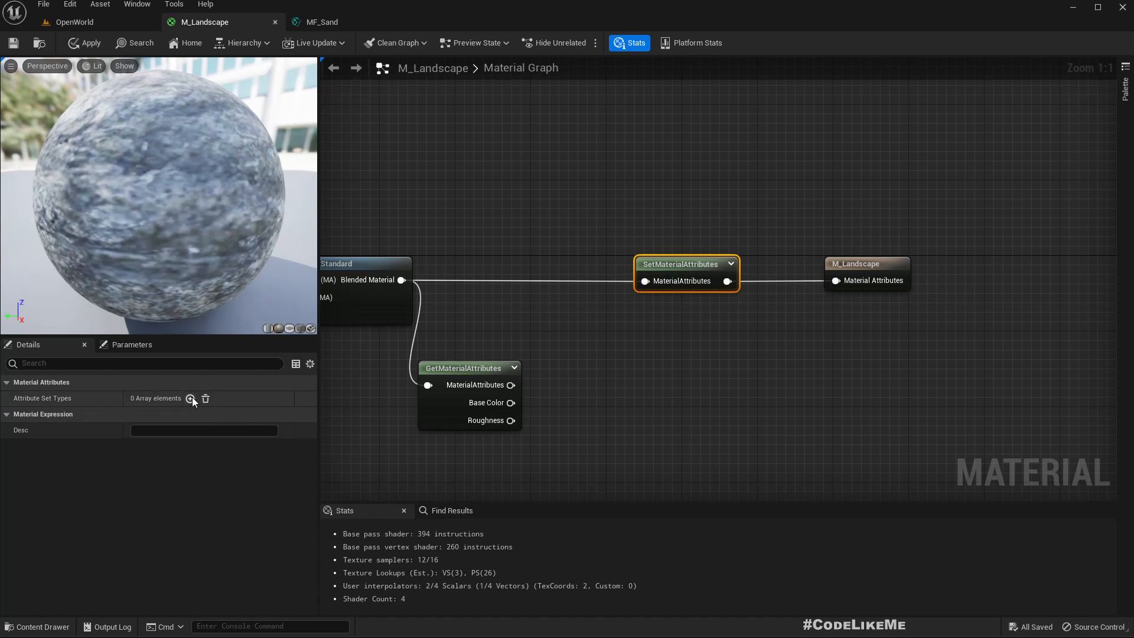
pyautogui.click(191, 399)
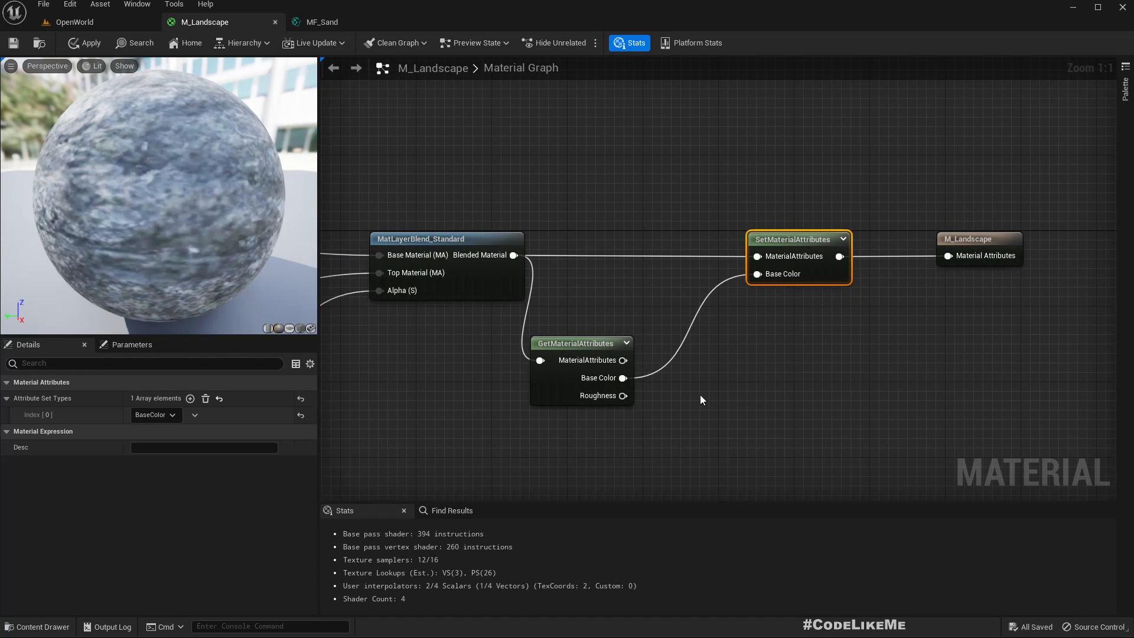
pyautogui.moveTo(657, 396)
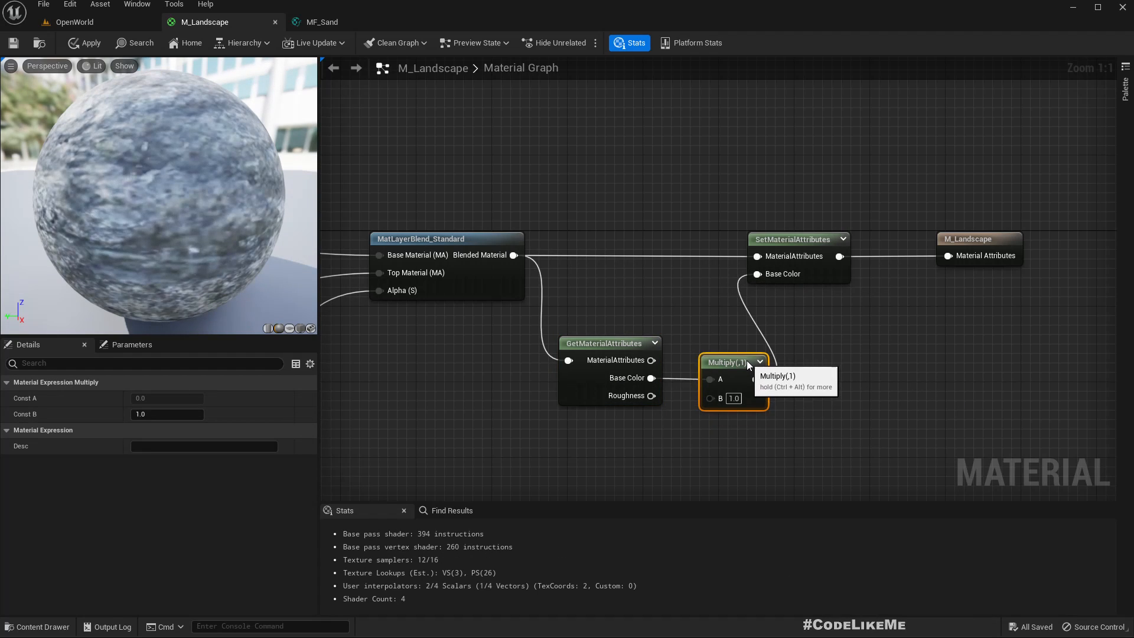
# - Multiply Base Color by the beach mask clamped 0.8–1.0, apply, and view the level
pyautogui.click(766, 247)
pyautogui.write('0.8')
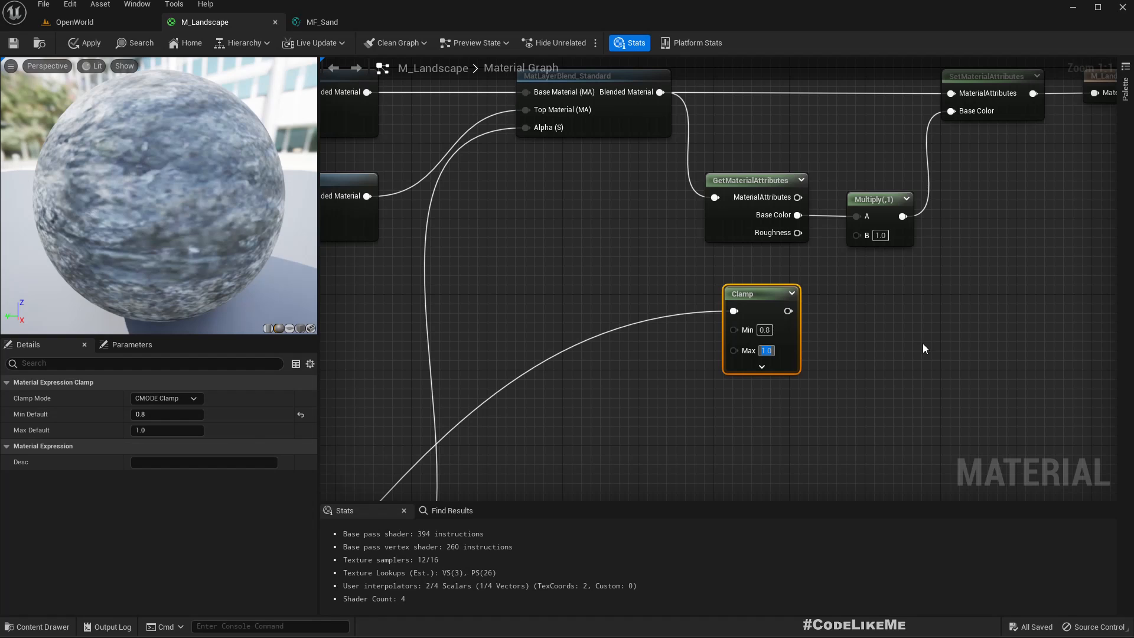
pyautogui.moveTo(787, 310)
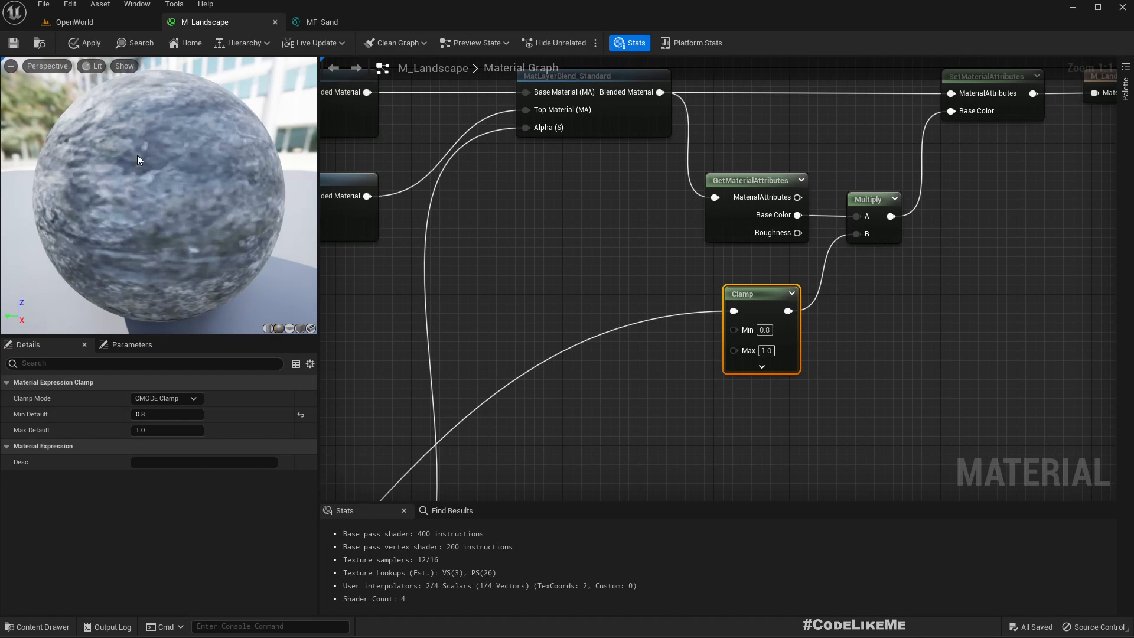
pyautogui.moveTo(86, 42)
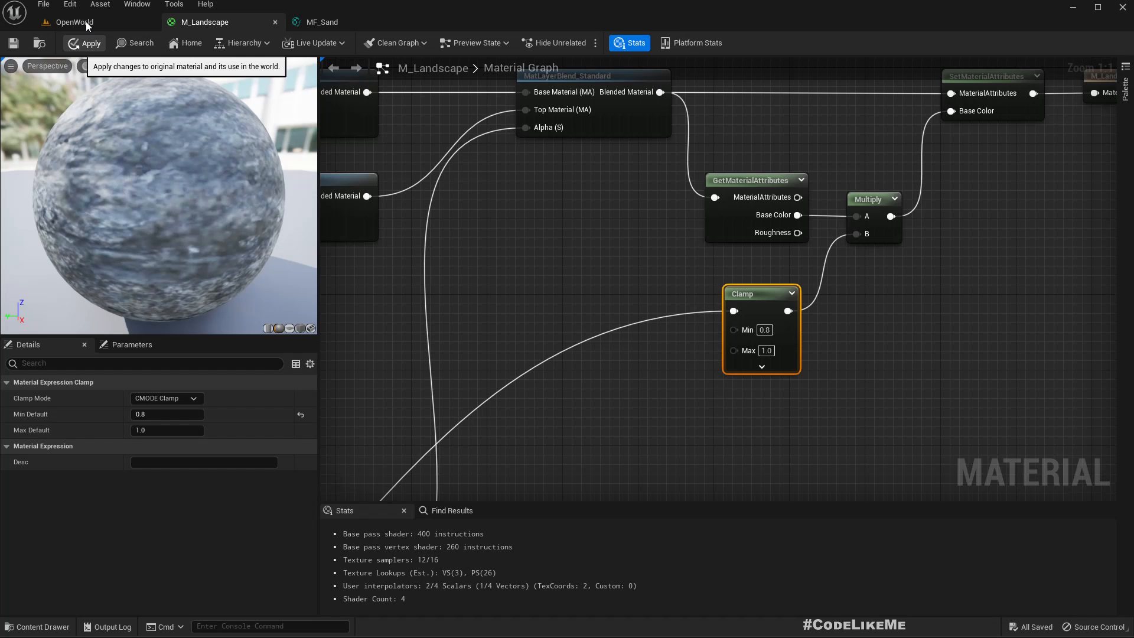
pyautogui.click(90, 42)
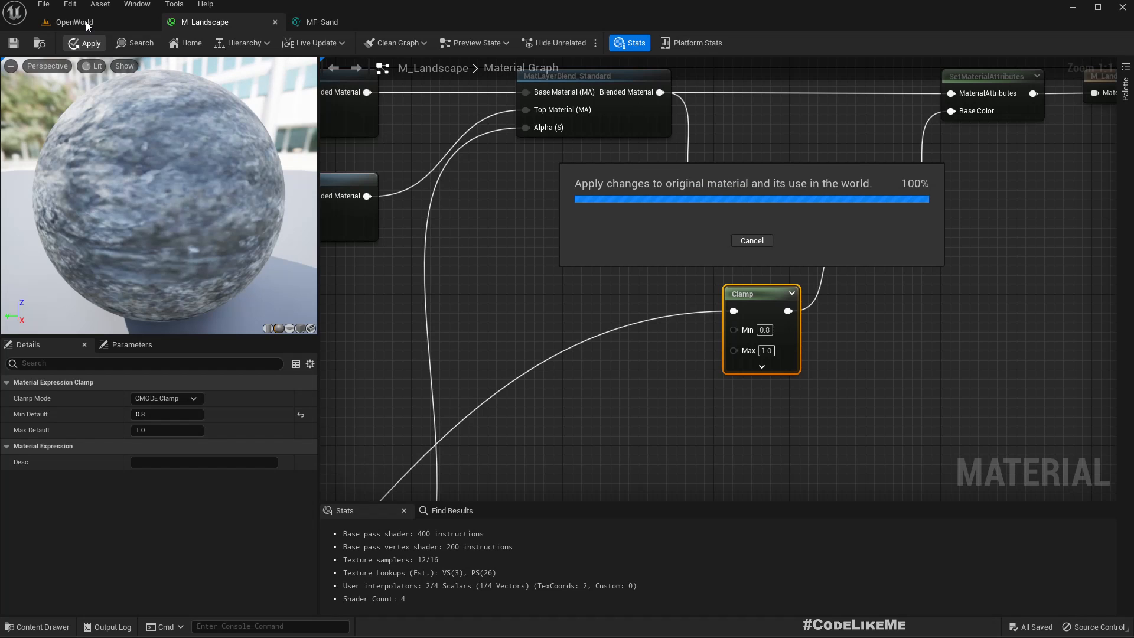
pyautogui.click(71, 22)
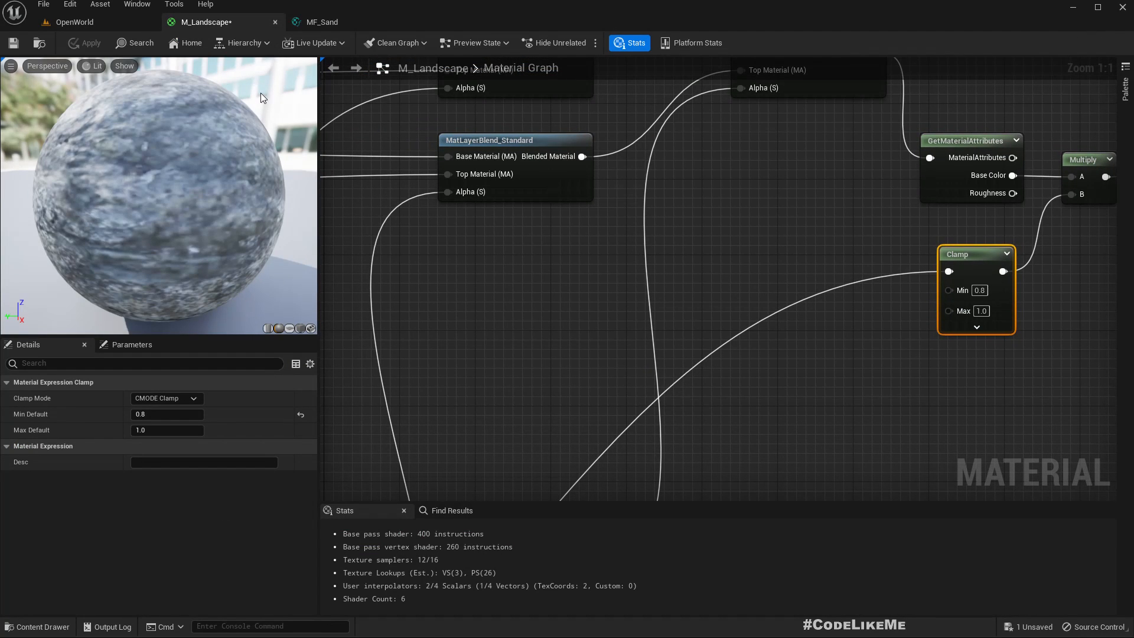
# - Try SeaLevel values 1300 and 1000 while checking the beach in the level
pyautogui.scroll(-3)
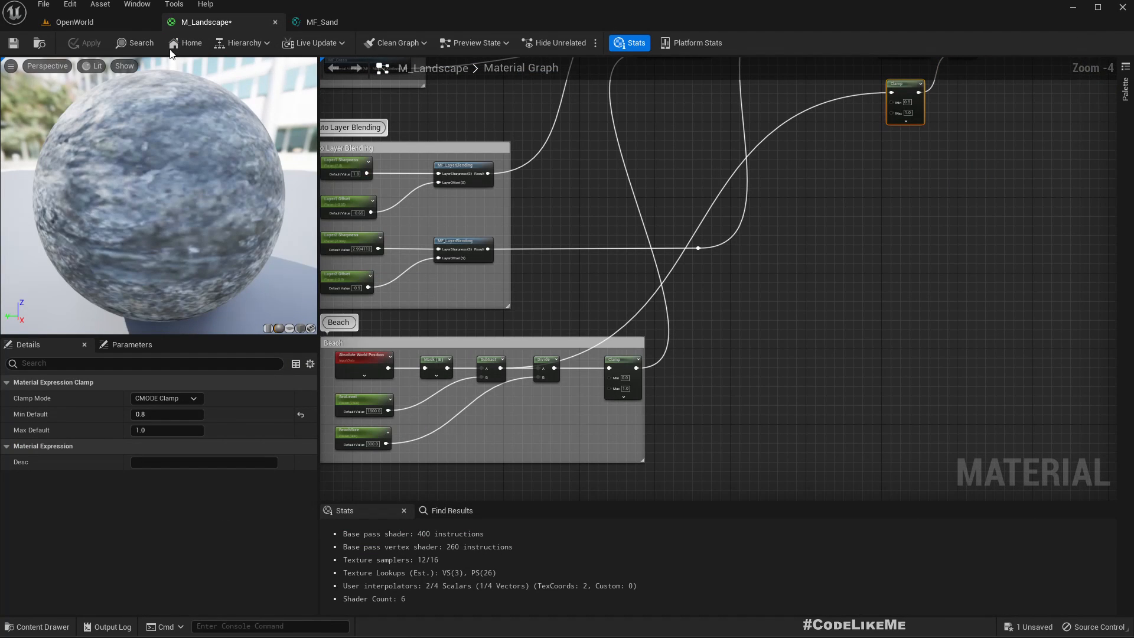
pyautogui.click(71, 22)
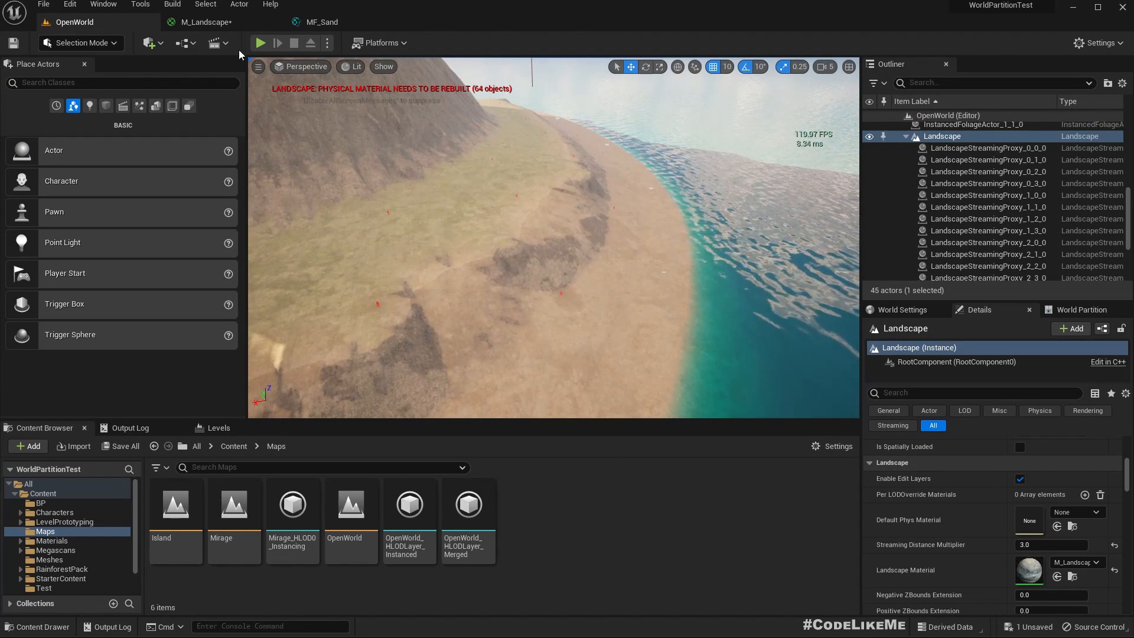
pyautogui.click(205, 22)
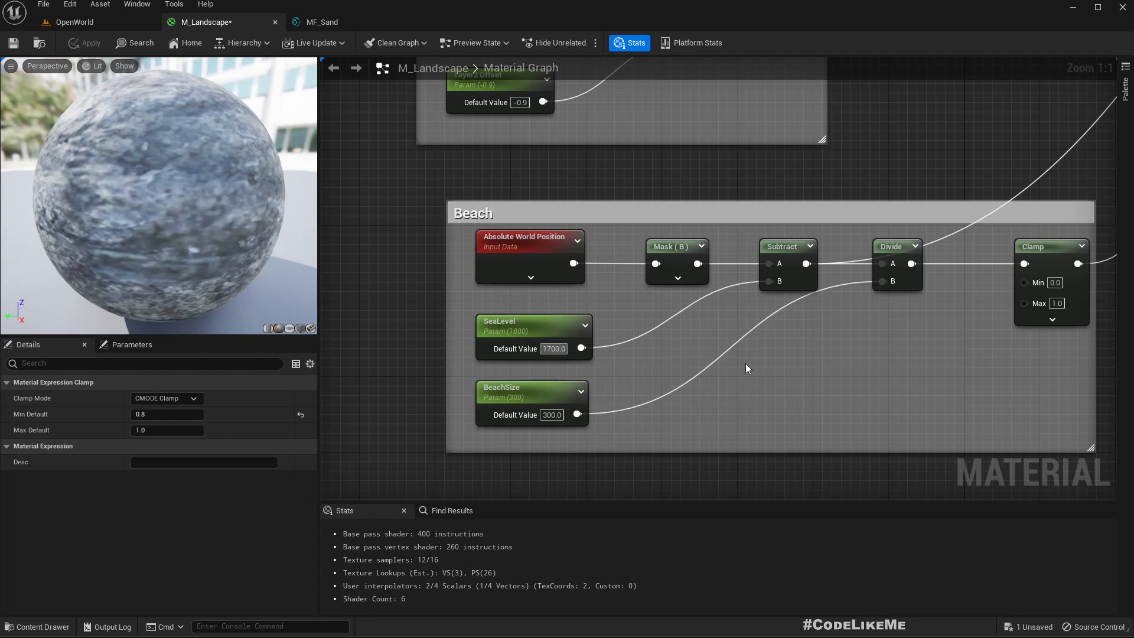
pyautogui.click(74, 22)
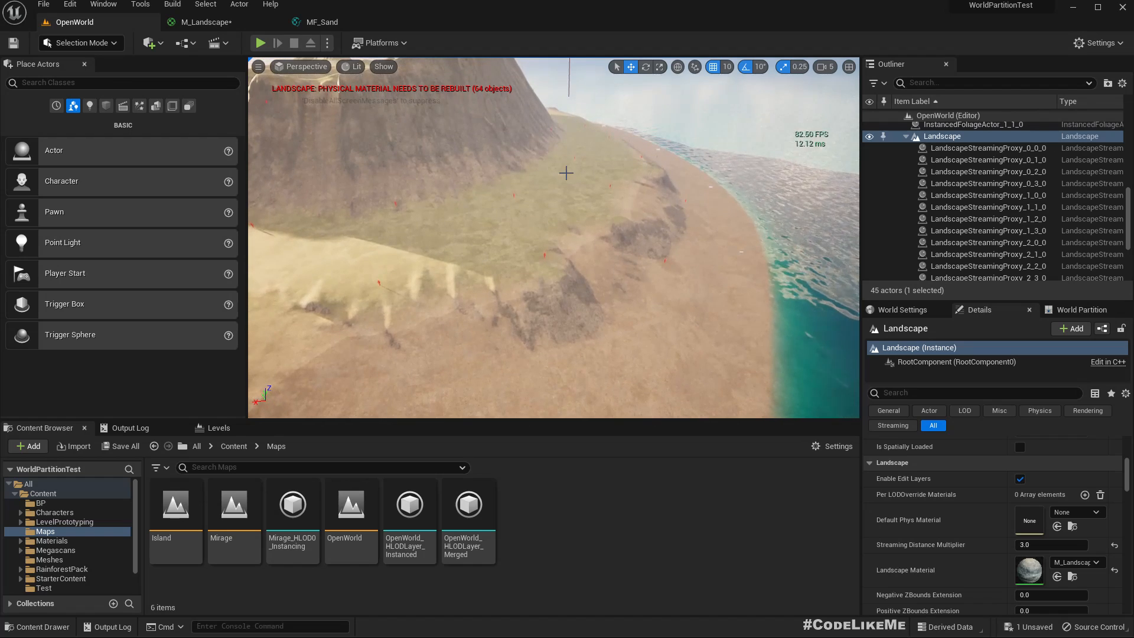
pyautogui.moveTo(318, 21)
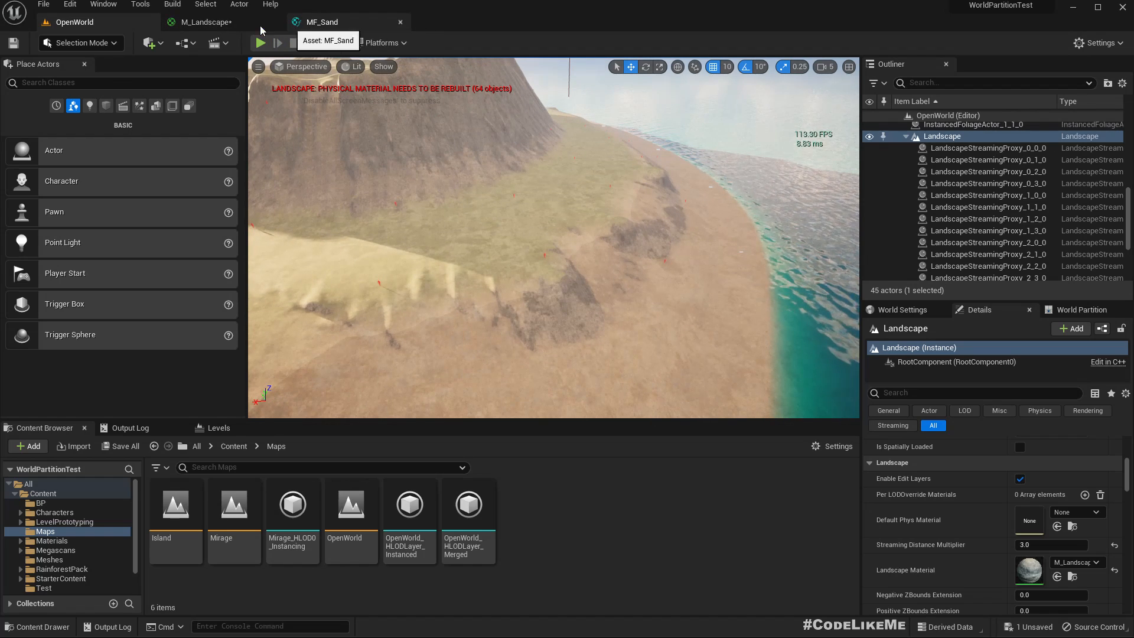
pyautogui.click(205, 21)
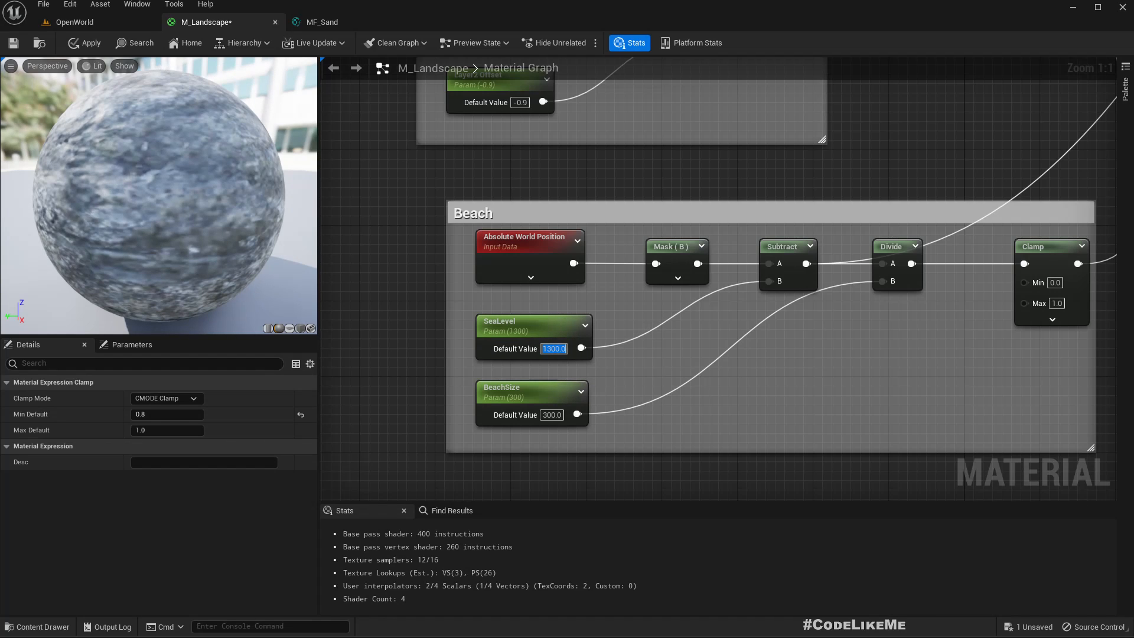
# - Commit 1800 as the SeaLevel default value and return to M_Landscape
pyautogui.click(75, 22)
pyautogui.write('1000')
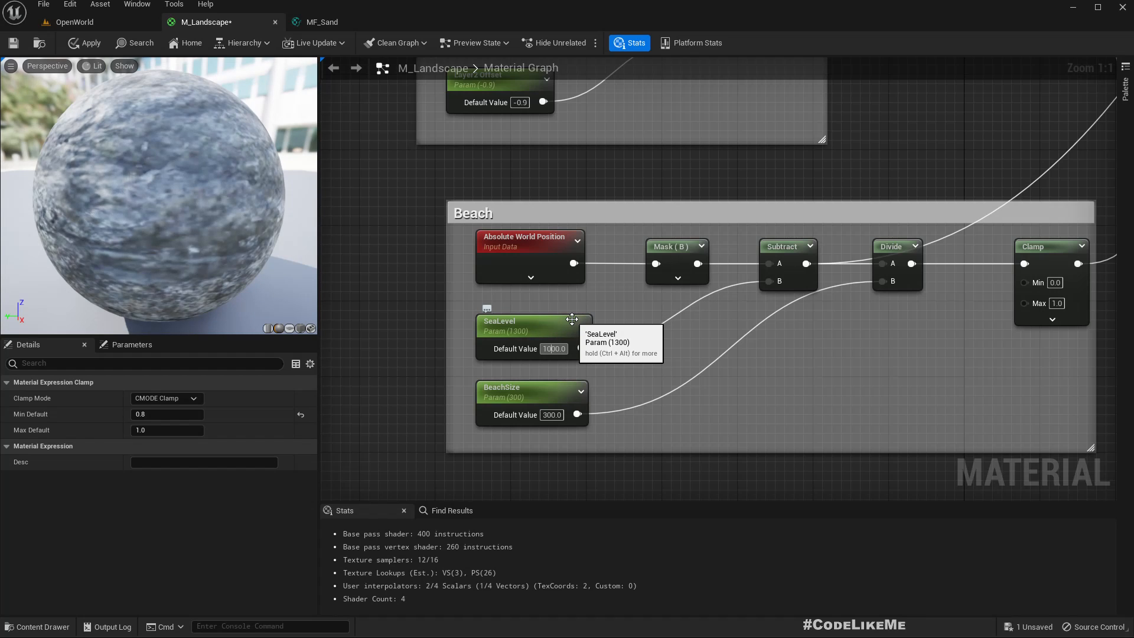
pyautogui.click(75, 22)
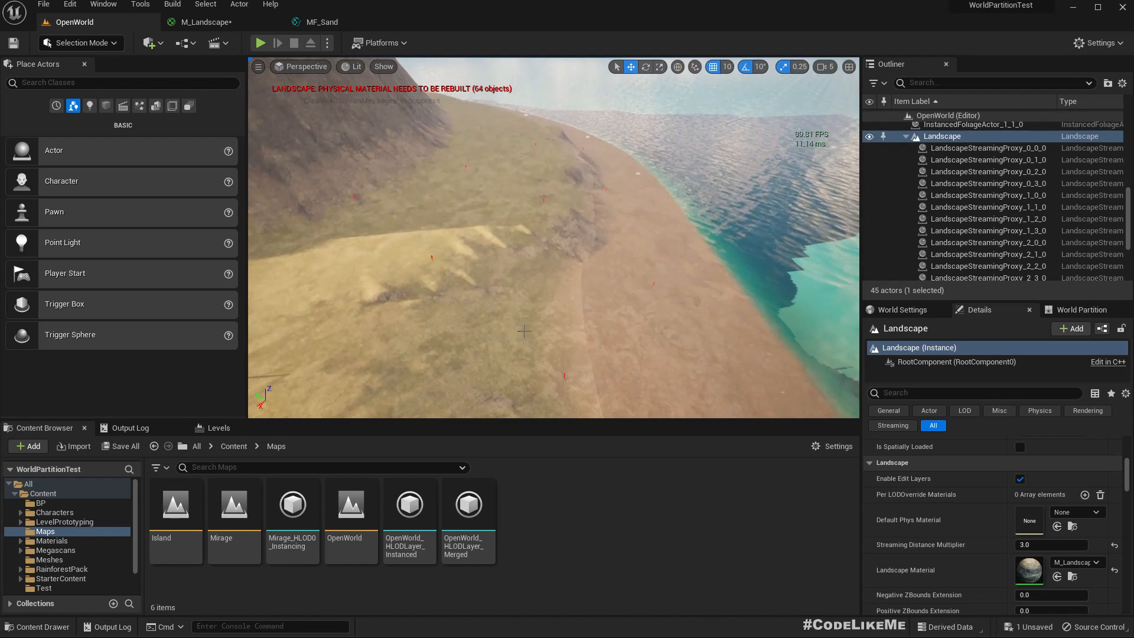
pyautogui.click(322, 22)
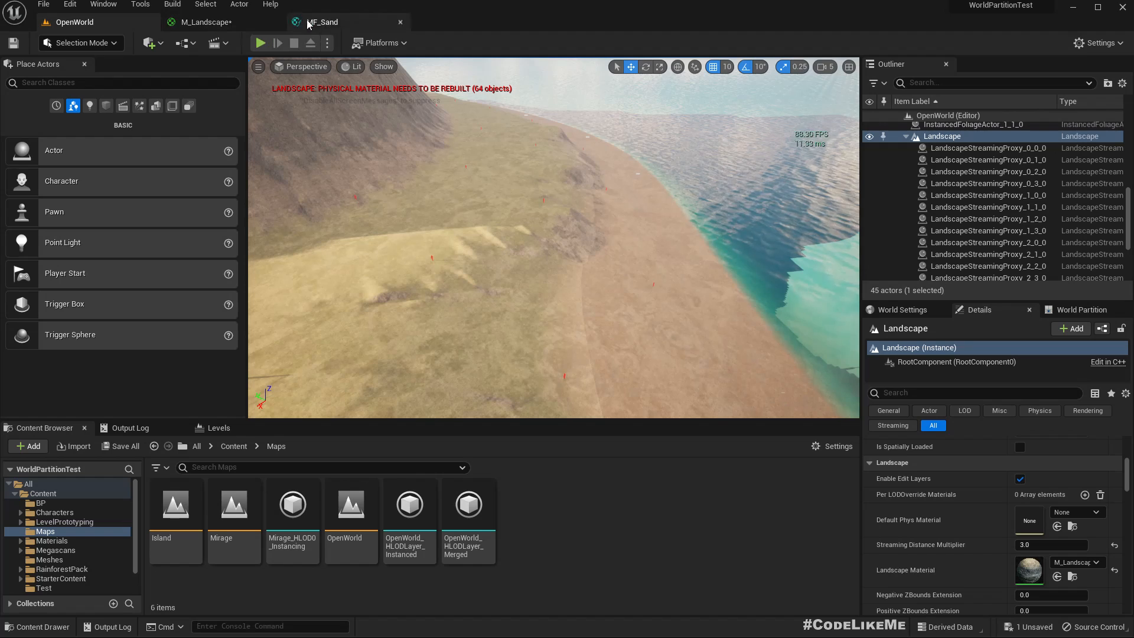
pyautogui.click(210, 22)
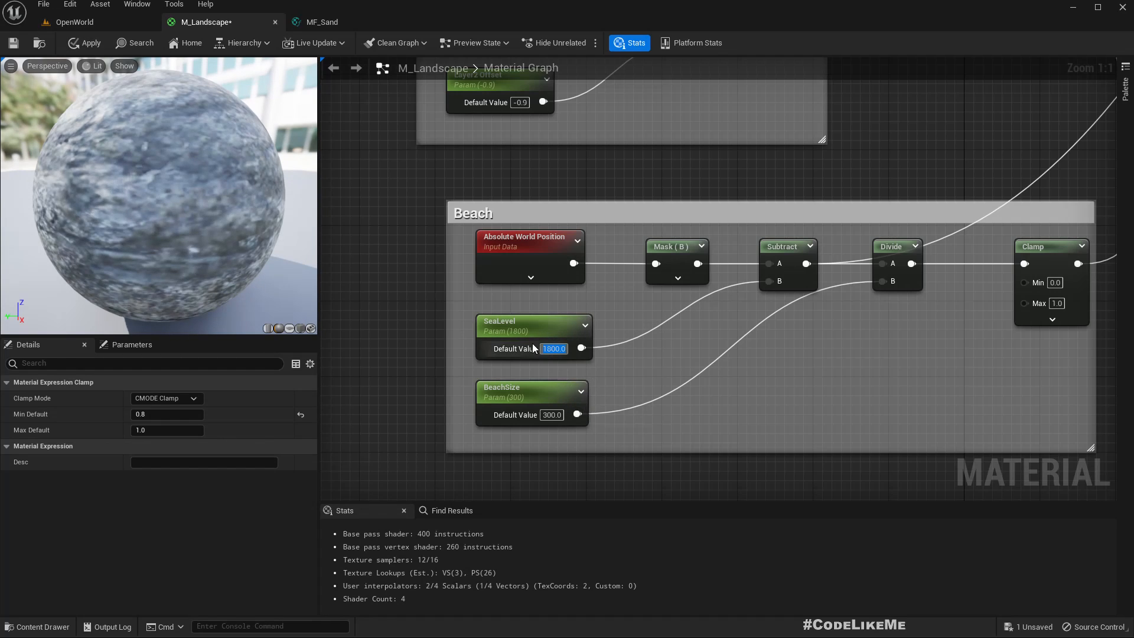
# - Apply SeaLevel 1800, rename it BeachLevel, and add a WetLevel parameter at 1800
pyautogui.click(506, 323)
pyautogui.write('Beach')
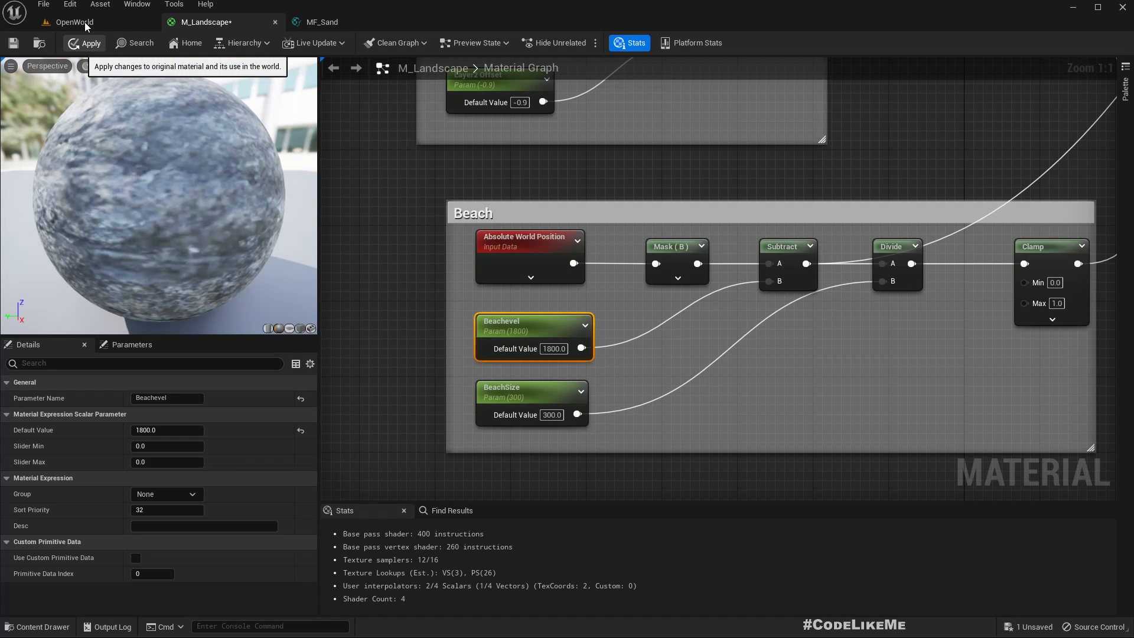
pyautogui.click(74, 21)
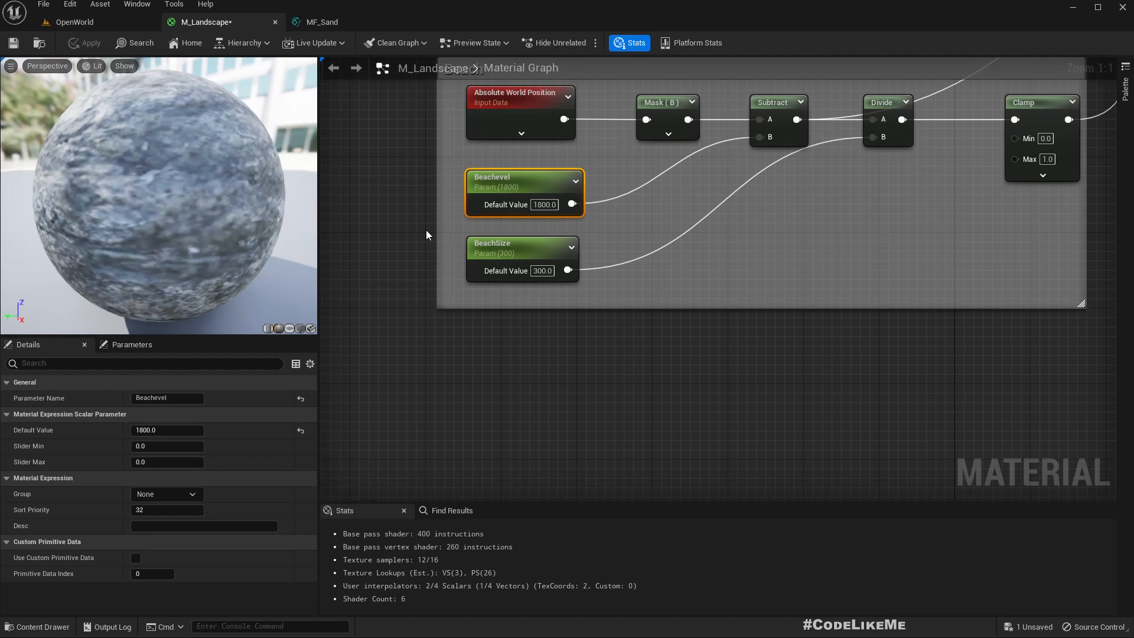
pyautogui.scroll(-3)
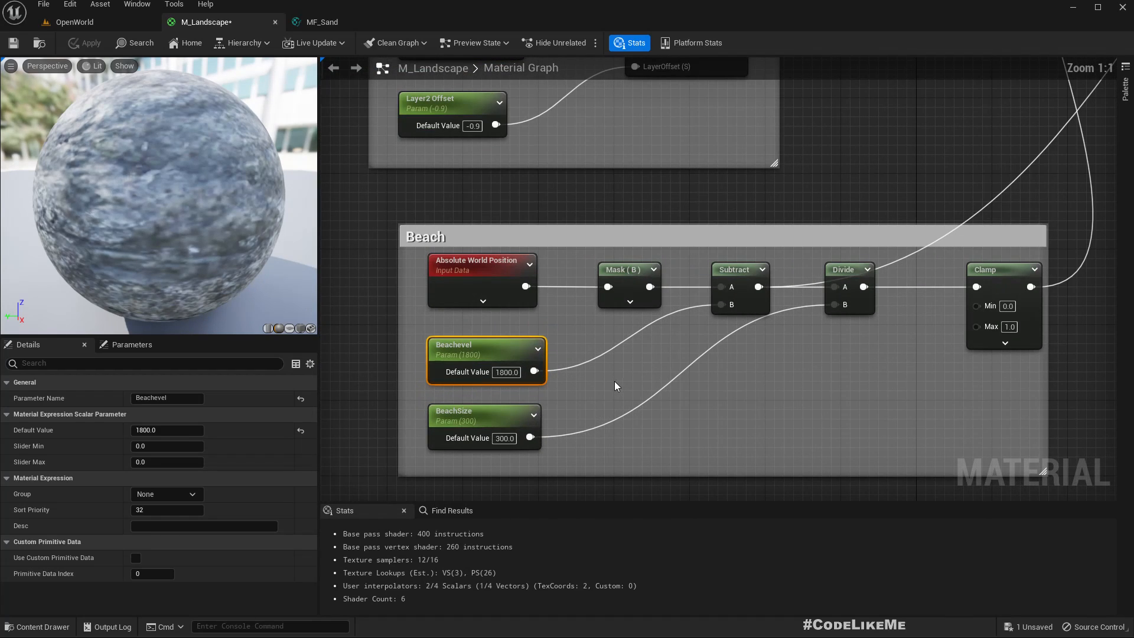
pyautogui.moveTo(595, 414)
pyautogui.write('L')
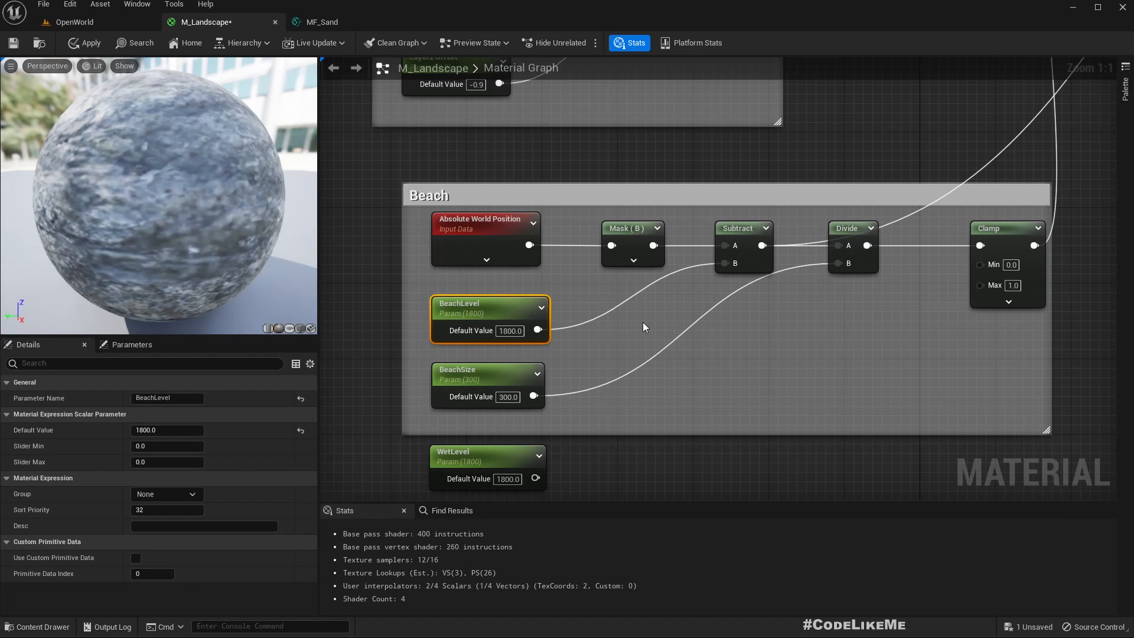
pyautogui.moveTo(725, 380)
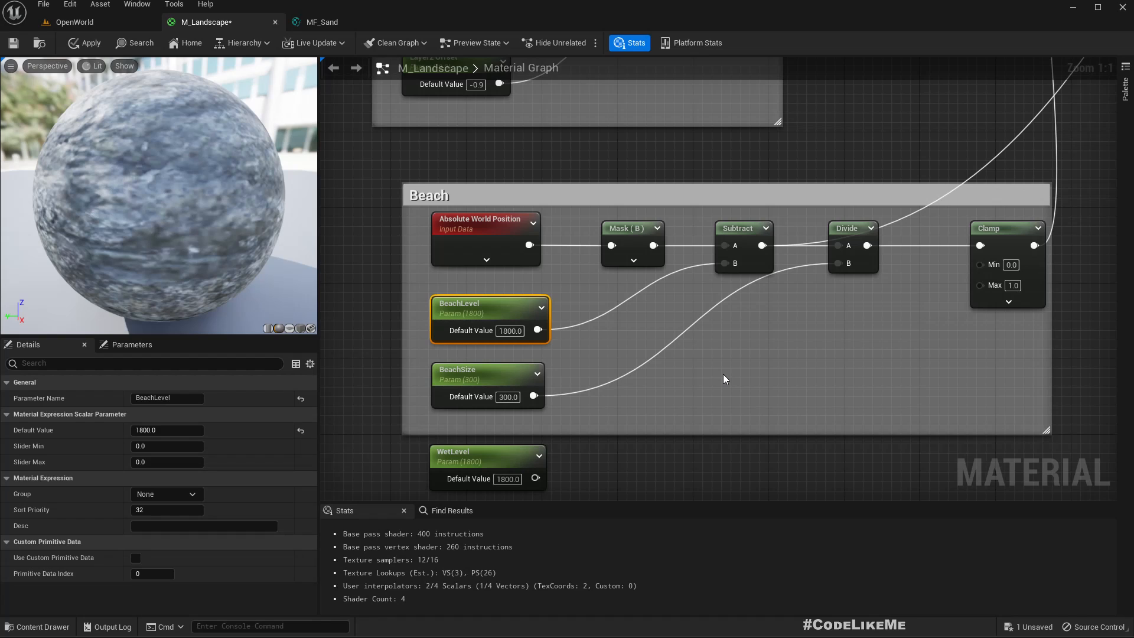
pyautogui.scroll(-3)
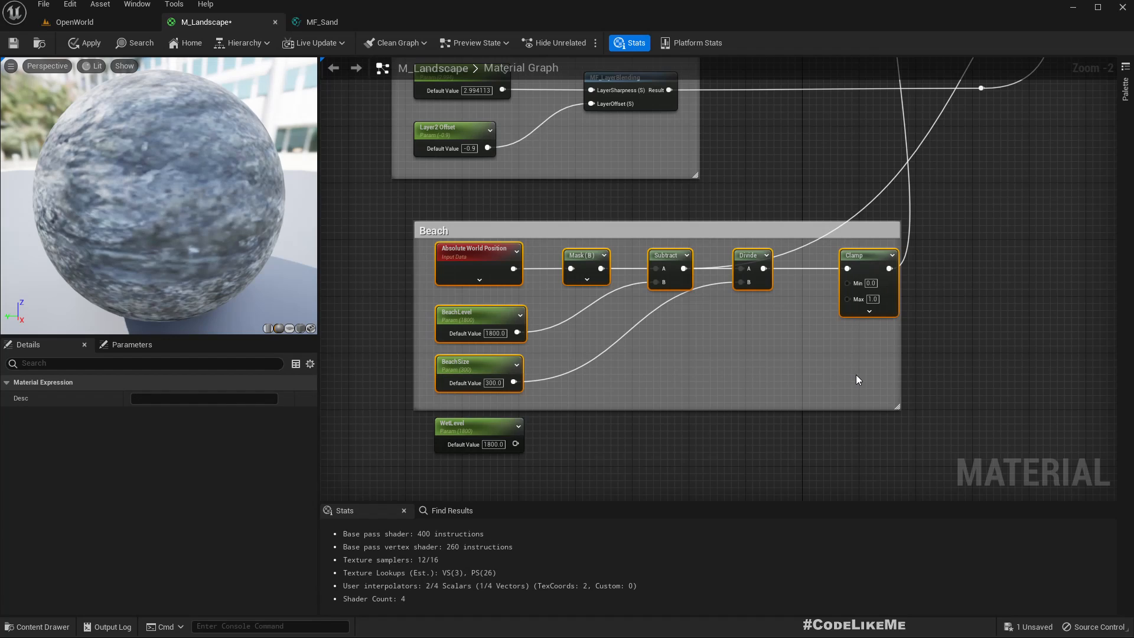
pyautogui.moveTo(859, 371)
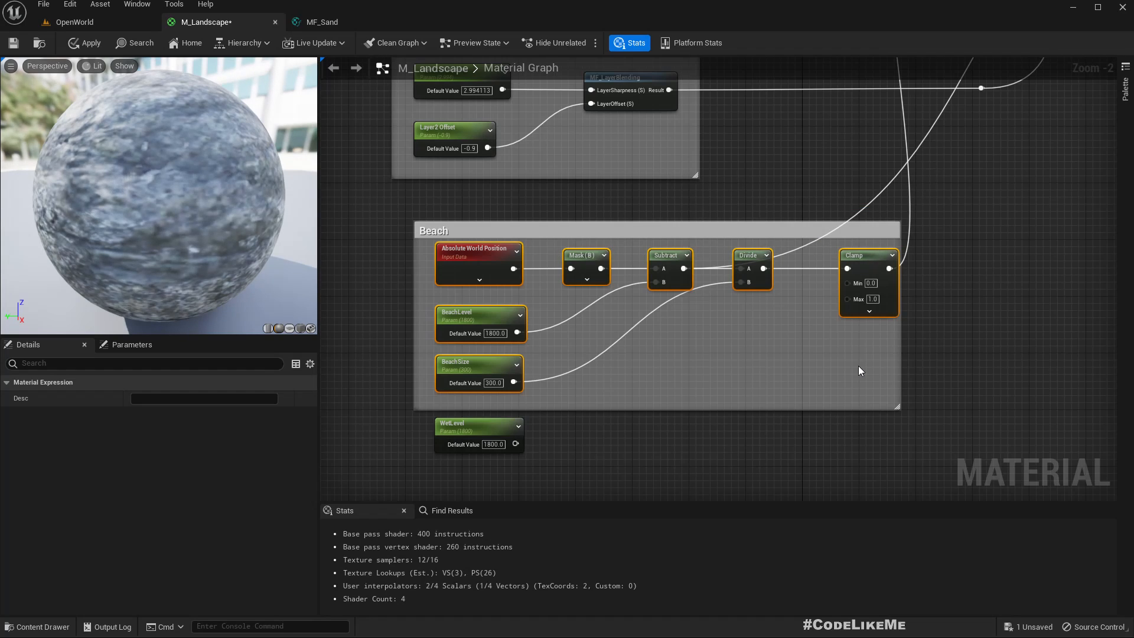
pyautogui.moveTo(971, 265)
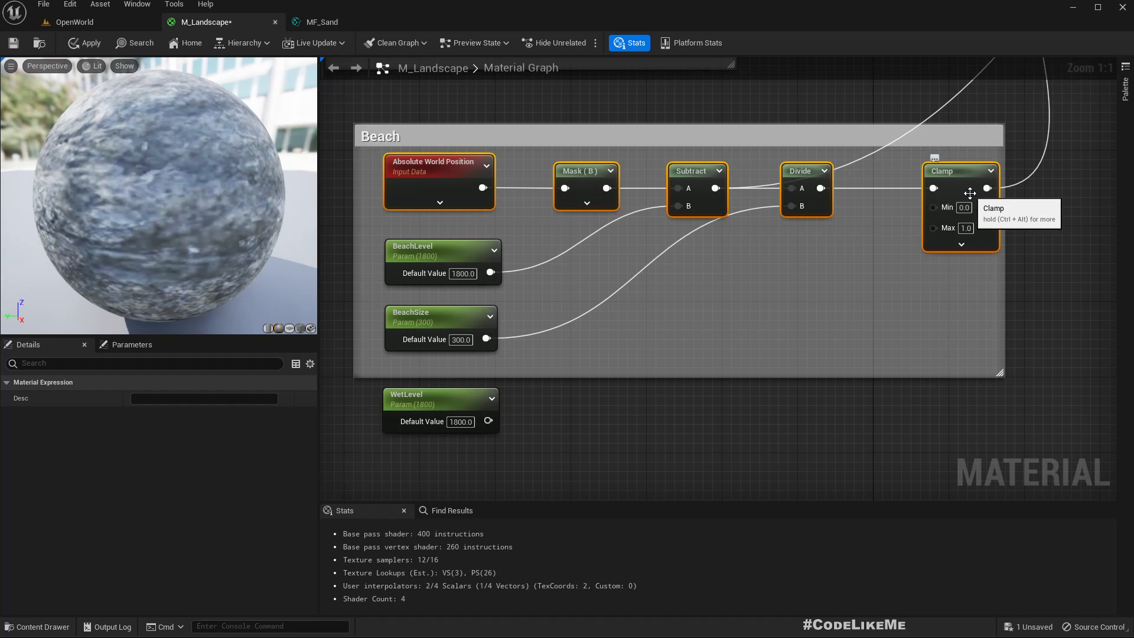
# - Create the MF_HeightBlend material function in the Materials folder and open it
pyautogui.click(75, 22)
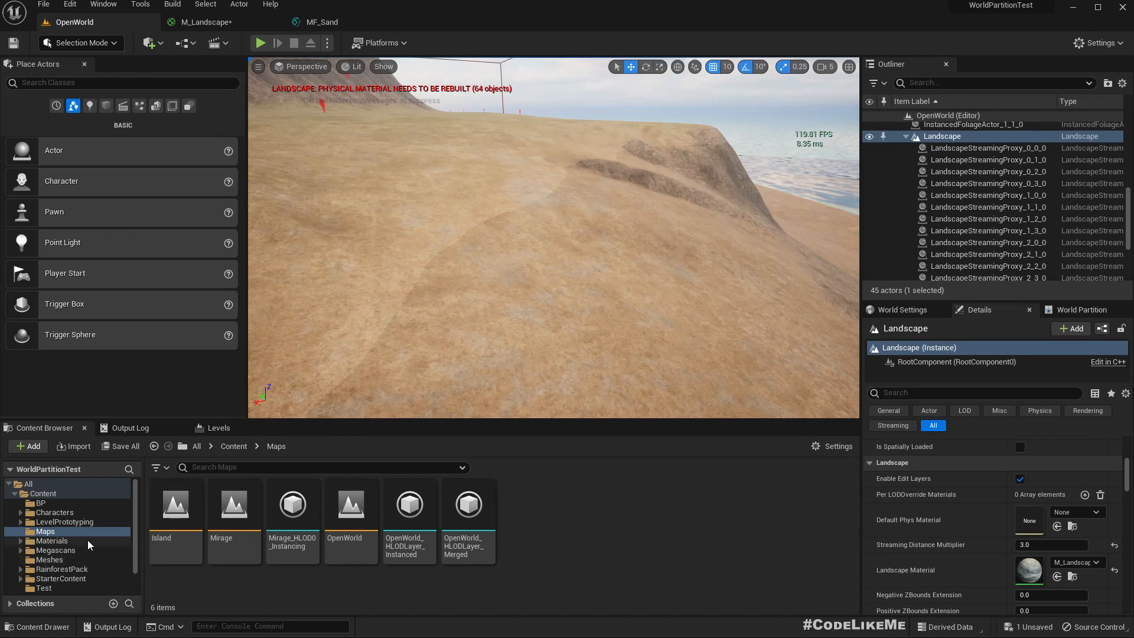
pyautogui.click(51, 540)
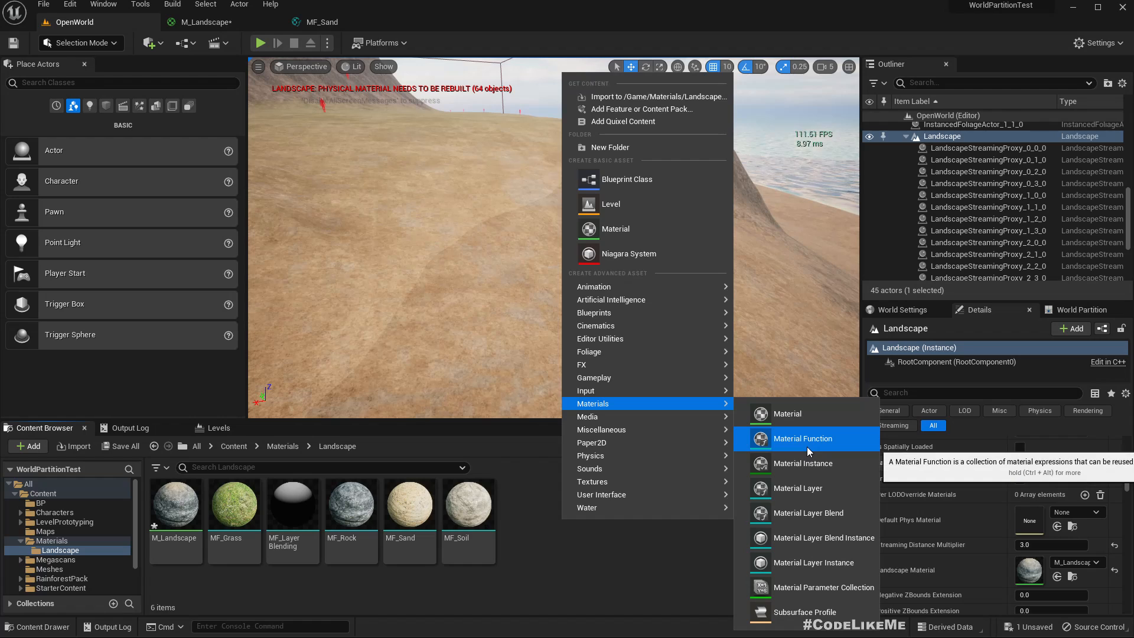
pyautogui.click(802, 438)
pyautogui.write('MF')
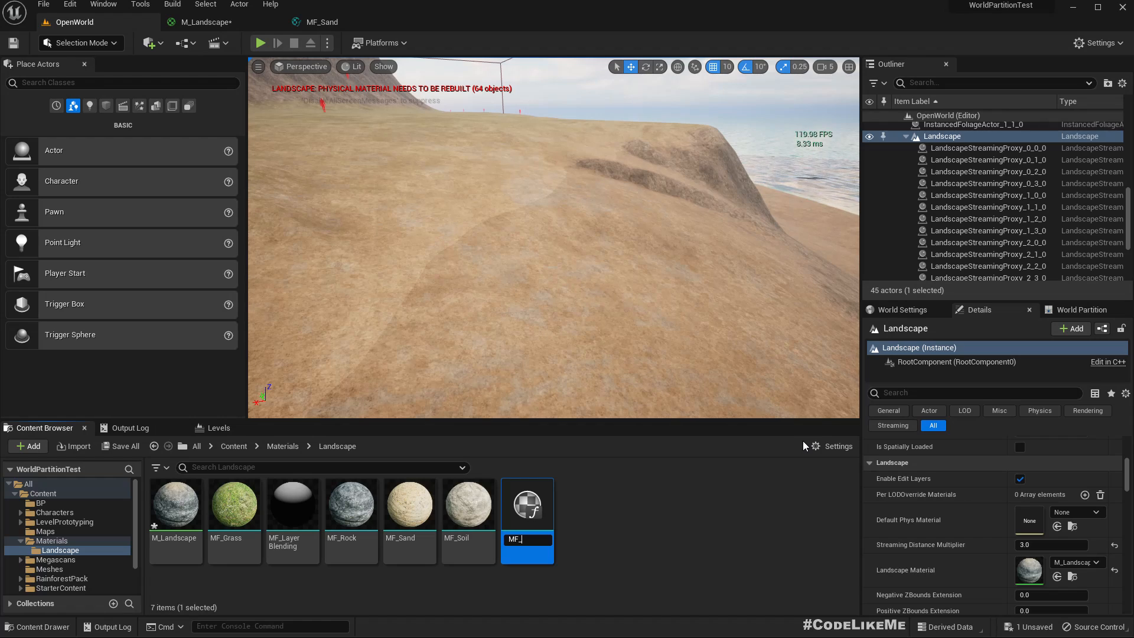
pyautogui.write('_HeightBlend')
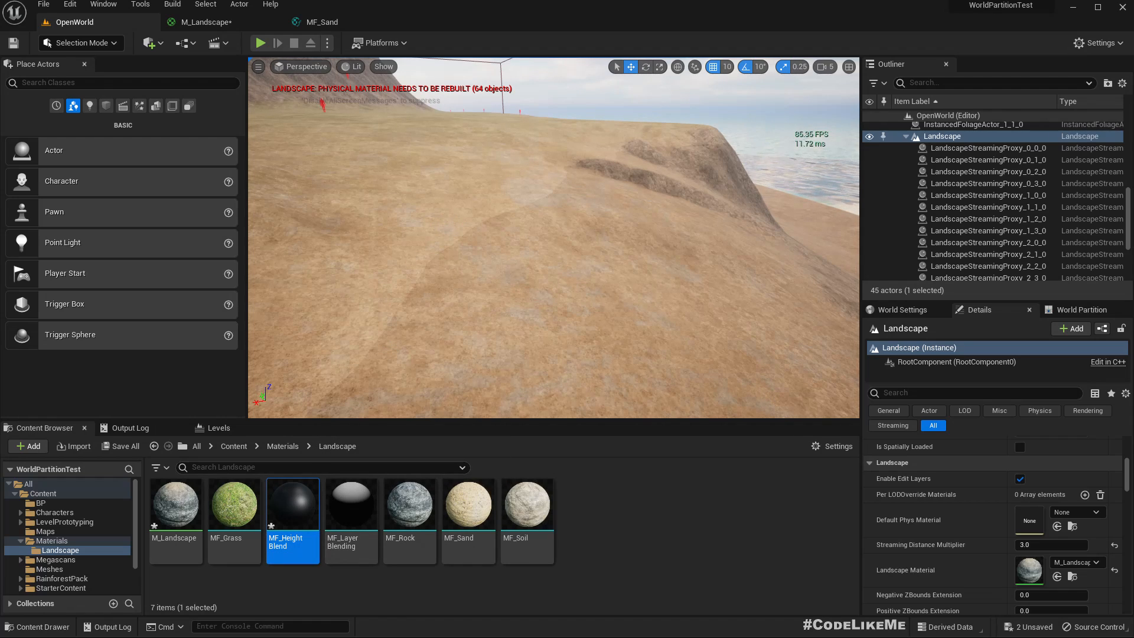
pyautogui.doubleClick(292, 503)
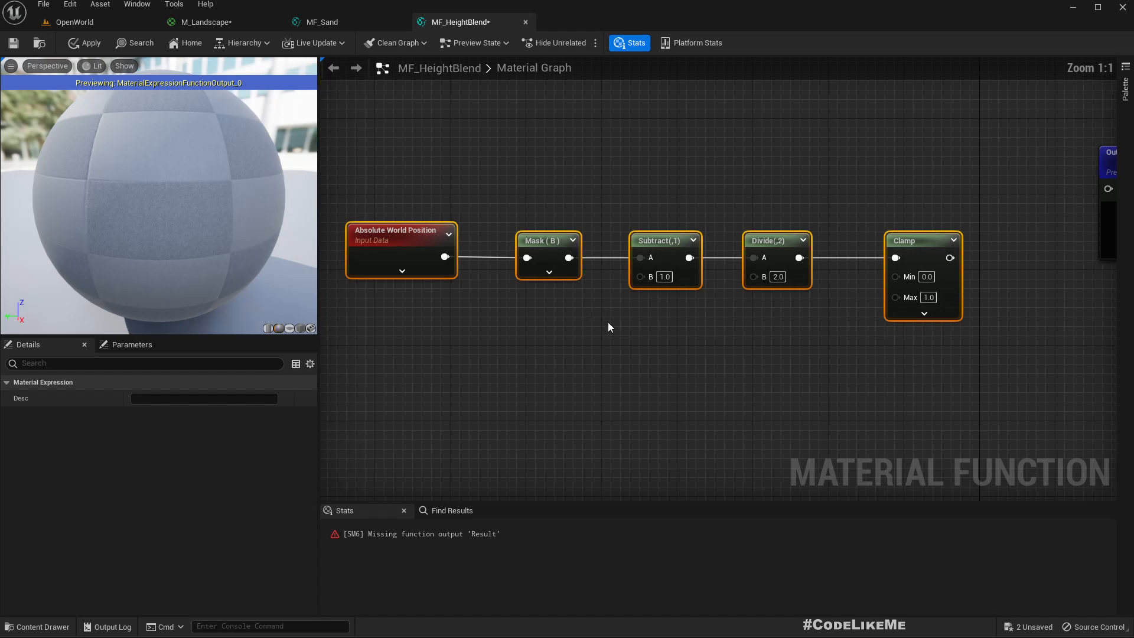
pyautogui.moveTo(640, 365)
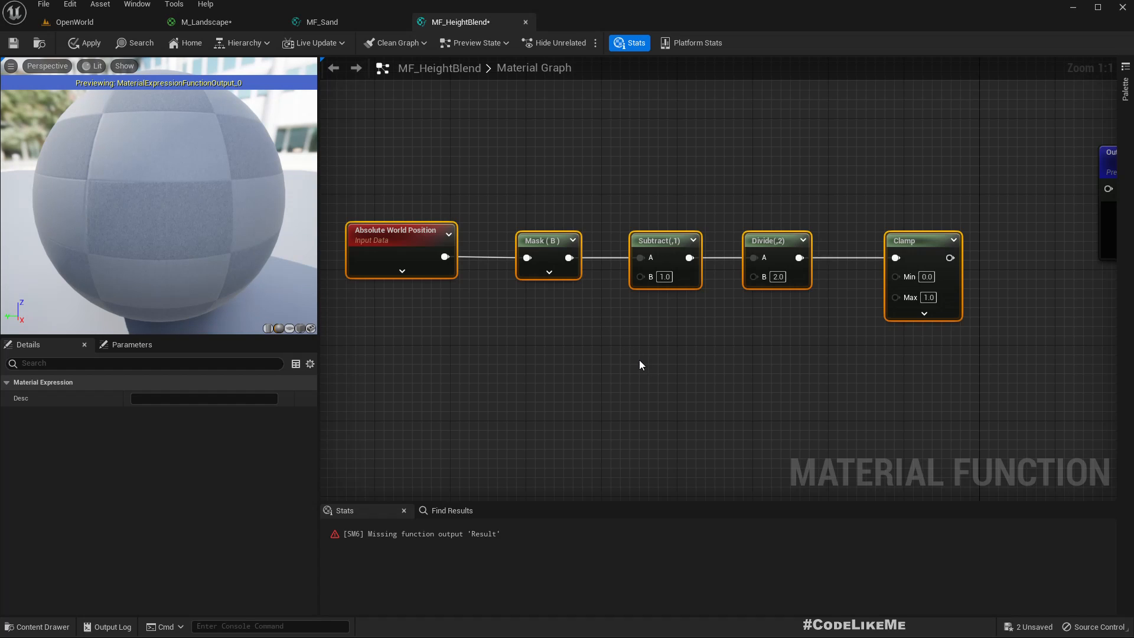
# - Copy BeachLevel and BeachSize from M_Landscape into MF_HeightBlend and wire Clamp to Result
pyautogui.click(320, 21)
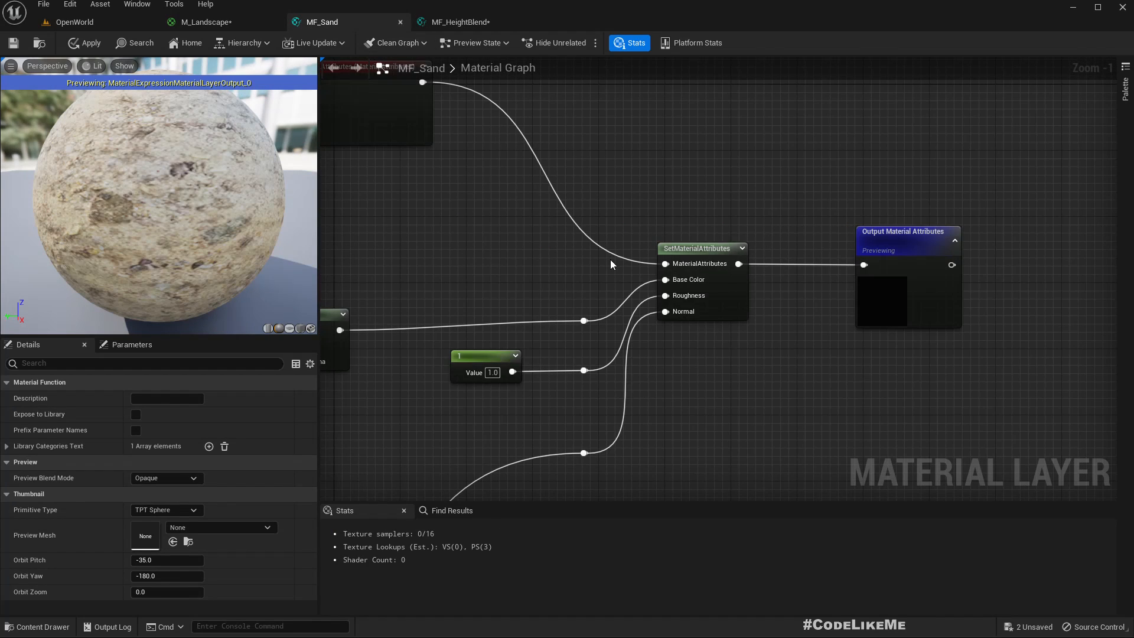
pyautogui.click(210, 22)
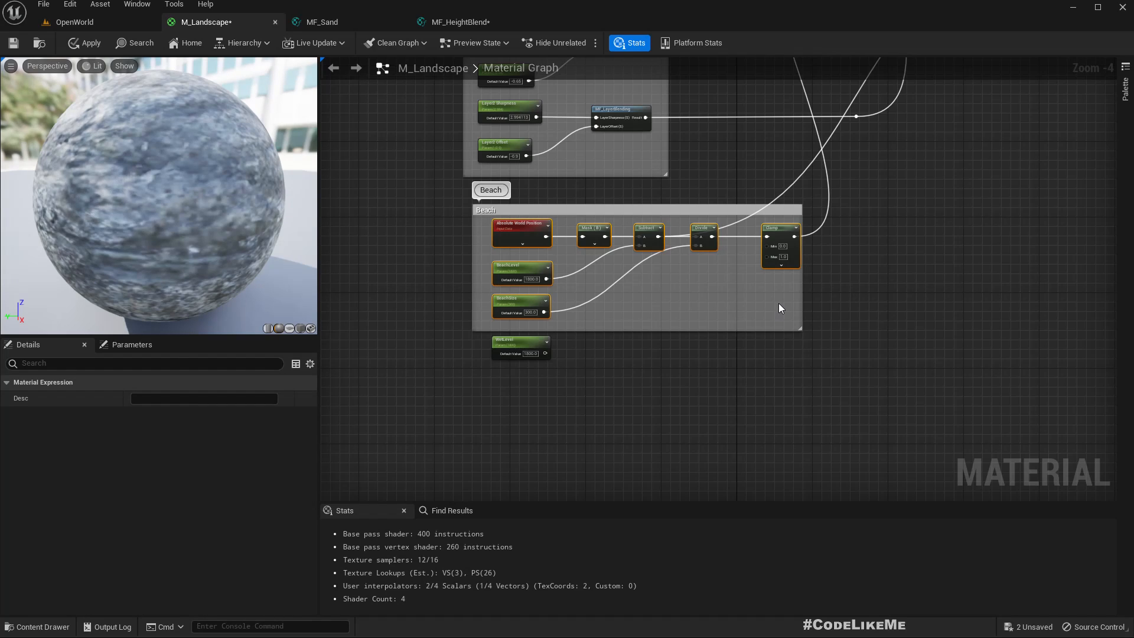
pyautogui.click(322, 22)
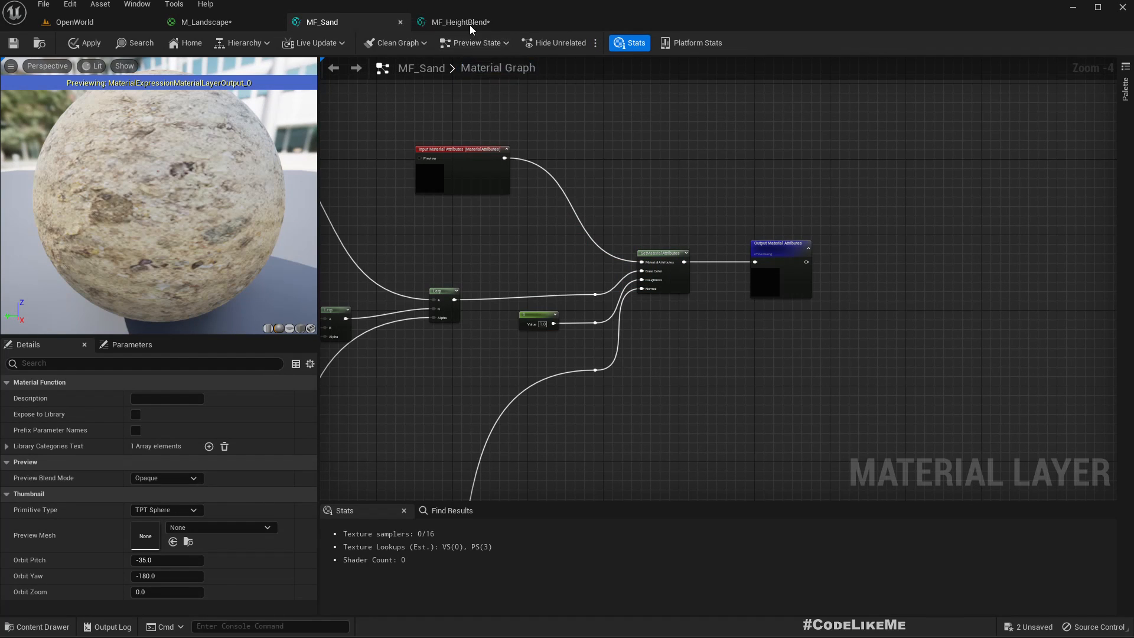
pyautogui.click(457, 22)
pyautogui.write('Fu')
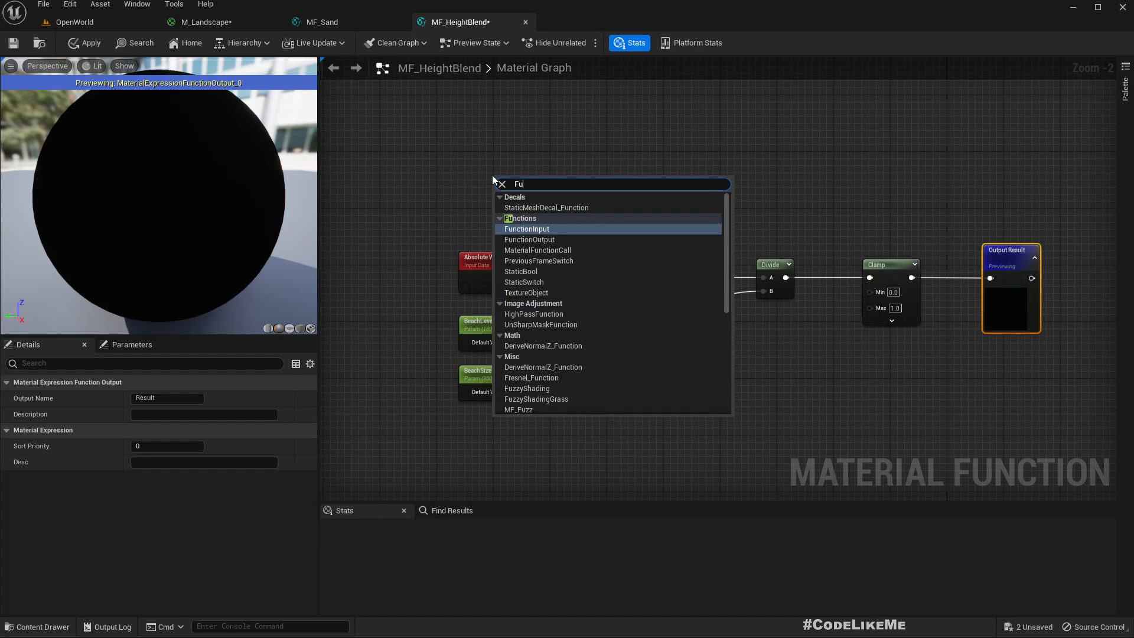
# - Add a scalar function input named BlendHeight
pyautogui.click(526, 228)
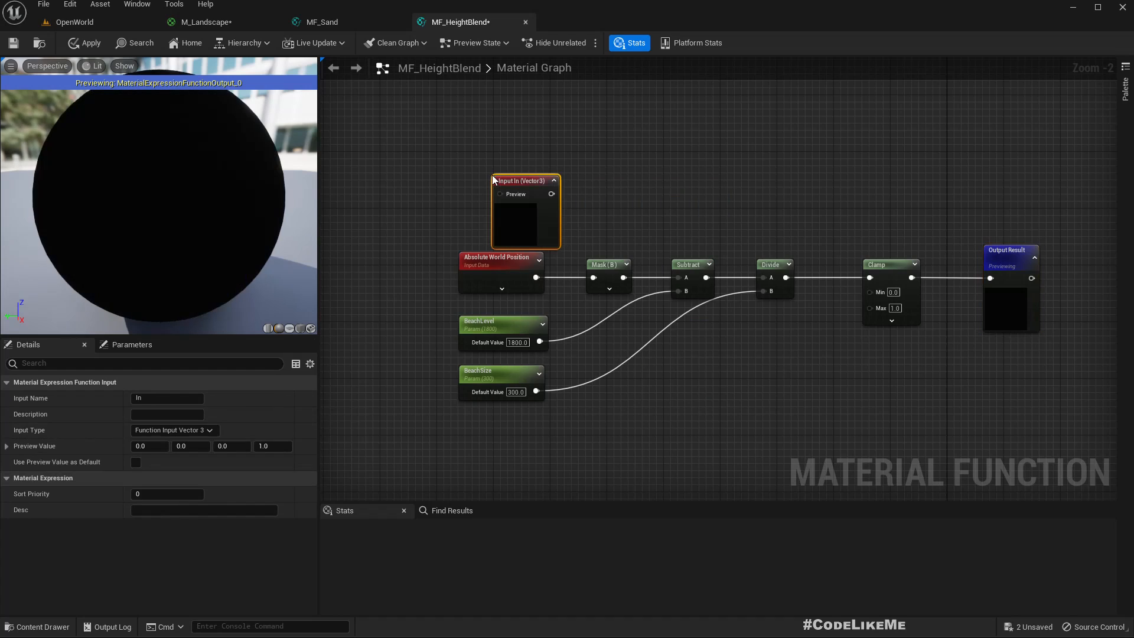
pyautogui.click(174, 430)
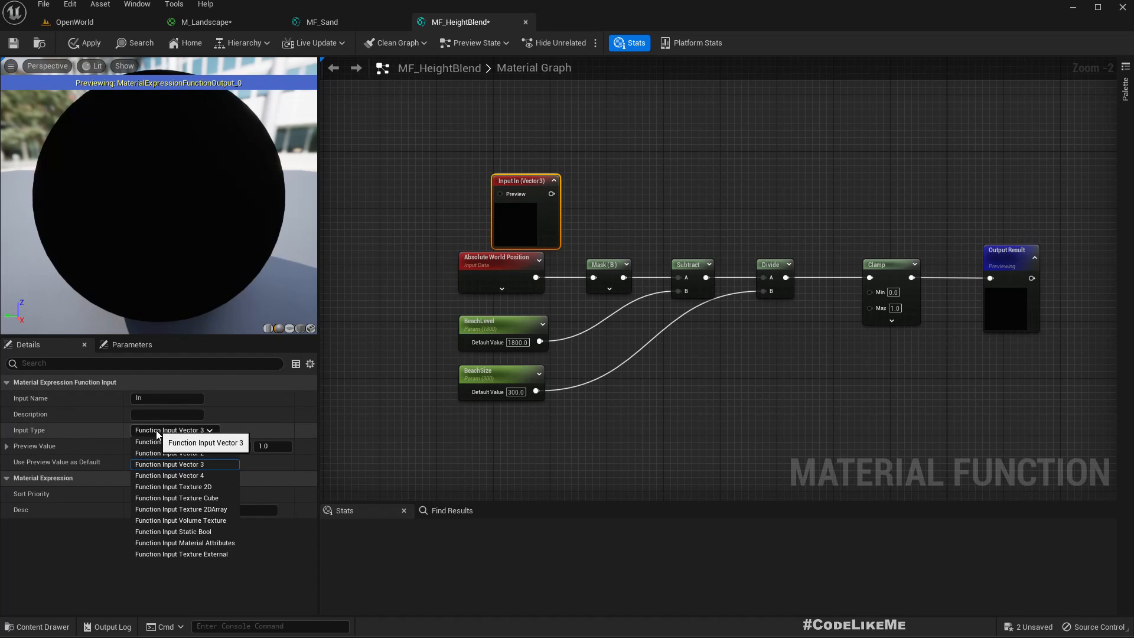
pyautogui.click(170, 442)
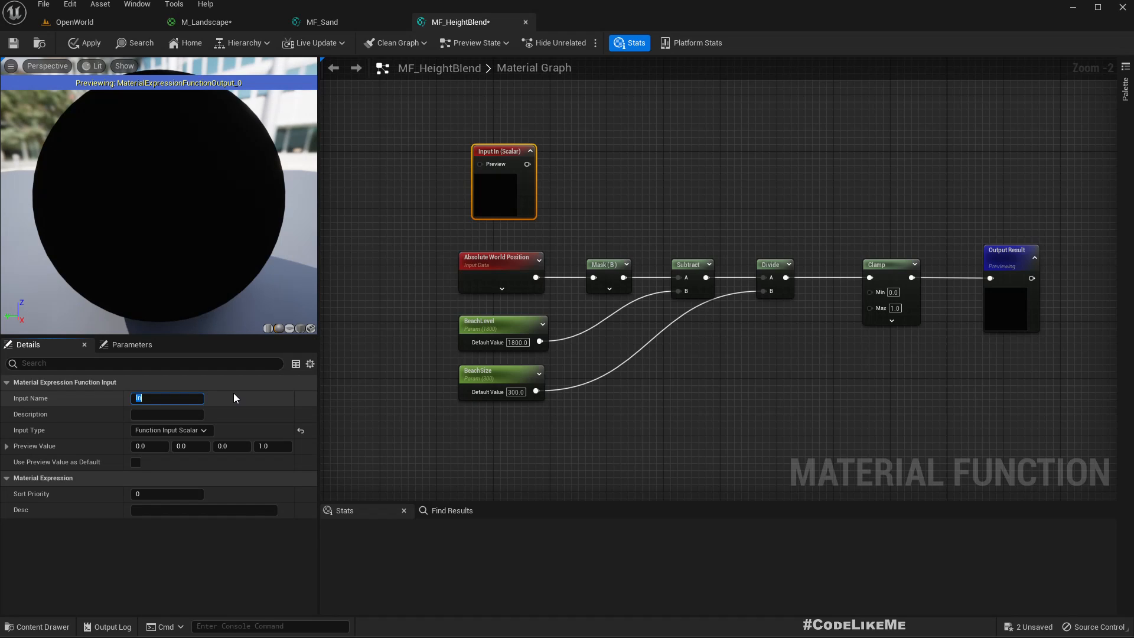
pyautogui.write('Height')
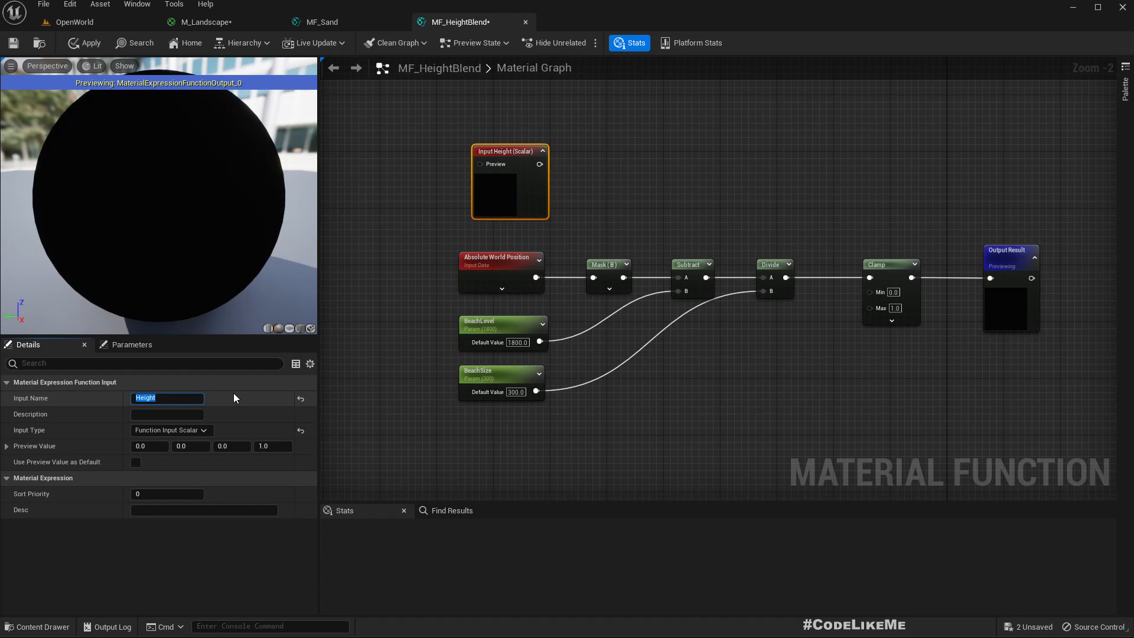
pyautogui.moveTo(499, 160)
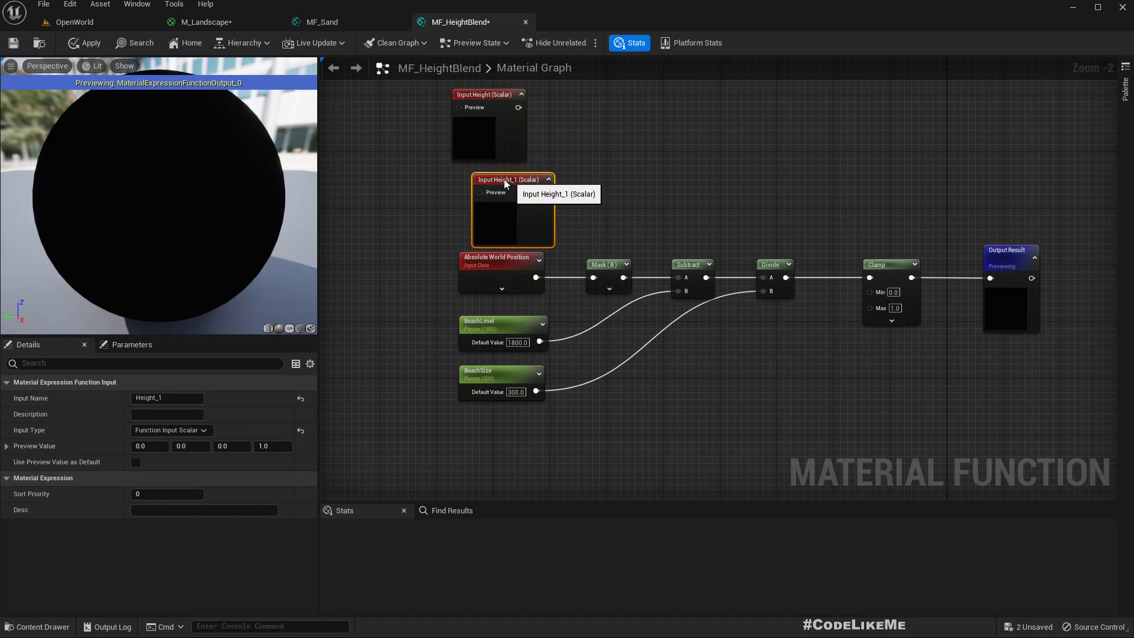
# - Duplicate it as BlendRegion and wire both inputs into Subtract and Divide
pyautogui.doubleClick(167, 397)
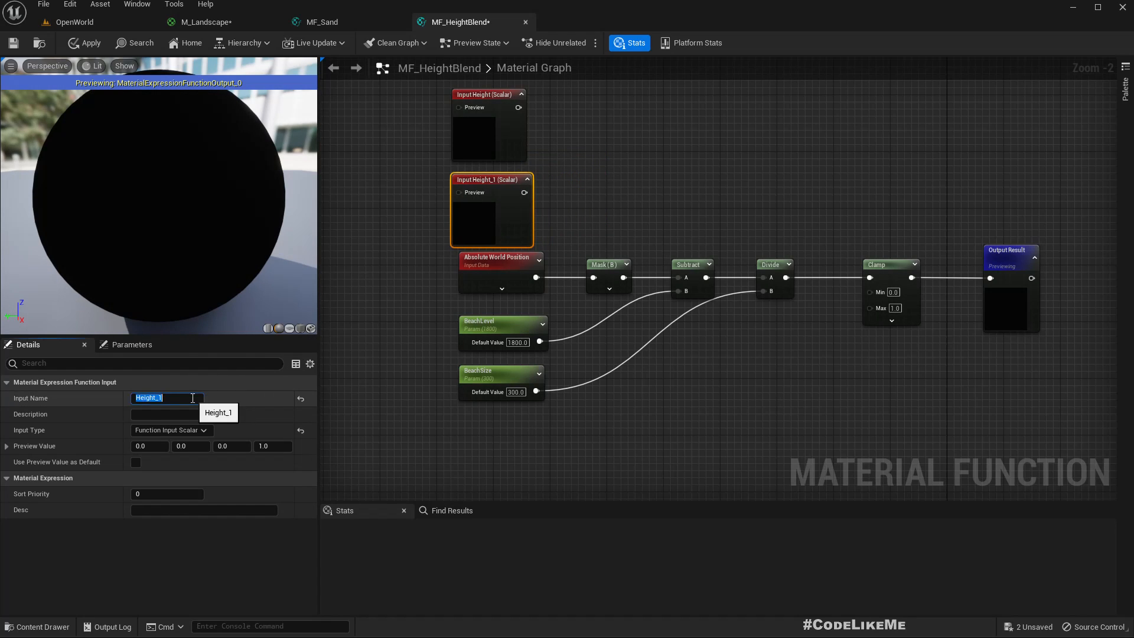
pyautogui.write('Height')
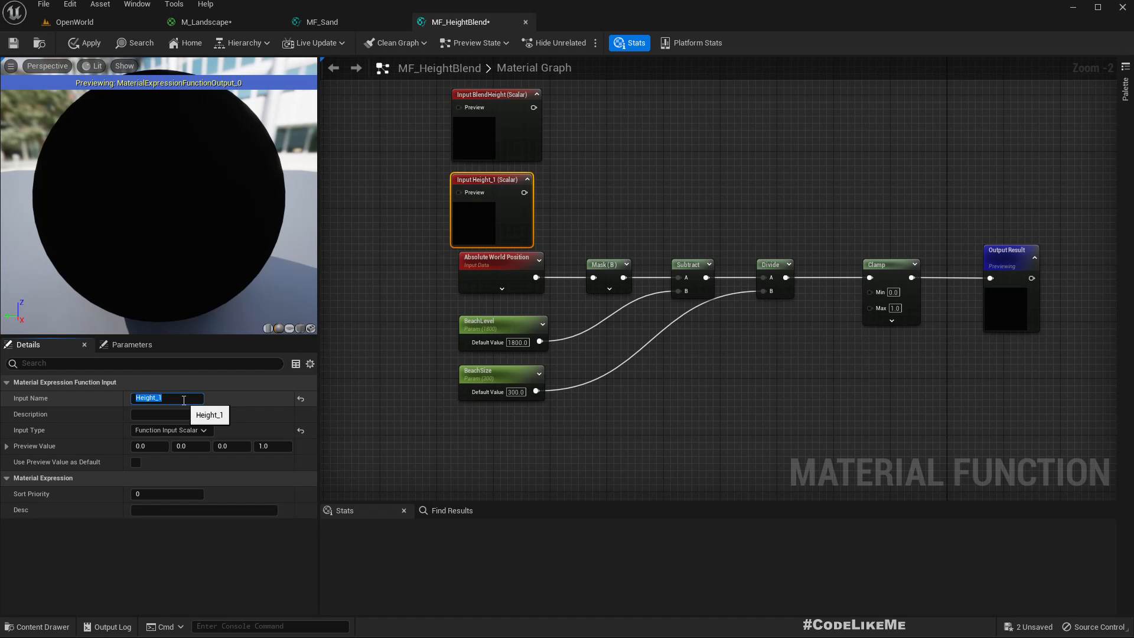
pyautogui.write('BlendRegion')
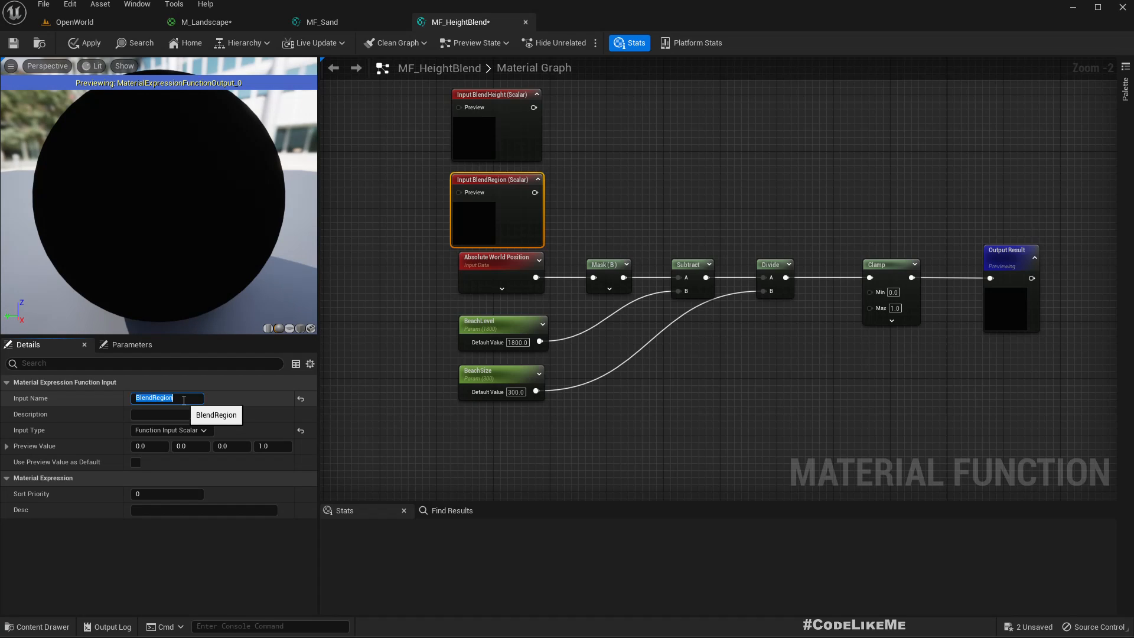
pyautogui.click(528, 465)
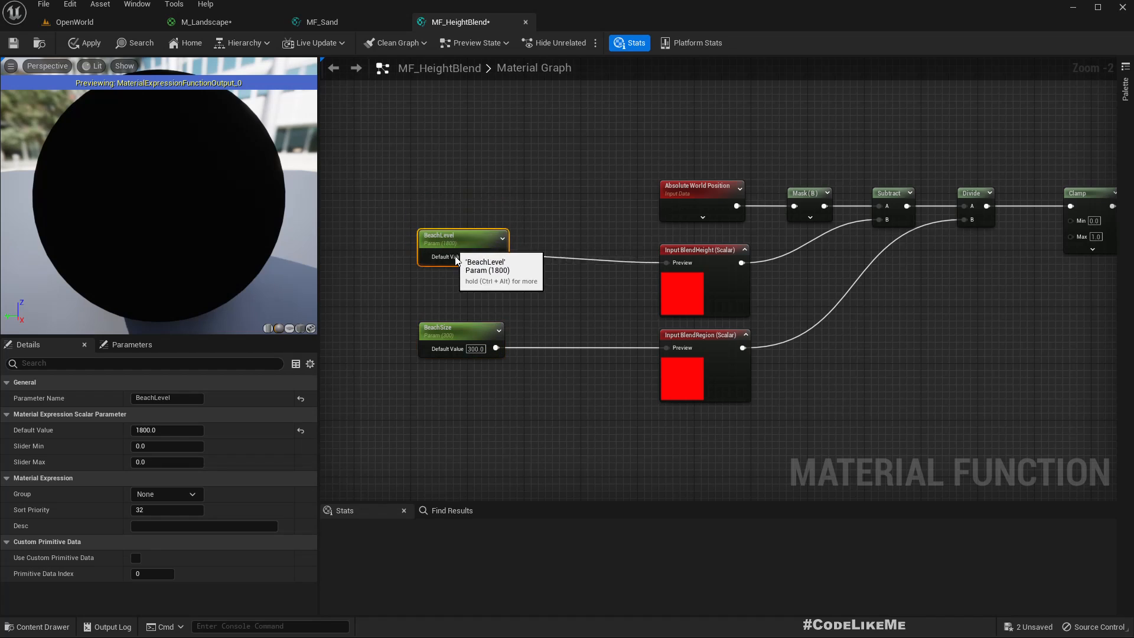
pyautogui.moveTo(447, 249)
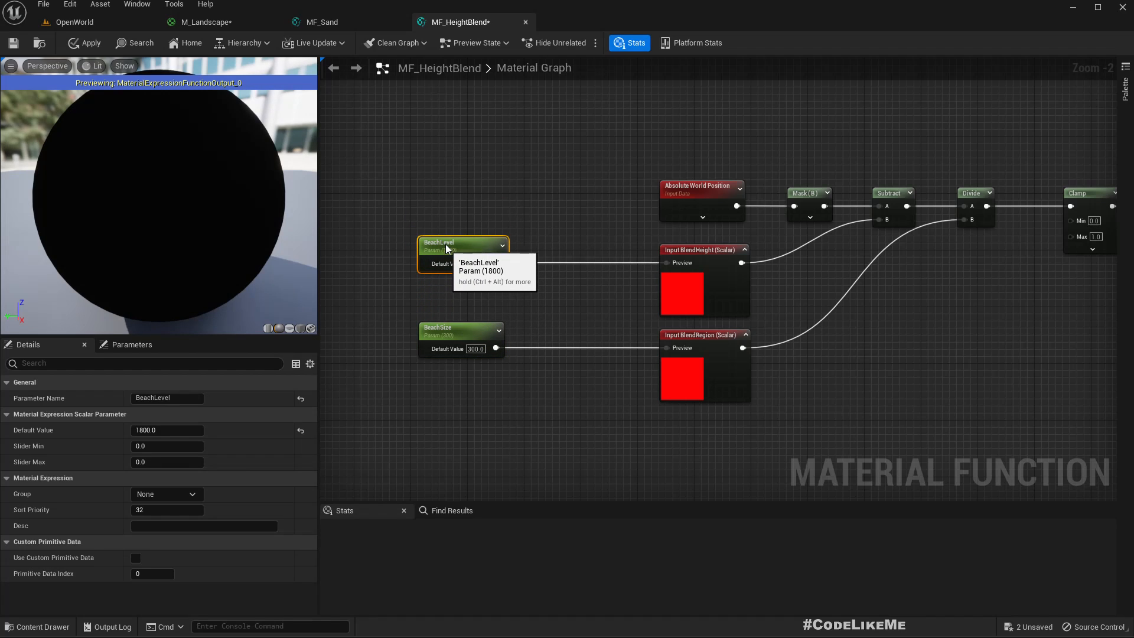
pyautogui.moveTo(537, 310)
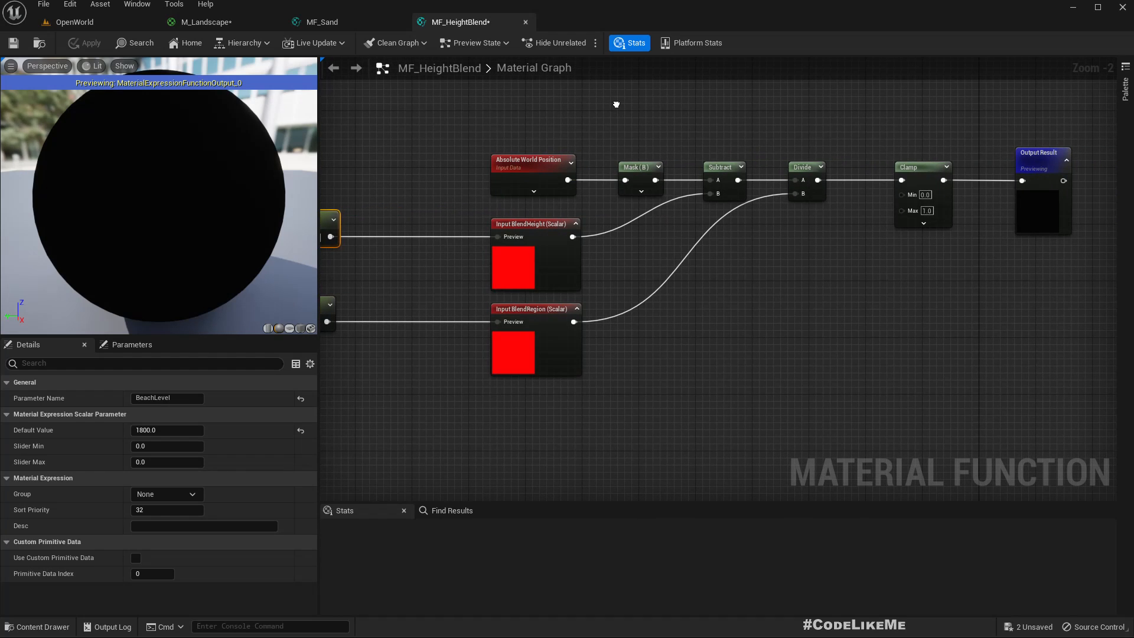
pyautogui.moveTo(473, 42)
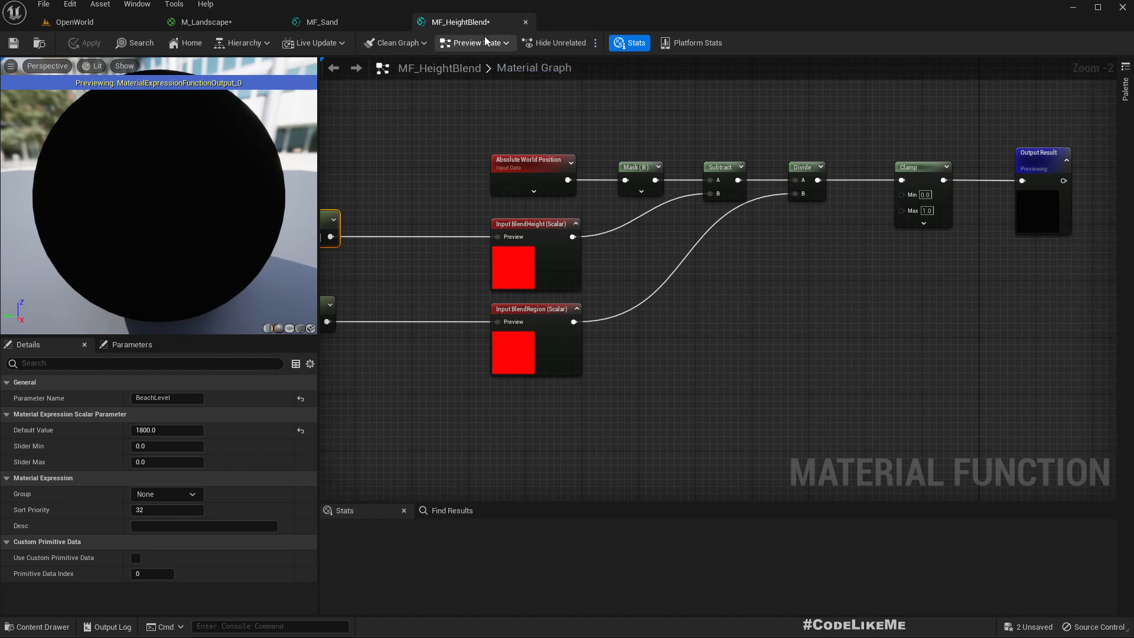
# - Close the MF_Sand layer discarding its unsaved changes, then go back to MF_HeightBlend
pyautogui.click(322, 22)
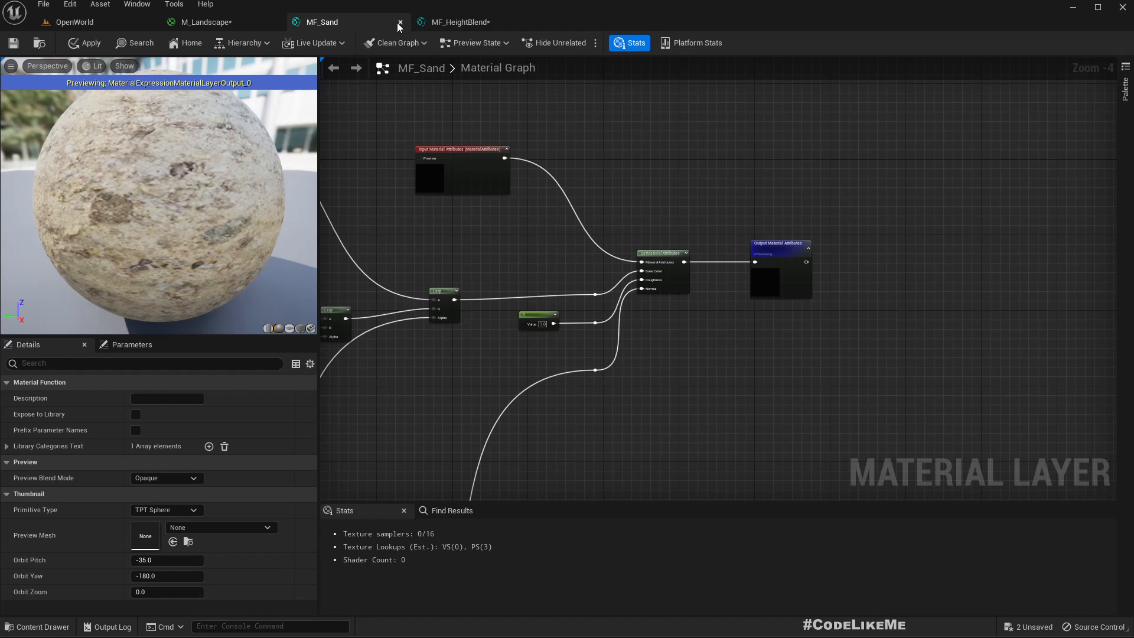
pyautogui.click(400, 22)
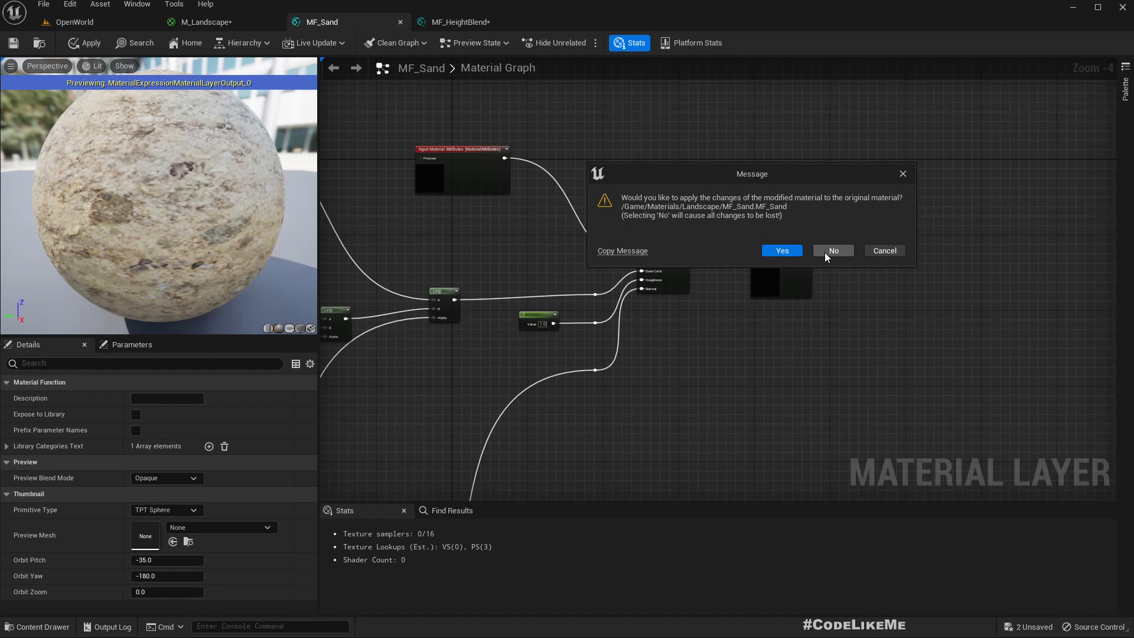
pyautogui.click(780, 251)
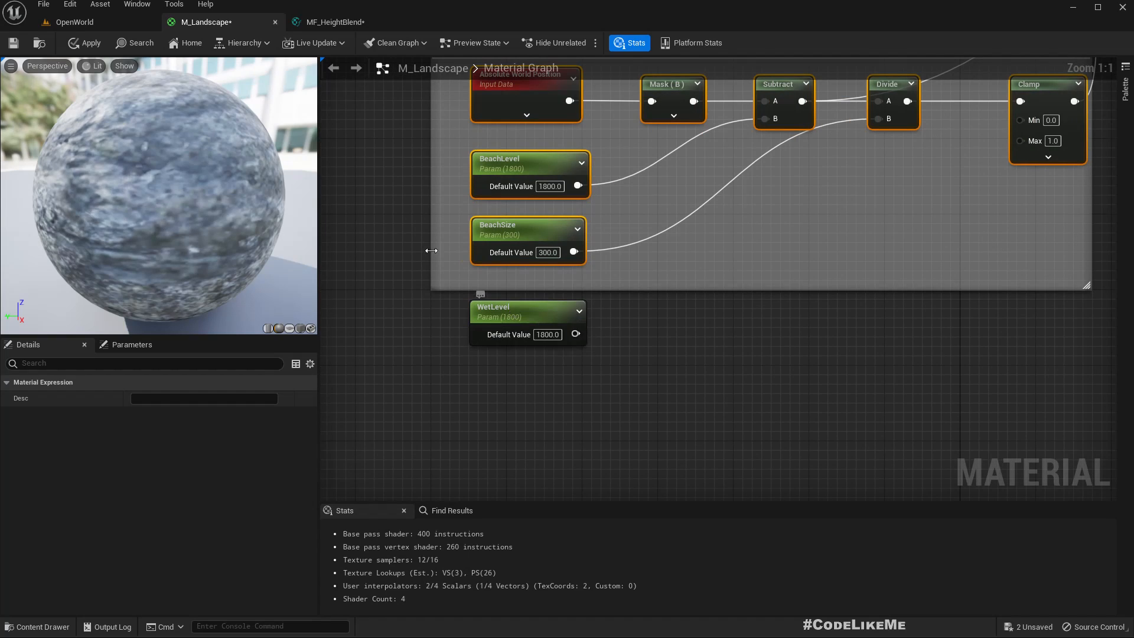
pyautogui.scroll(-3)
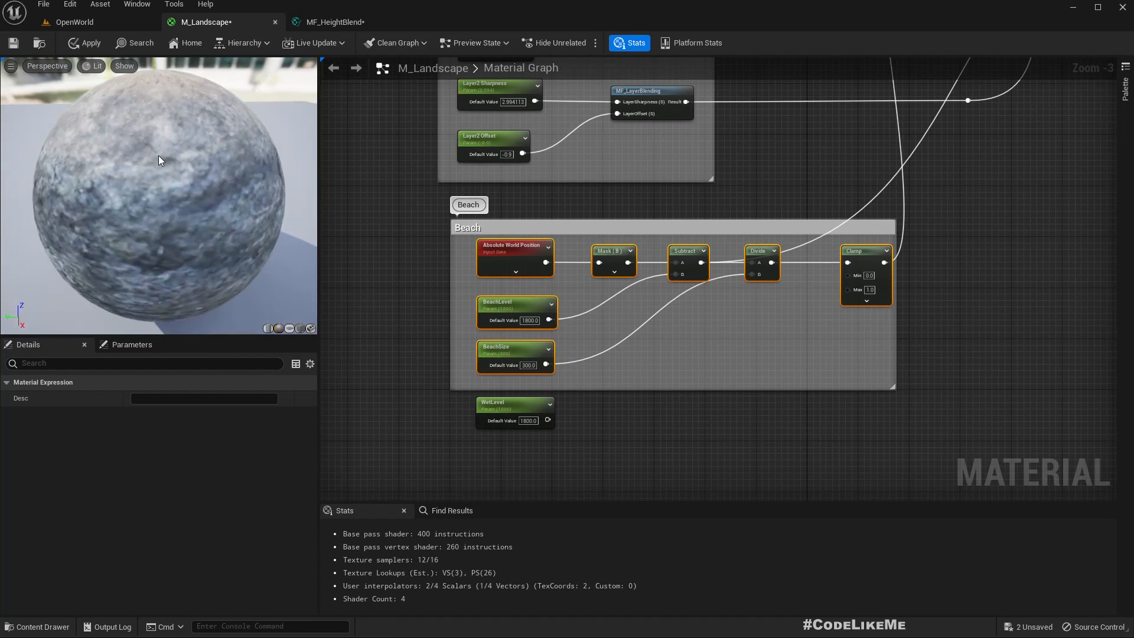
pyautogui.click(75, 21)
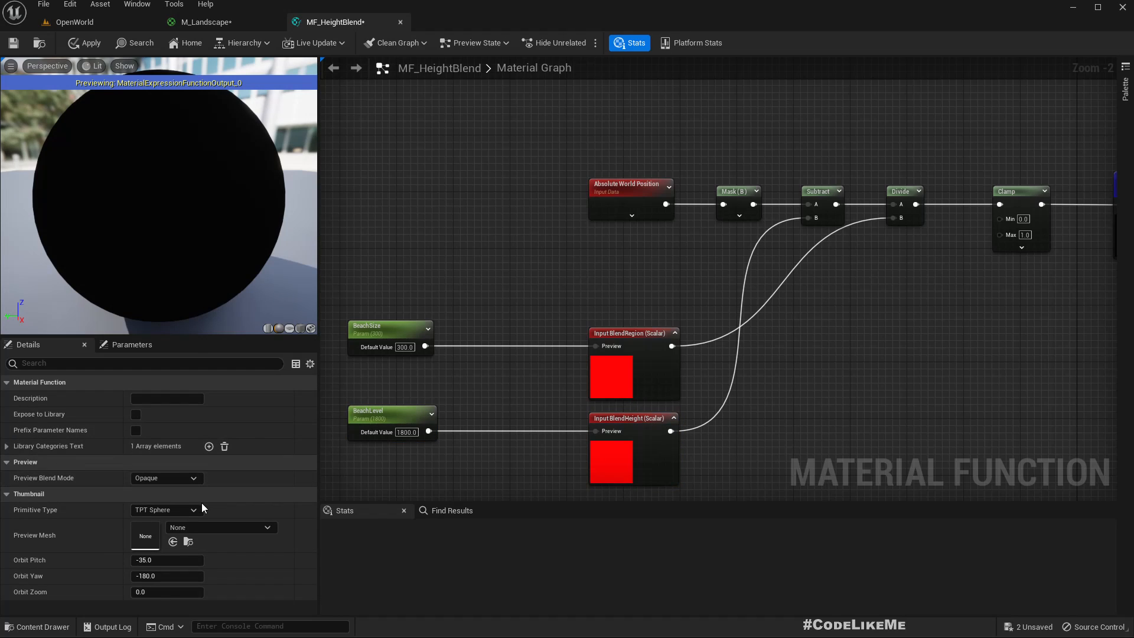
pyautogui.moveTo(51, 490)
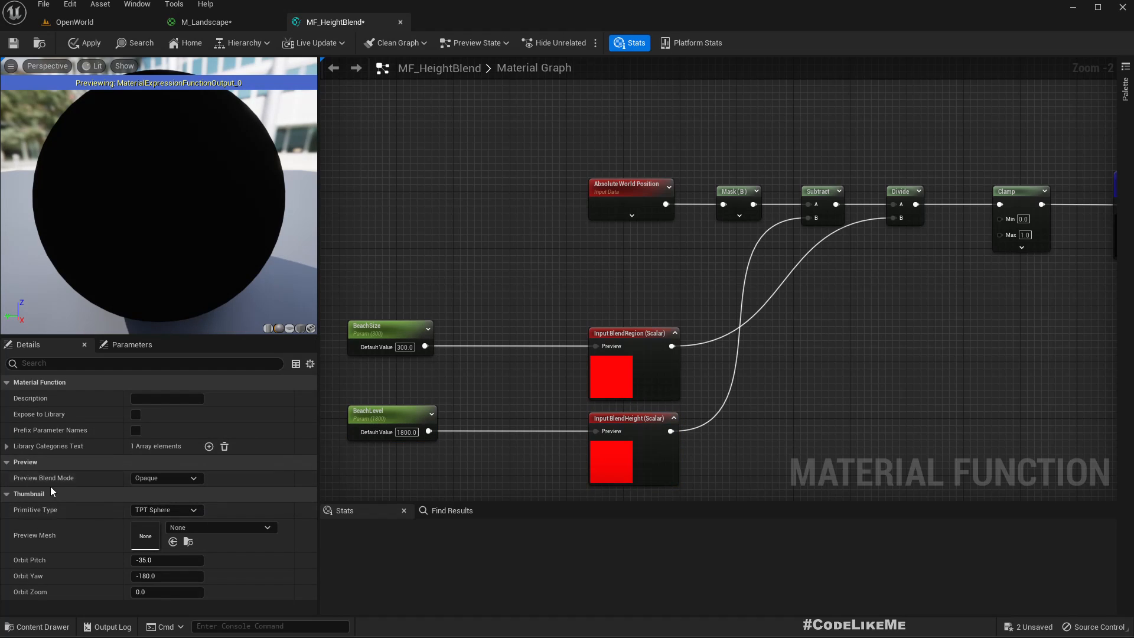
pyautogui.moveTo(88, 43)
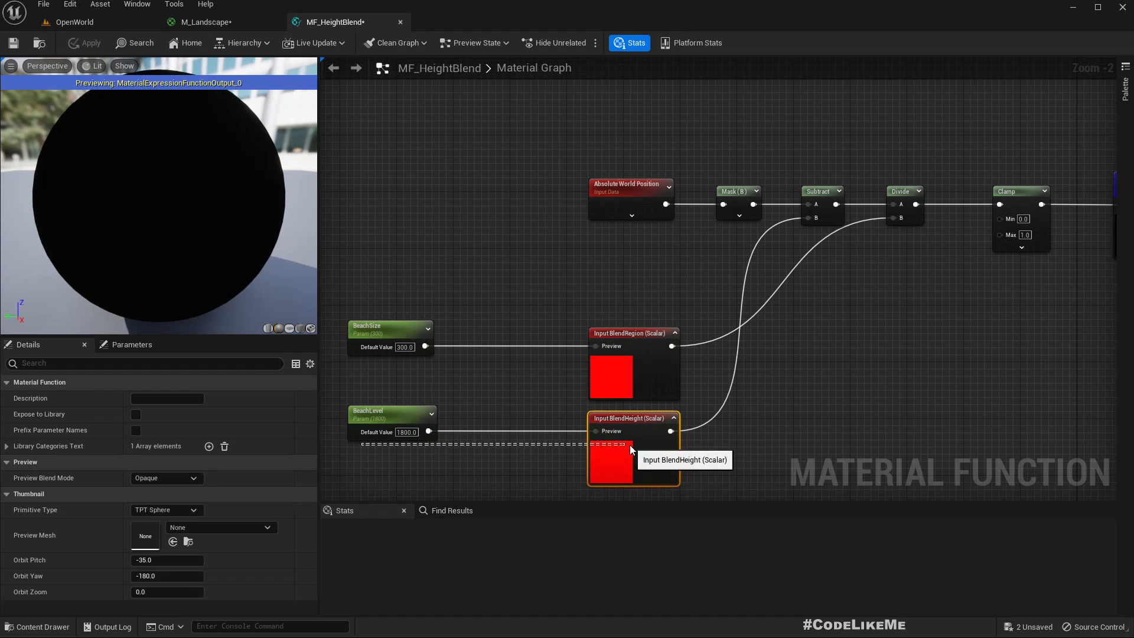
# - Give the BlendHeight and BlendRegion inputs Use Preview Value as Default and sort priority 1
pyautogui.click(632, 418)
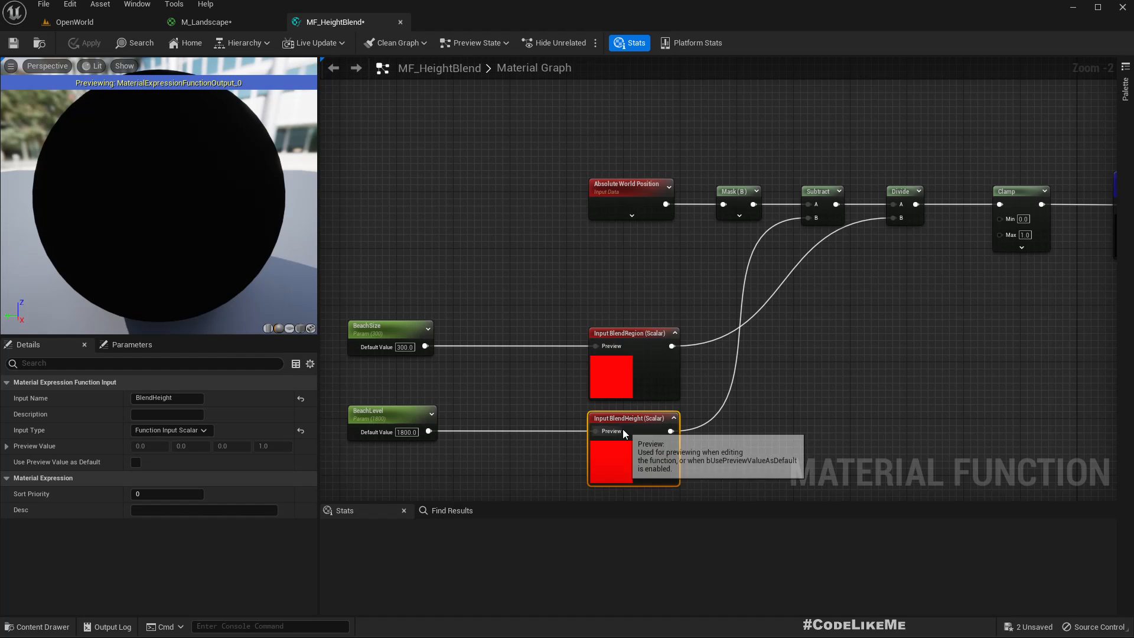
pyautogui.moveTo(621, 422)
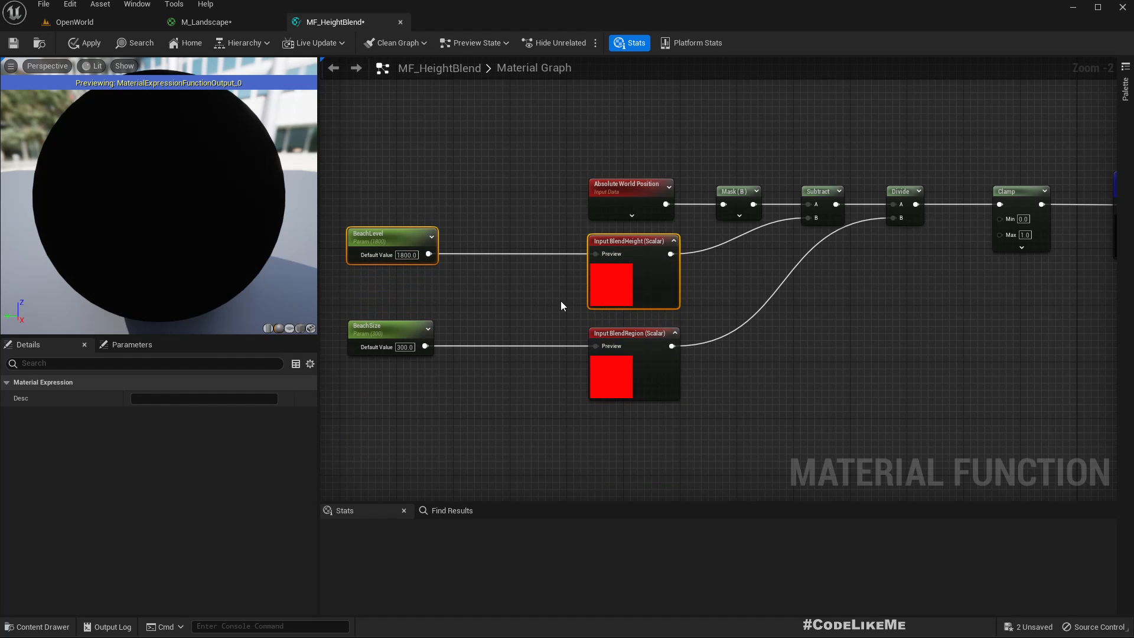
pyautogui.click(213, 22)
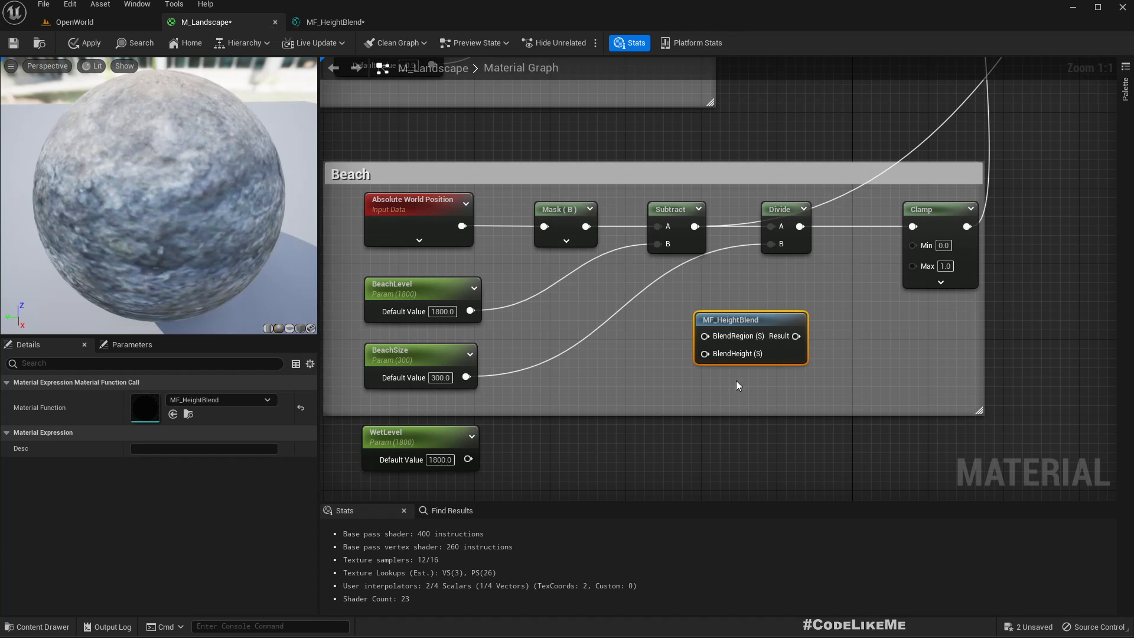
pyautogui.moveTo(737, 354)
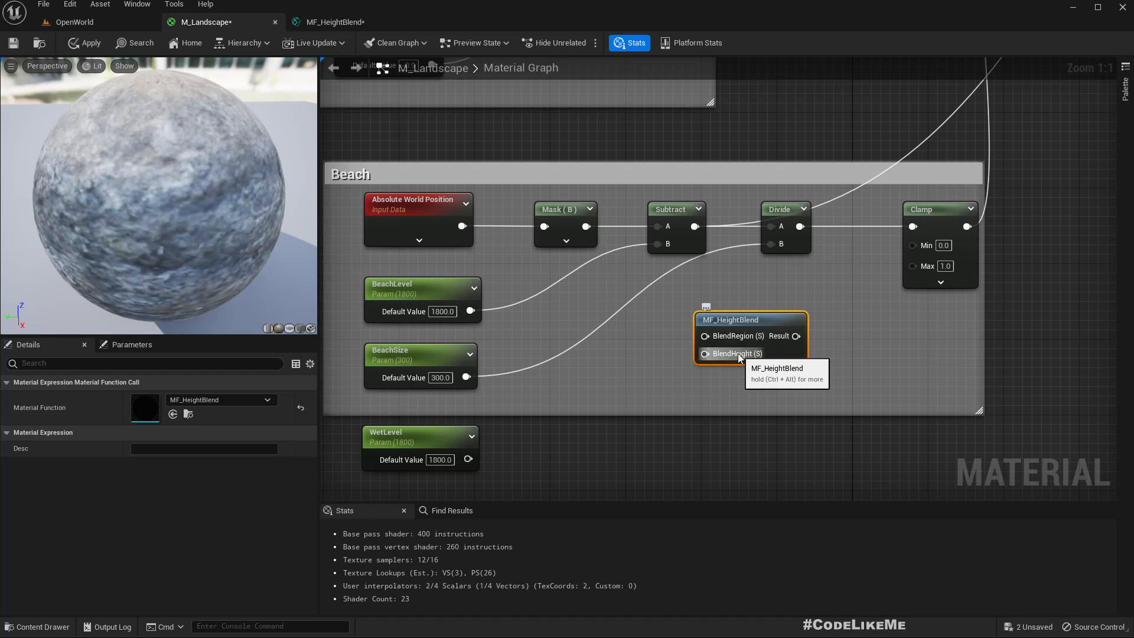
pyautogui.moveTo(747, 320)
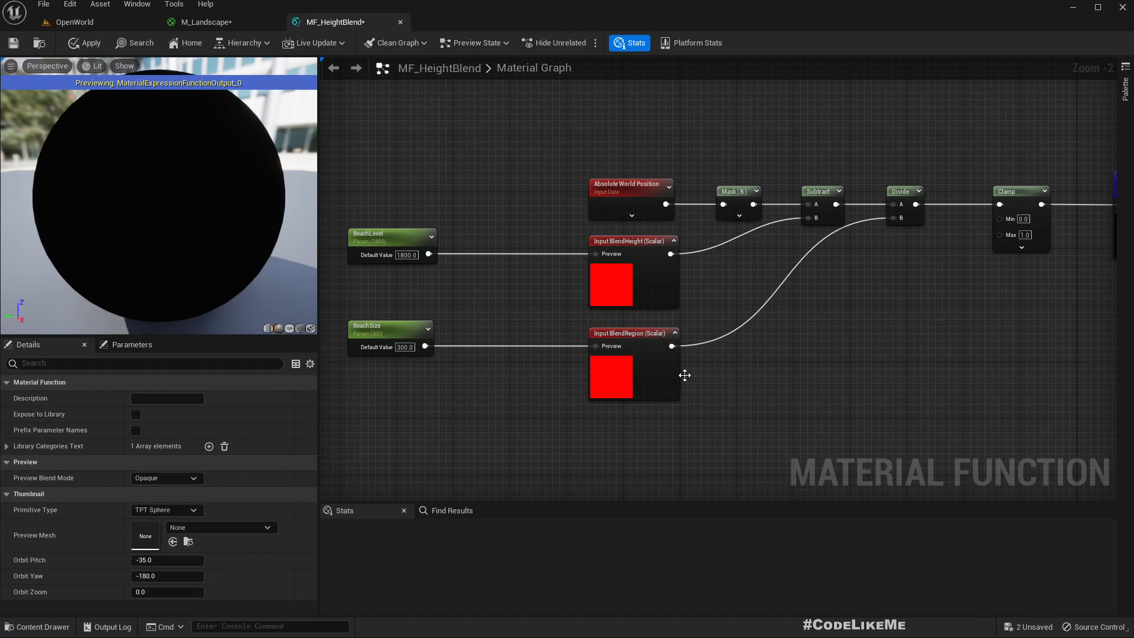
pyautogui.moveTo(12, 456)
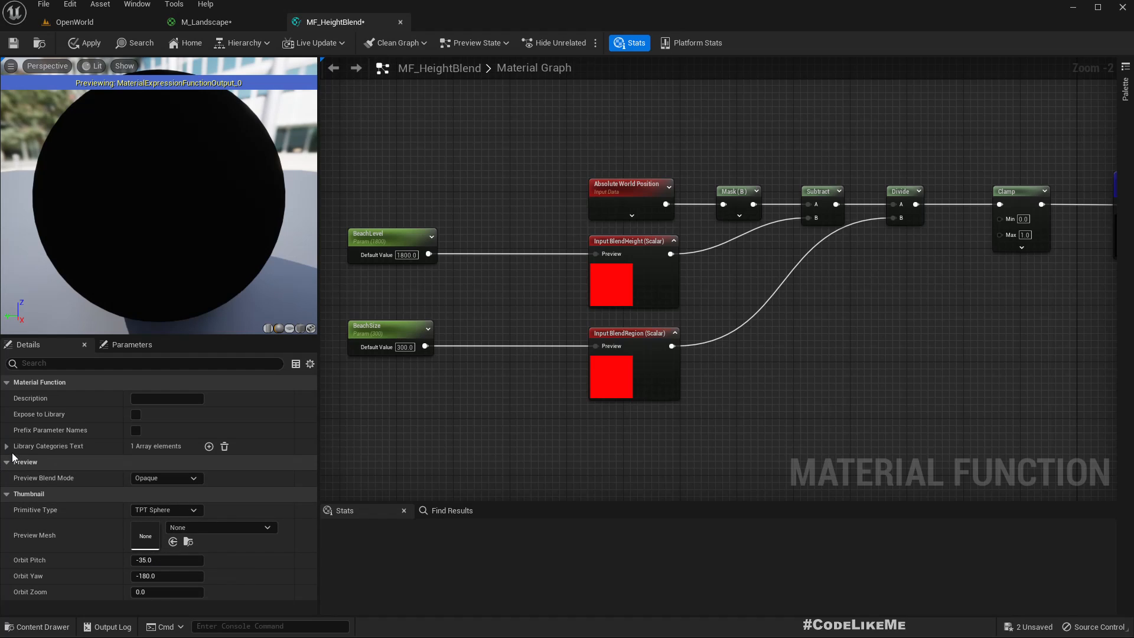
pyautogui.click(6, 446)
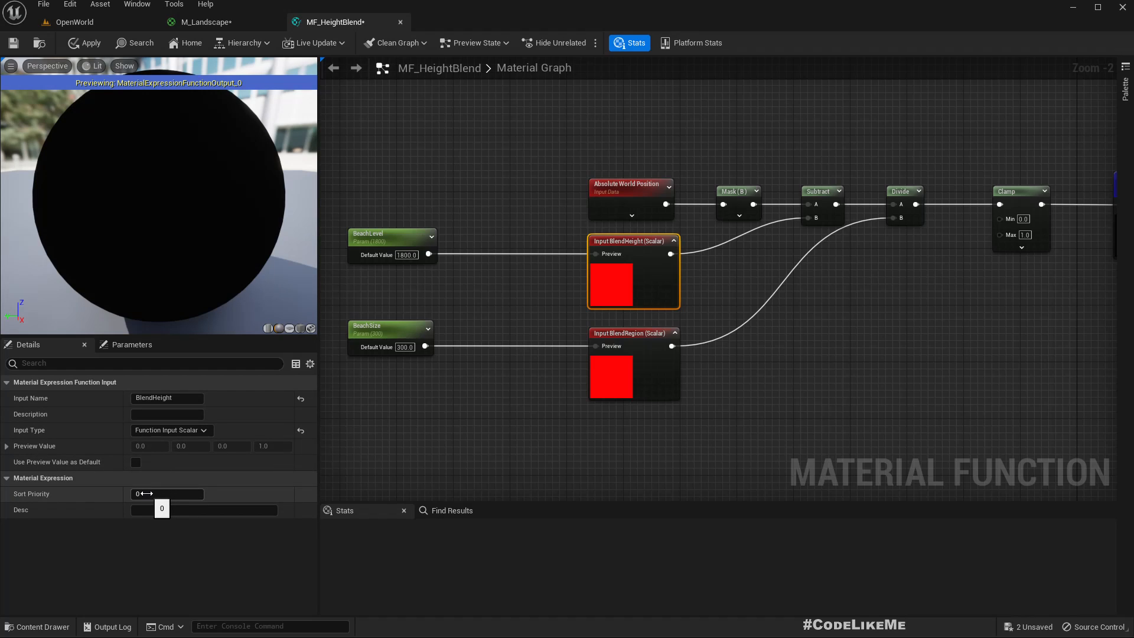
pyautogui.moveTo(33, 493)
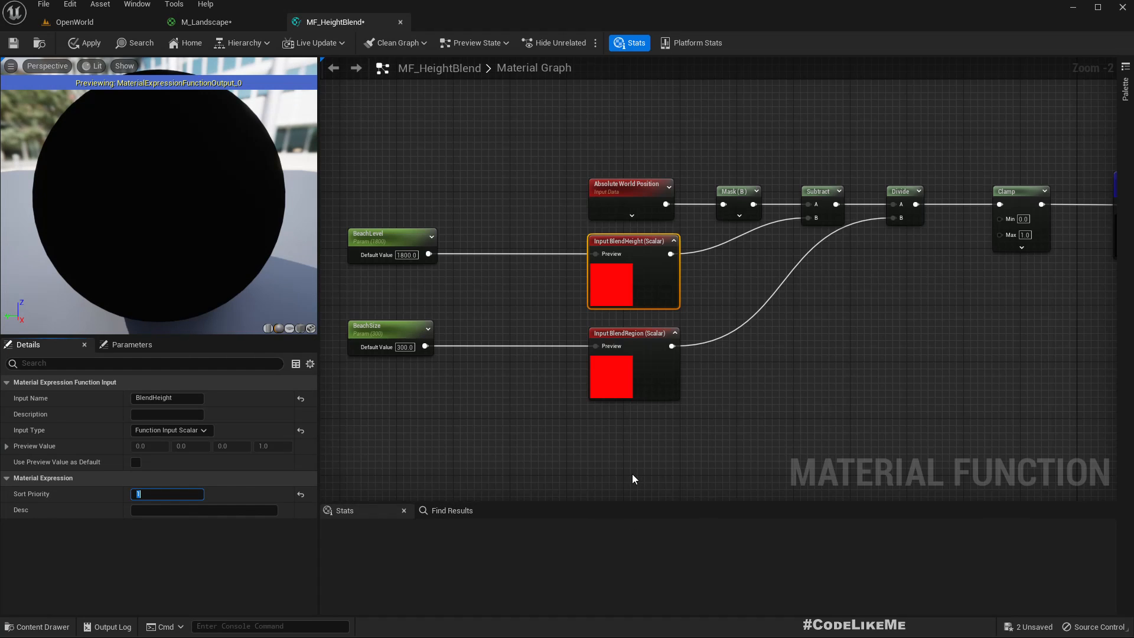
pyautogui.moveTo(208, 36)
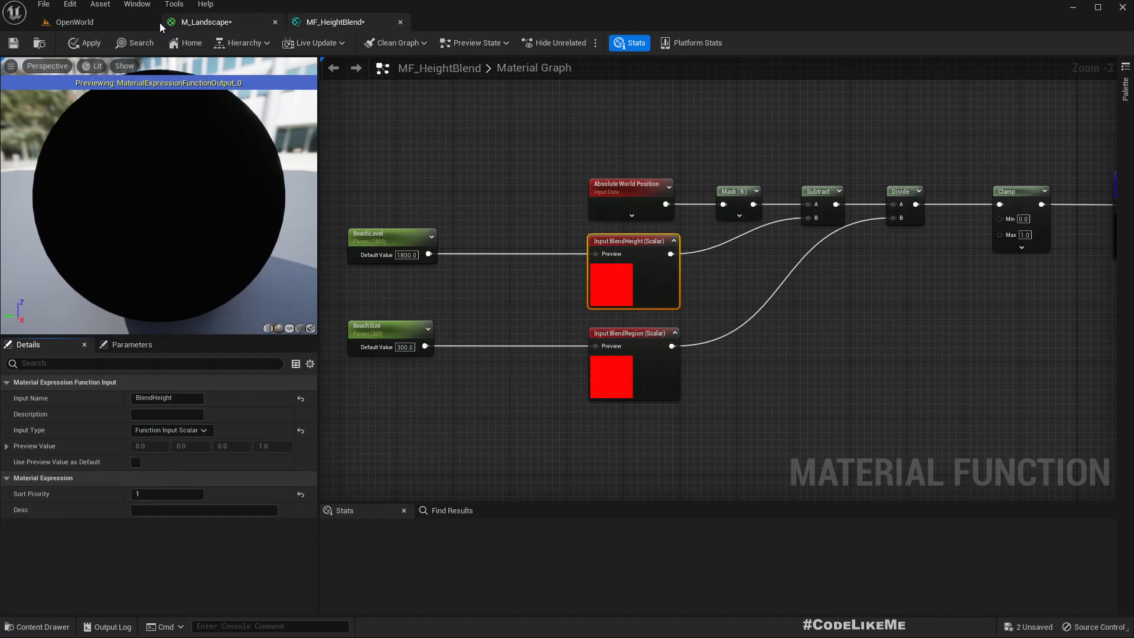
pyautogui.click(210, 22)
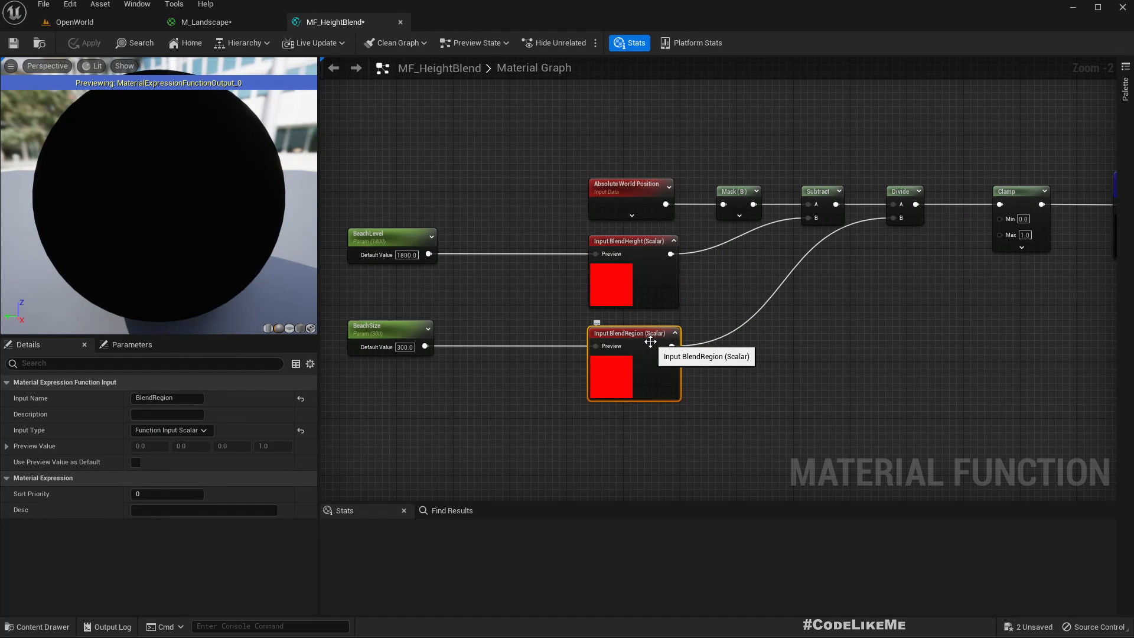
pyautogui.moveTo(650, 278)
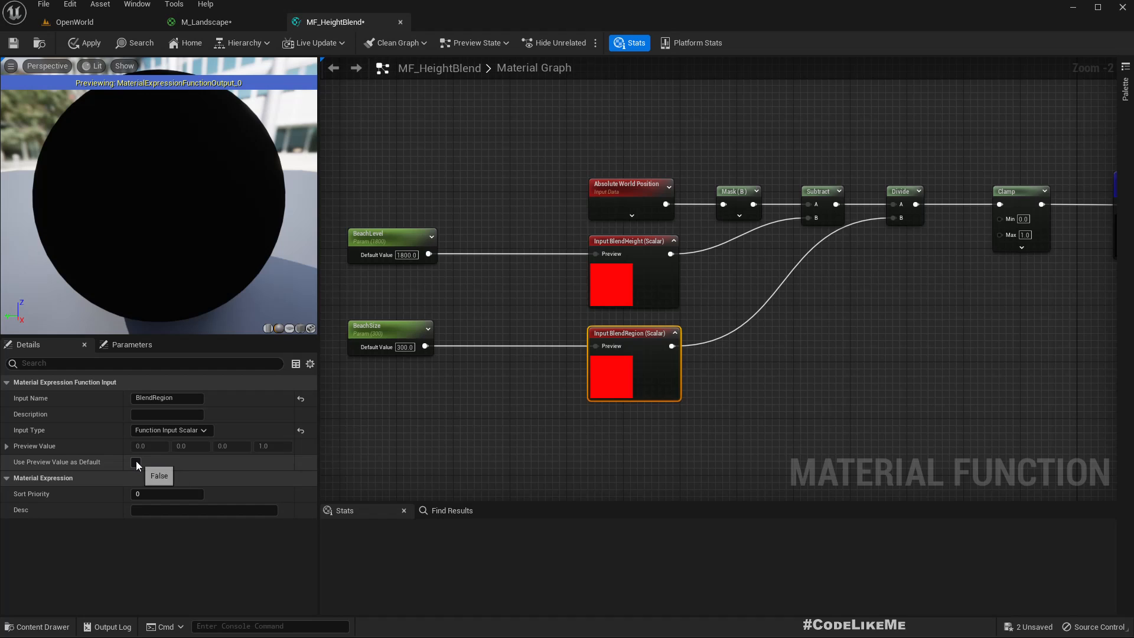
pyautogui.click(136, 462)
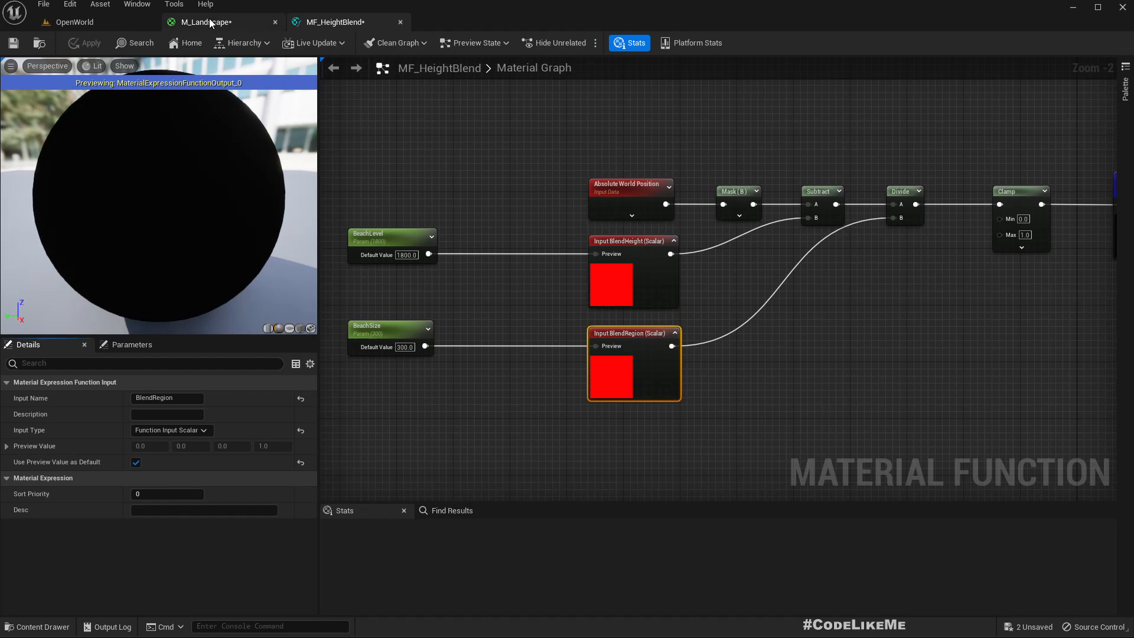
pyautogui.click(210, 22)
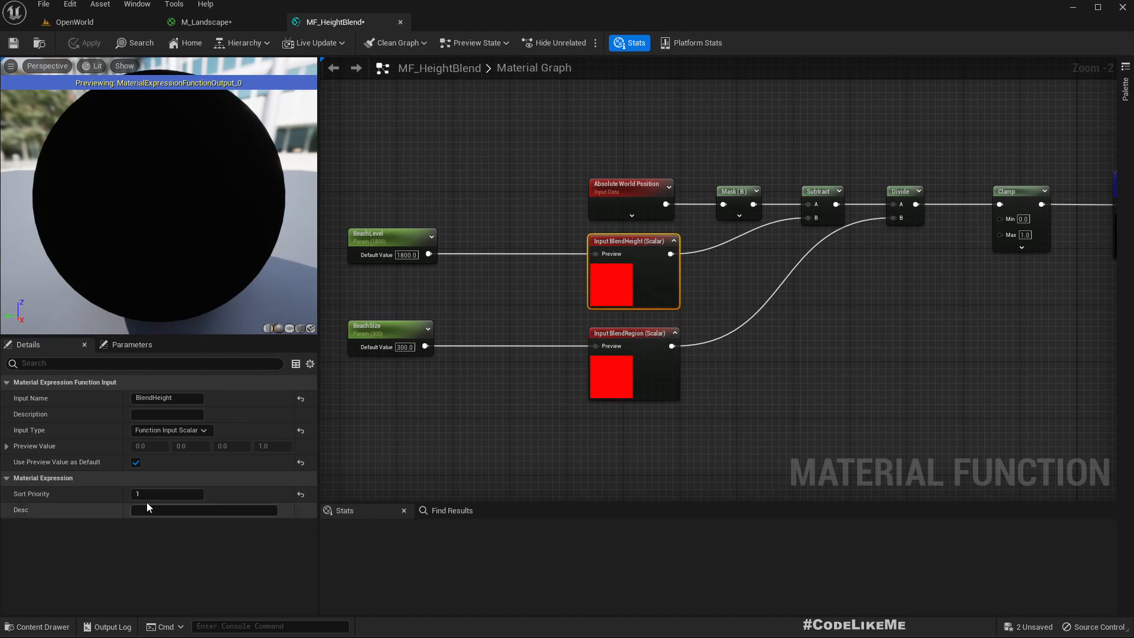
pyautogui.moveTo(32, 494)
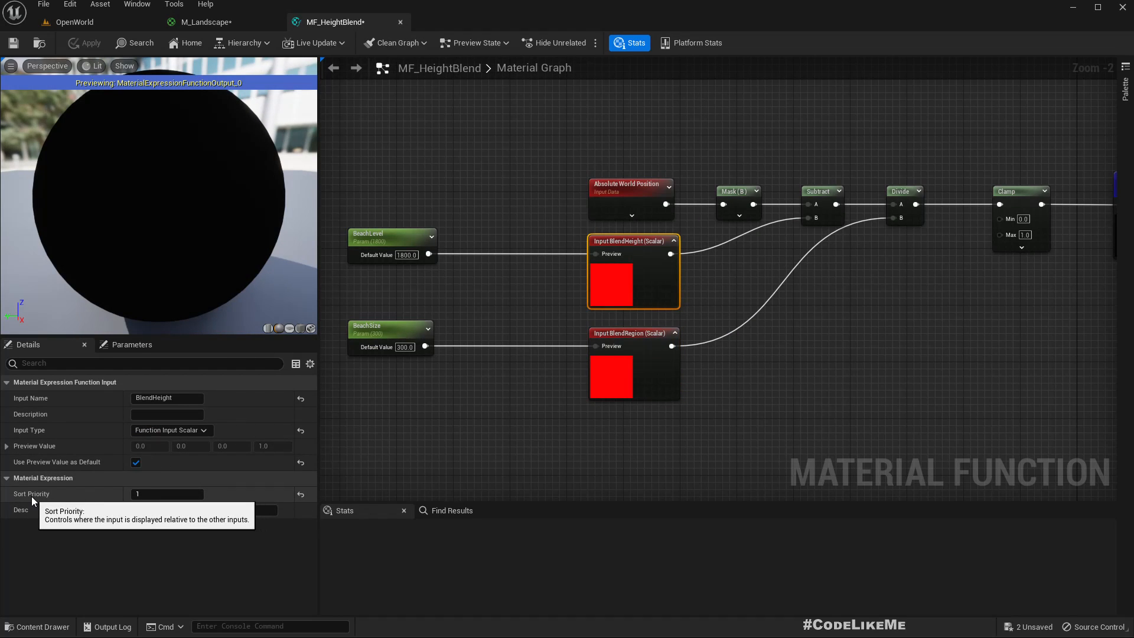
pyautogui.moveTo(300, 494)
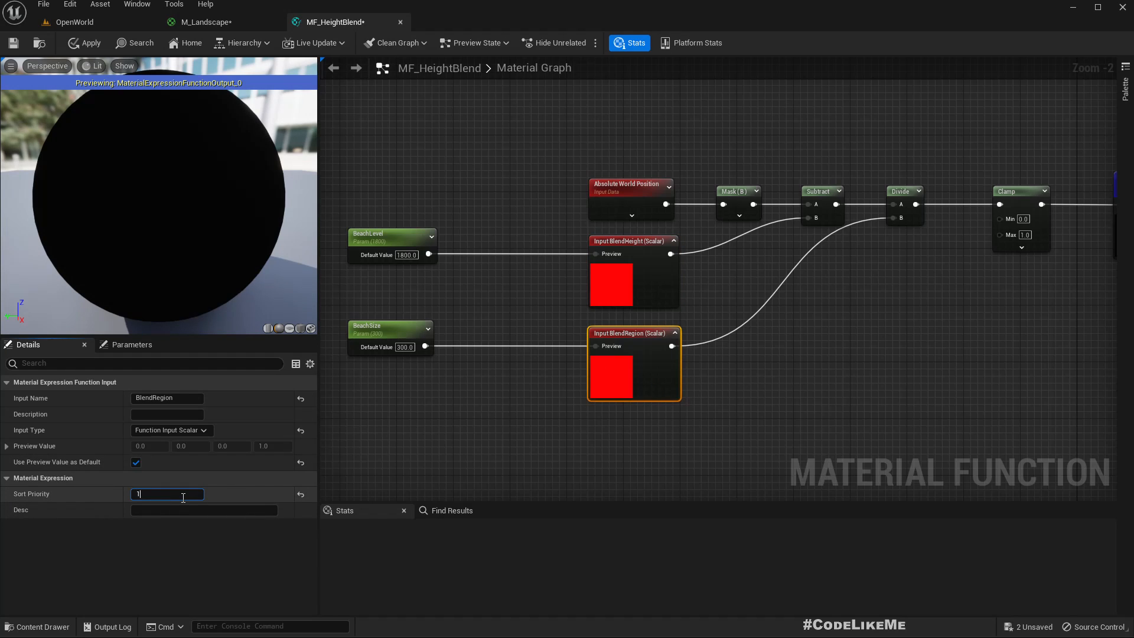
pyautogui.moveTo(209, 22)
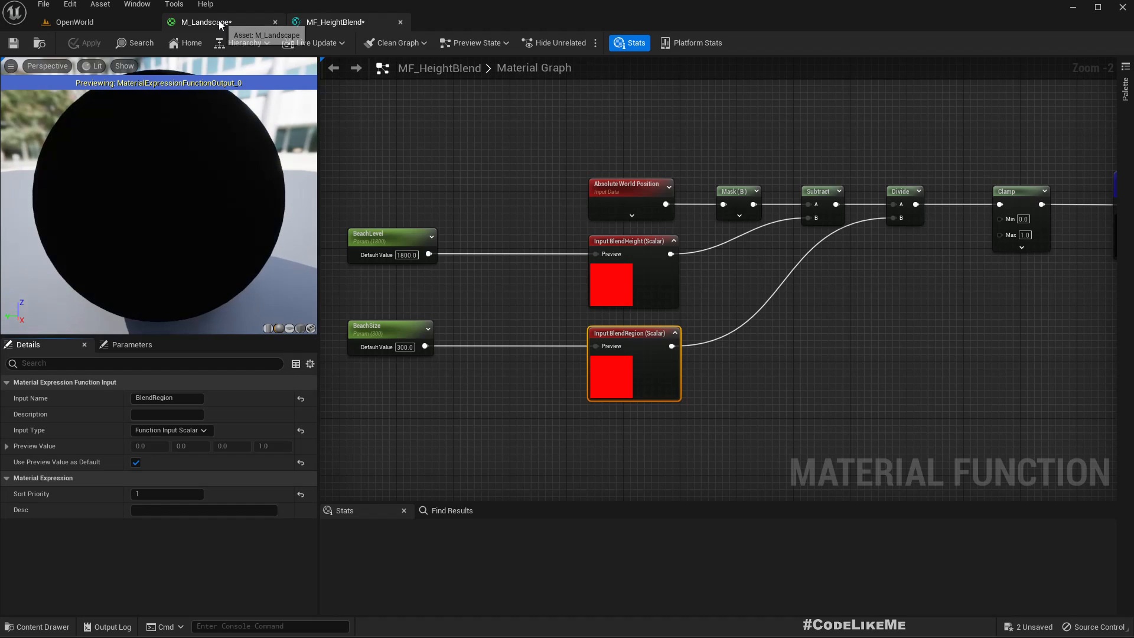
# - Feed BeachLevel and BeachSize into MF_HeightBlend; delete Absolute World Position, Mask, Subtract, Divide, Clamp
pyautogui.click(204, 22)
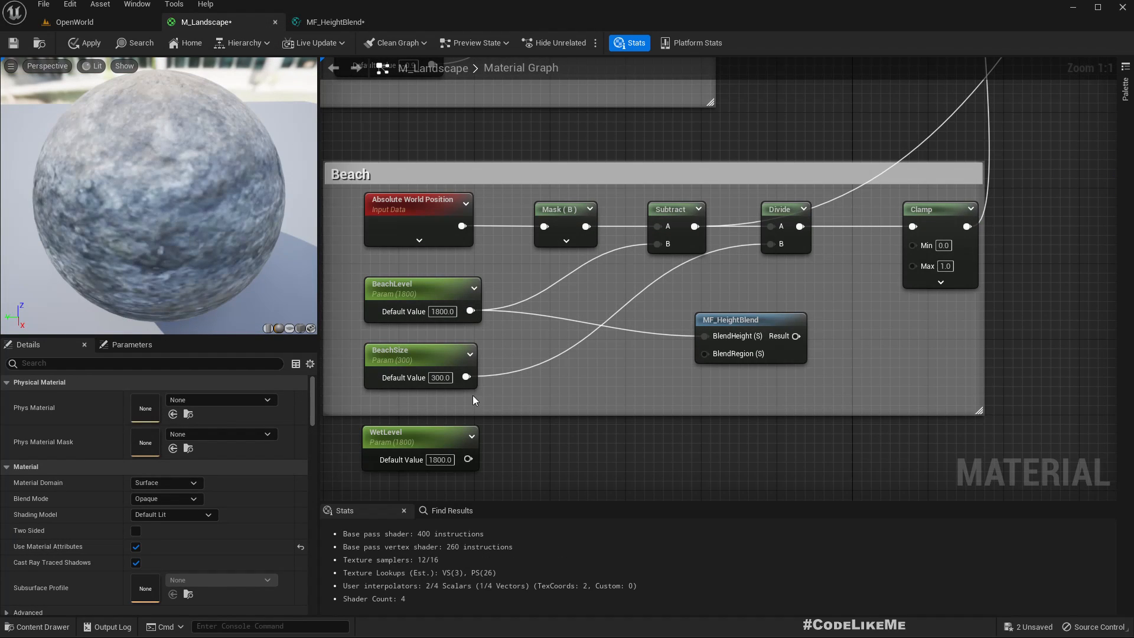
pyautogui.moveTo(756, 316)
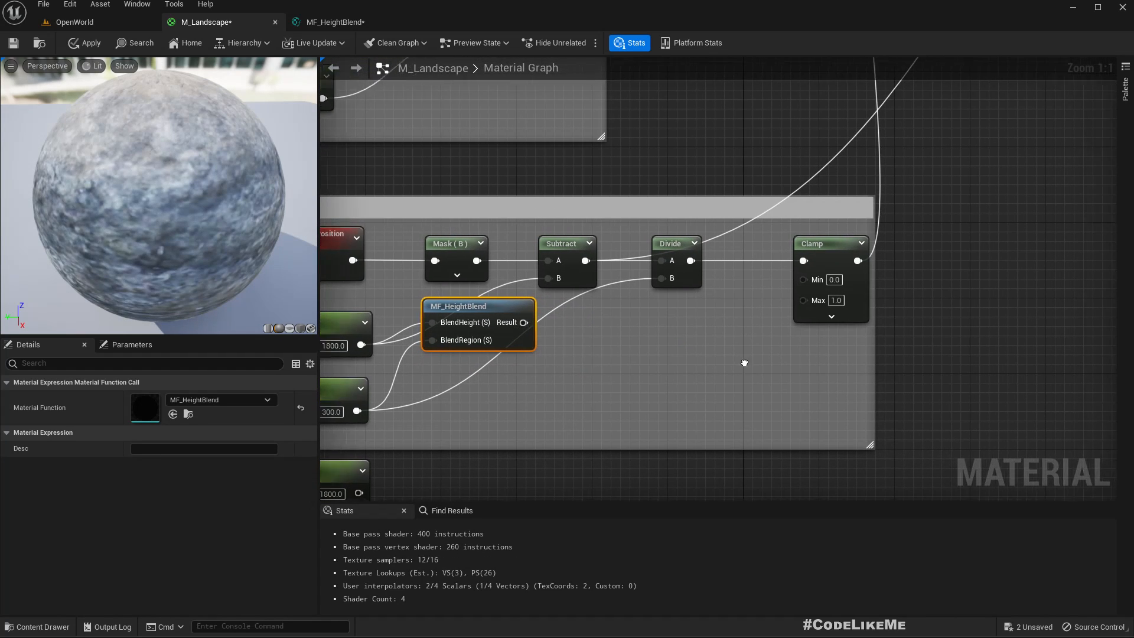
pyautogui.scroll(-3)
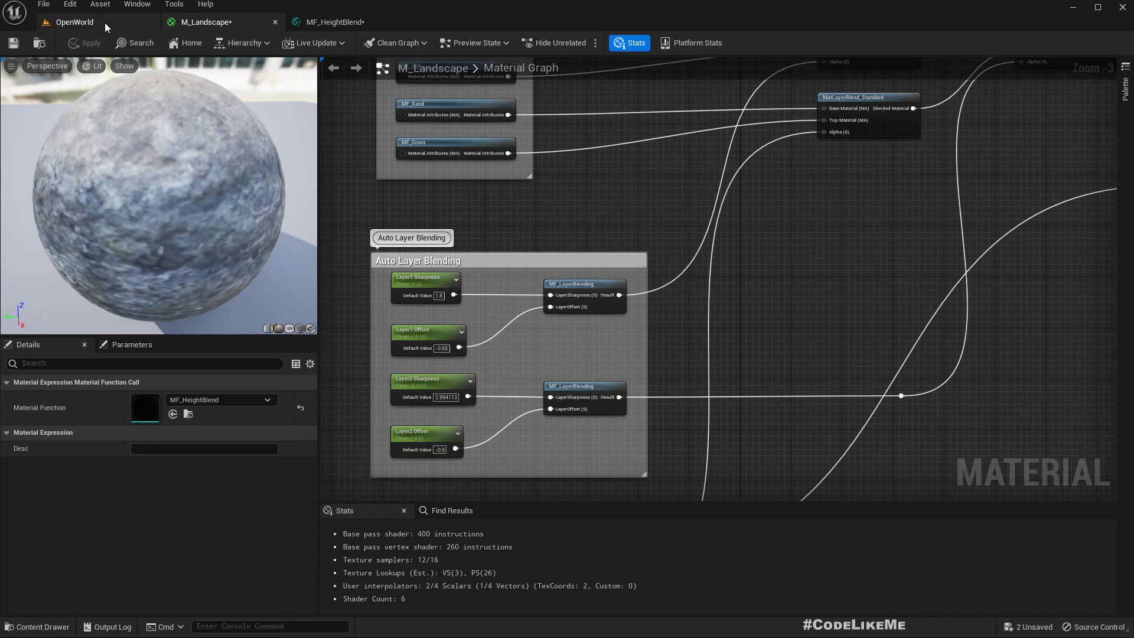
pyautogui.click(75, 22)
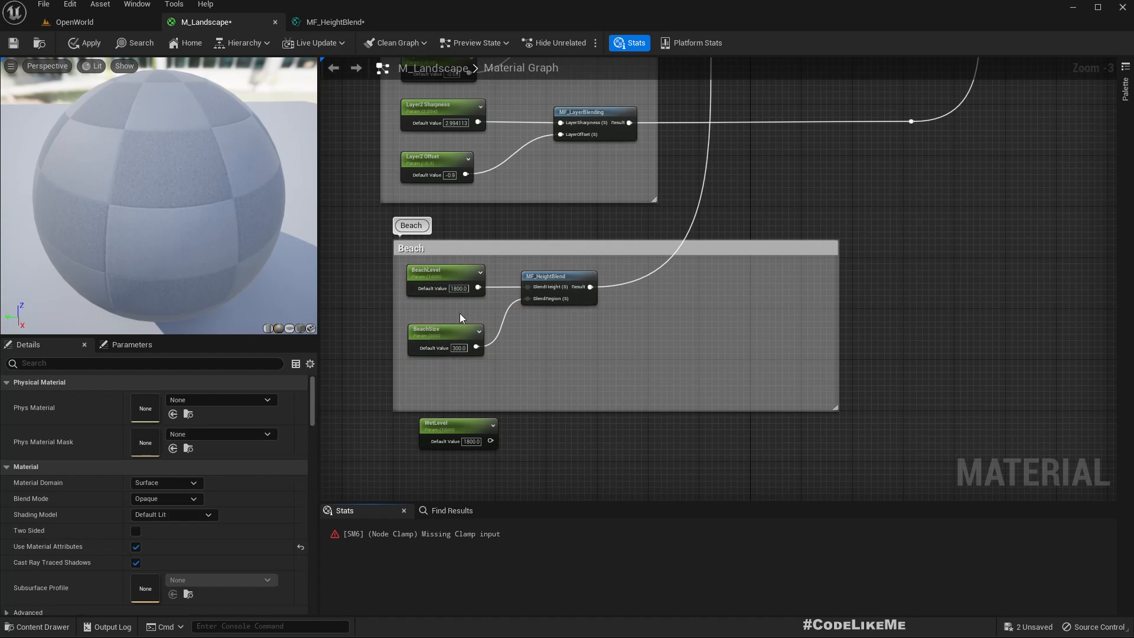
pyautogui.scroll(-3)
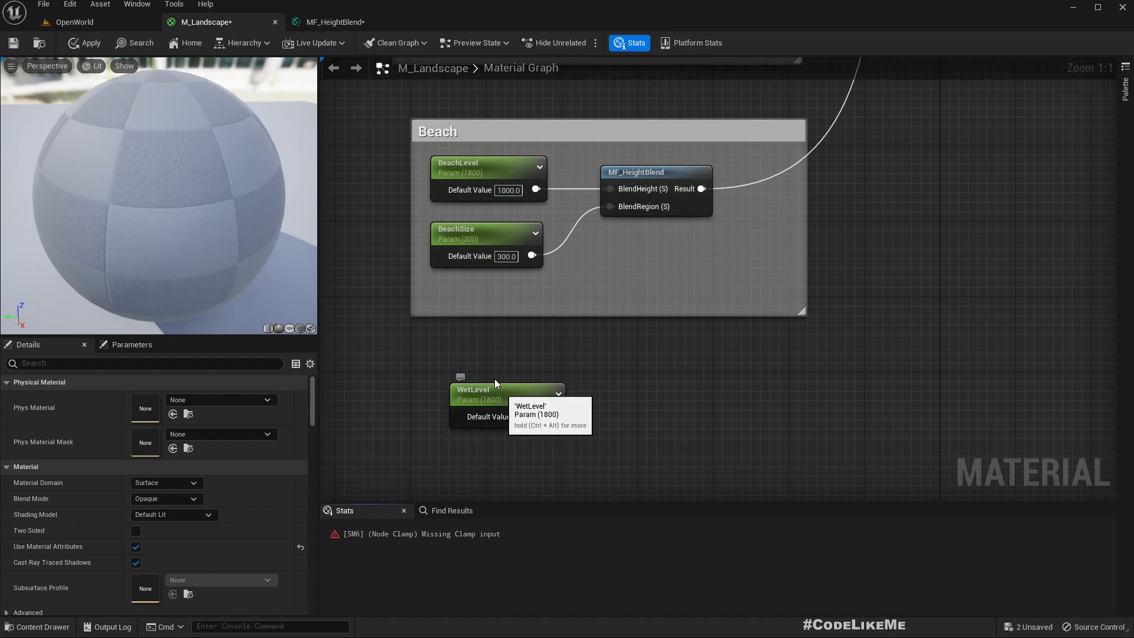
# - Duplicate MF_HeightBlend, wiring WetLevel into BlendHeight and a Constant 100 into BlendRegion
pyautogui.click(506, 388)
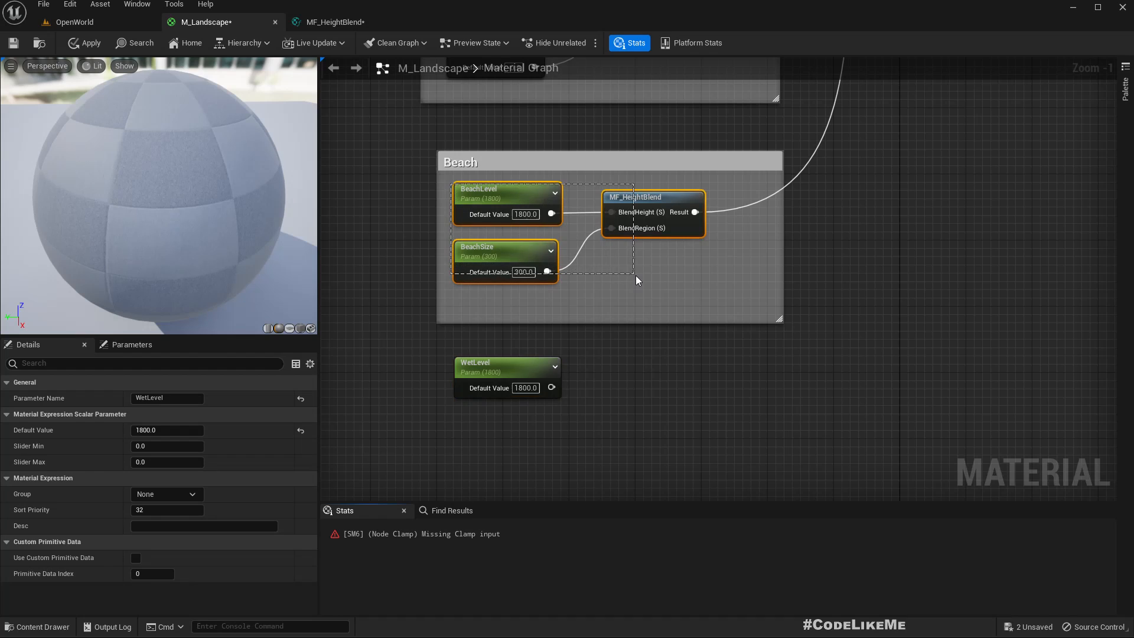
pyautogui.click(651, 197)
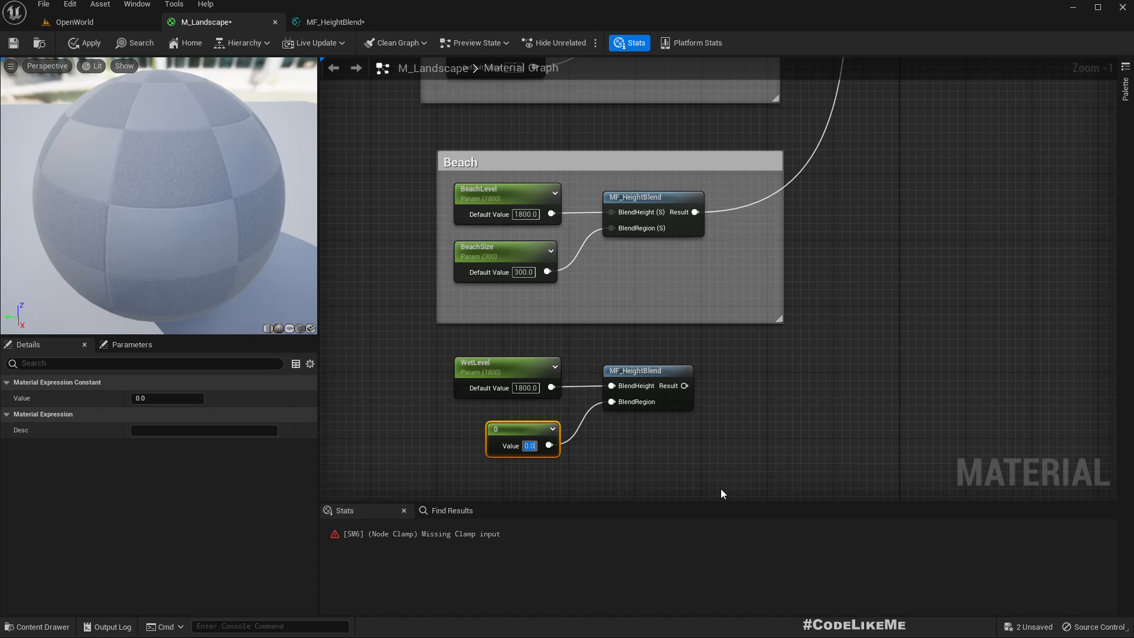
pyautogui.write('100')
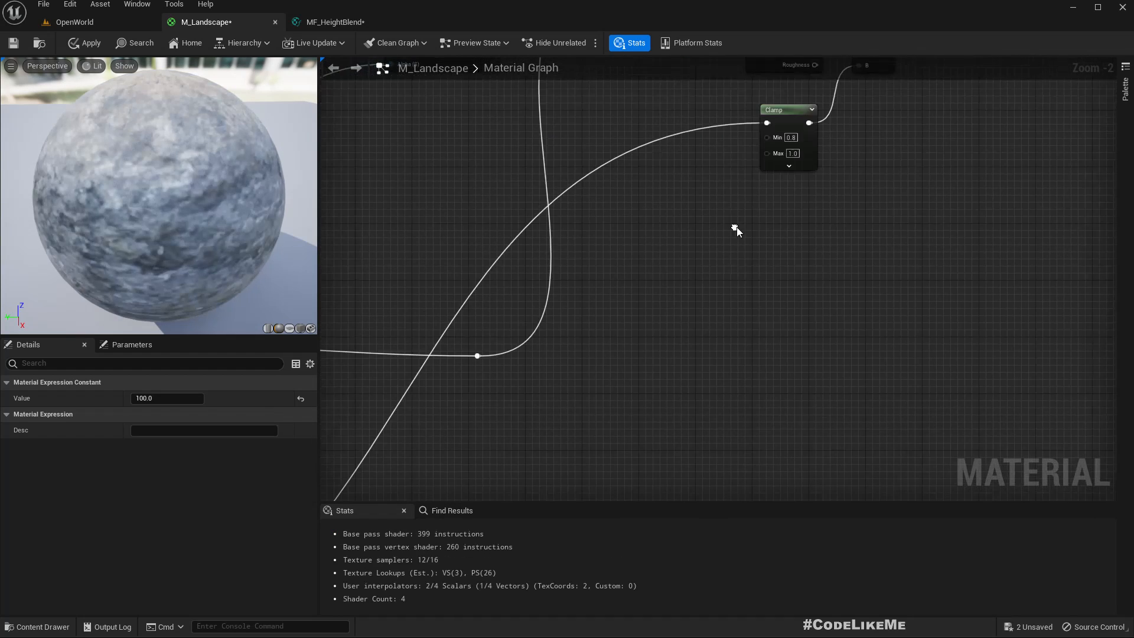
pyautogui.scroll(-3)
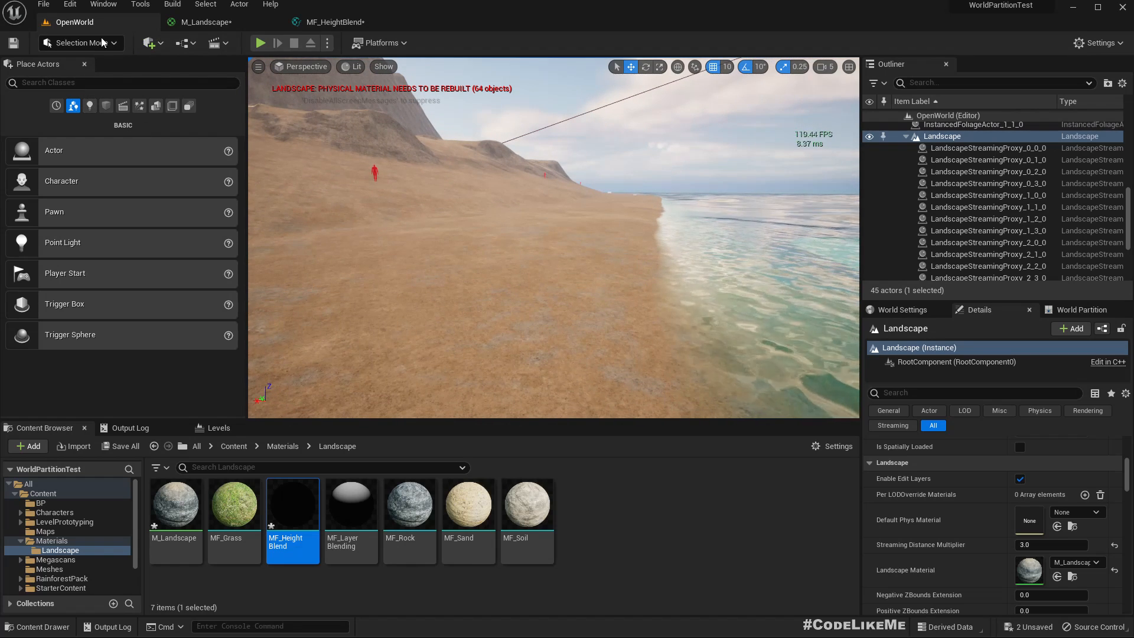
# - Drop a Cube from Place Actors Shapes onto the beach as a reference
pyautogui.click(106, 106)
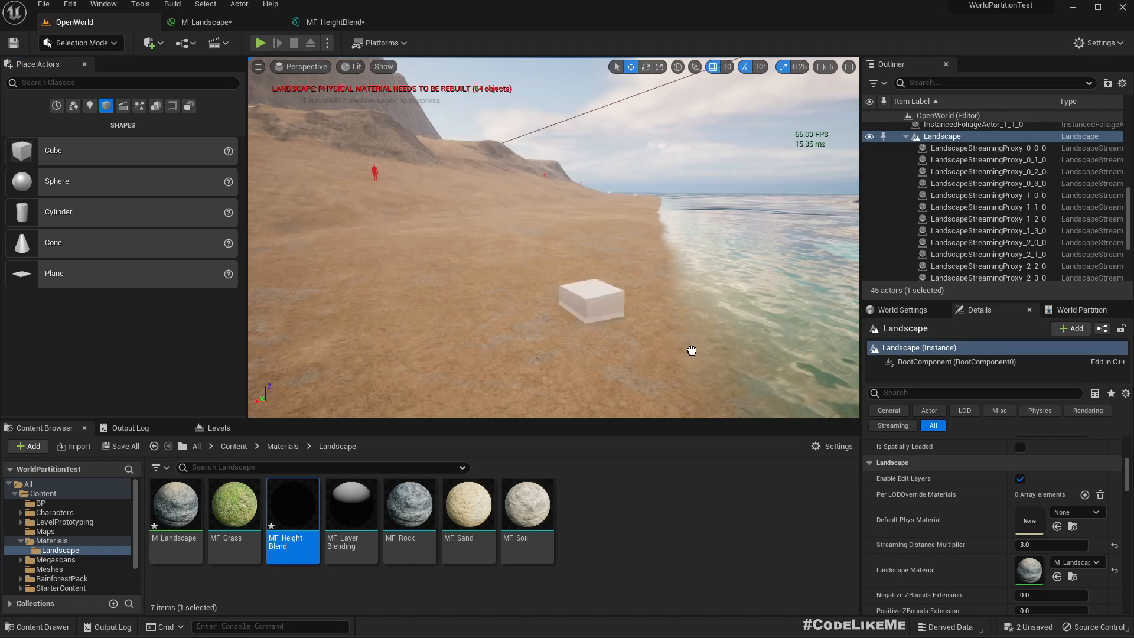
pyautogui.click(591, 299)
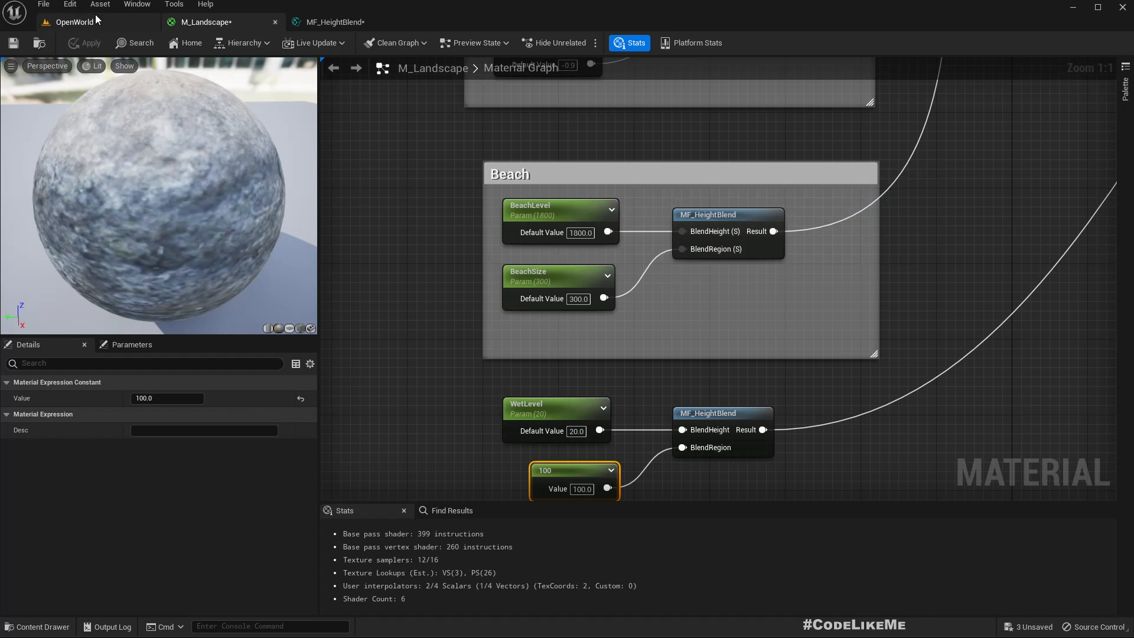
# - Set the blend region constant to 30, apply, and check the beach in OpenWorld
pyautogui.click(75, 22)
pyautogui.write('10')
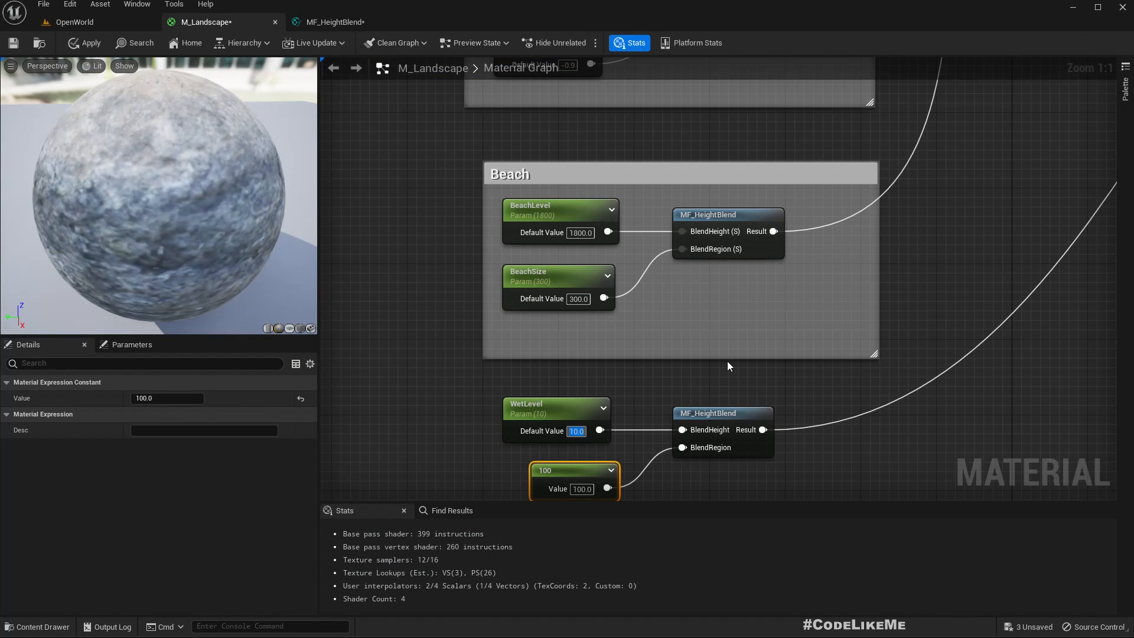
pyautogui.click(74, 22)
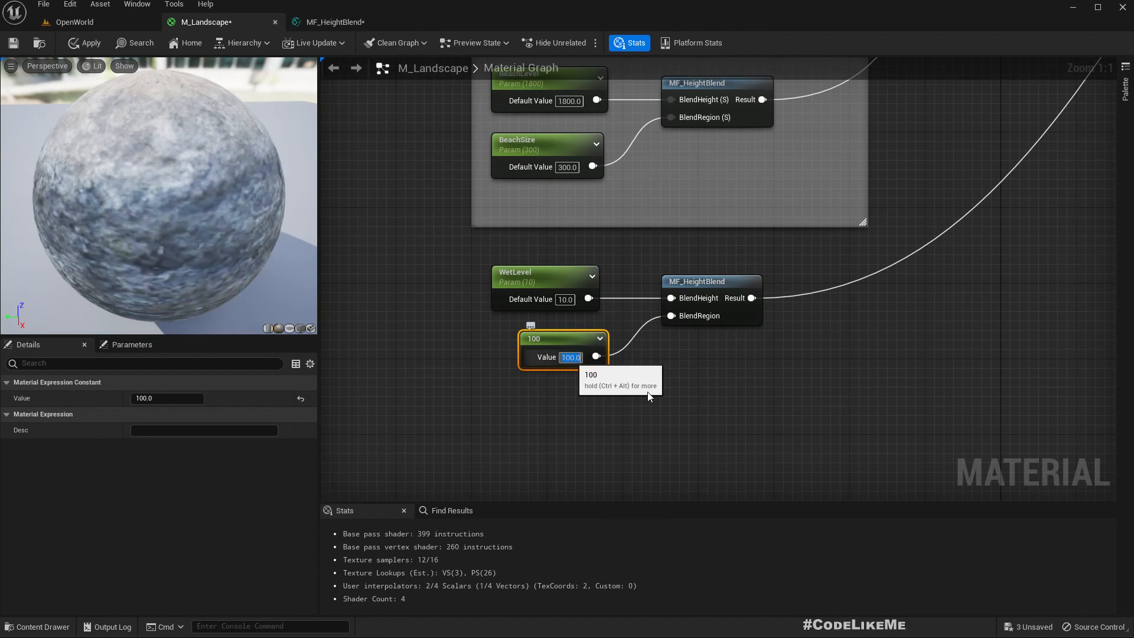
pyautogui.moveTo(792, 432)
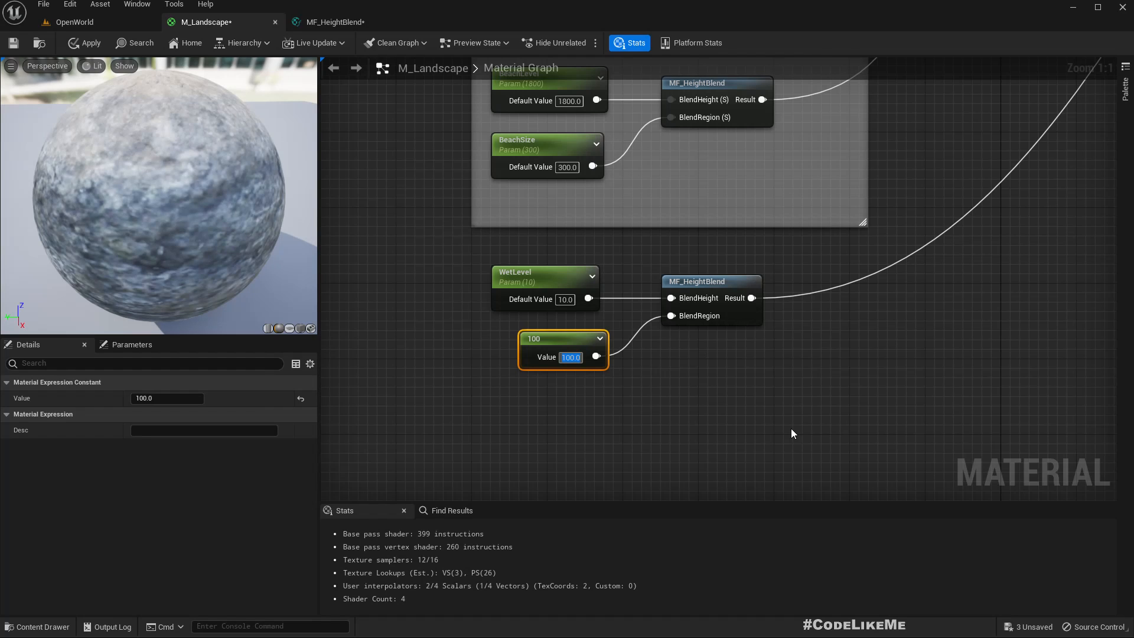
pyautogui.write('30')
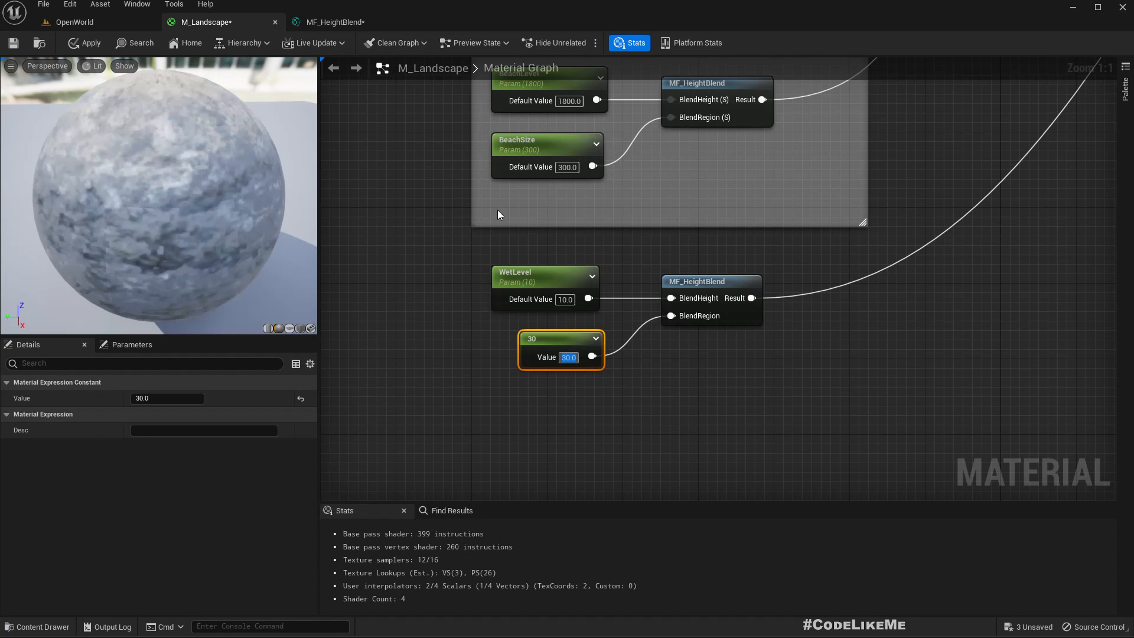
pyautogui.click(84, 42)
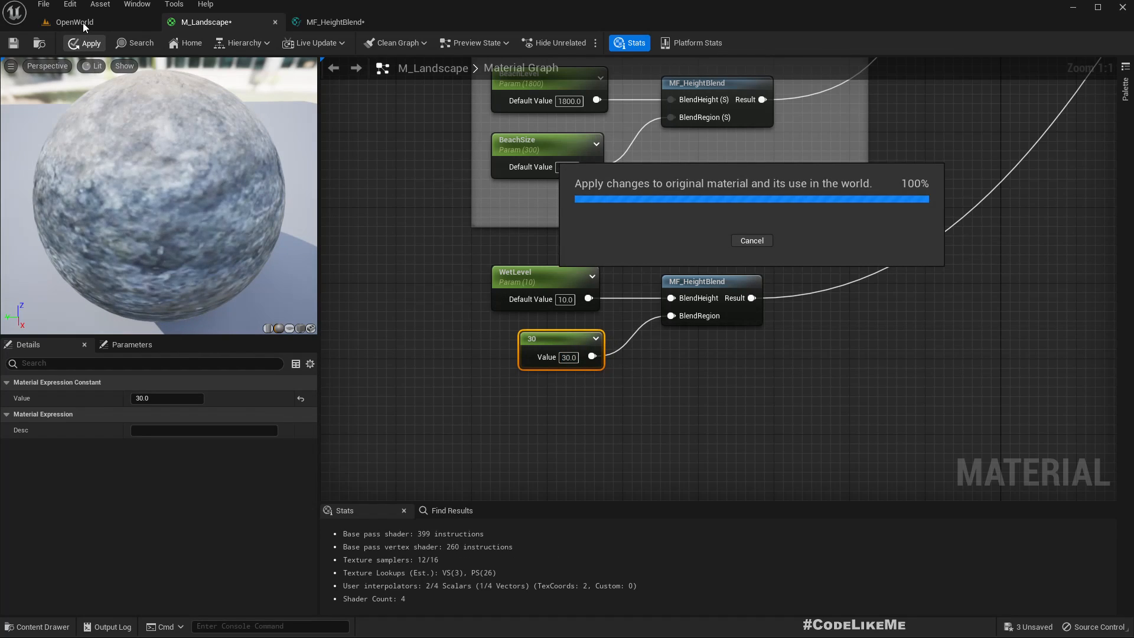
pyautogui.click(74, 22)
pyautogui.write('0')
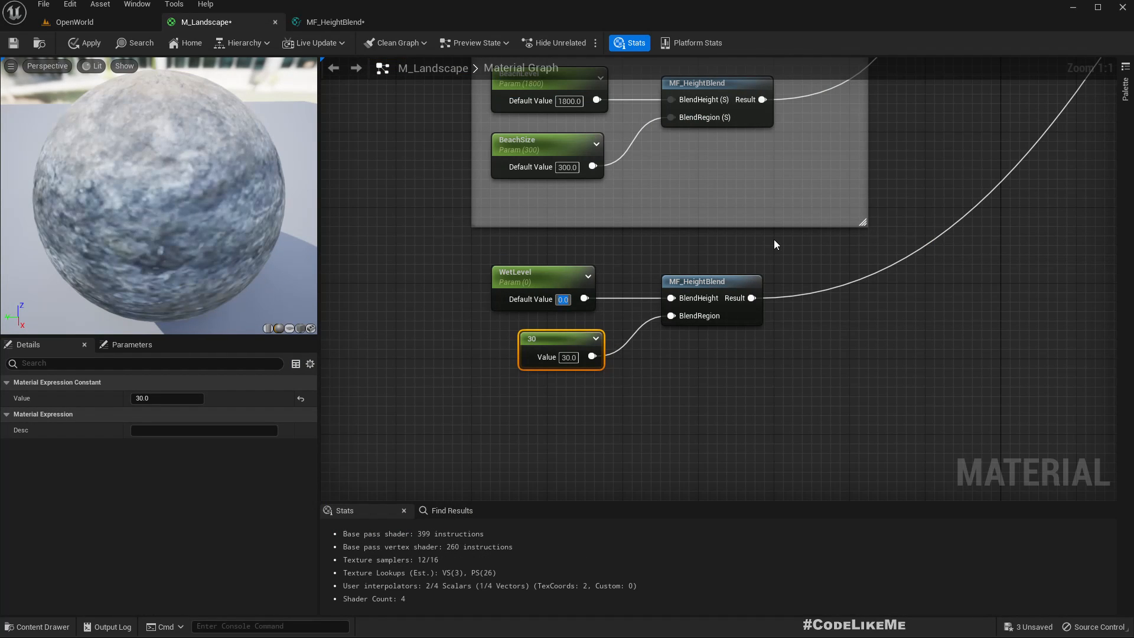
# - Retune WetLevel near zero and the region constant to 60, then reopen M_Landscape
pyautogui.click(72, 22)
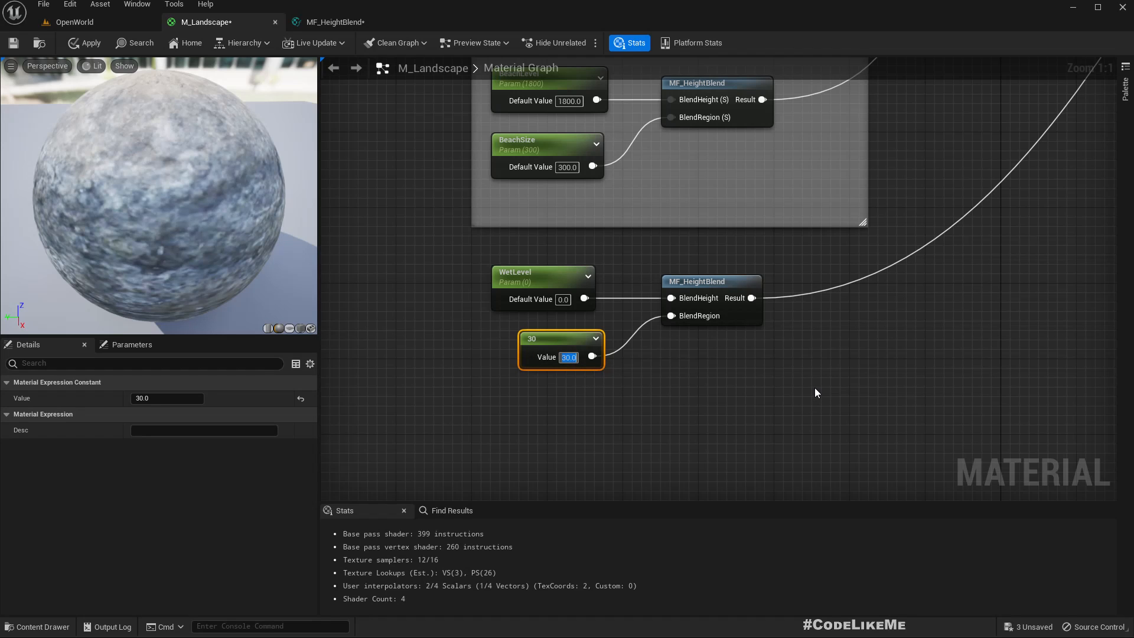
pyautogui.click(75, 22)
pyautogui.write('60')
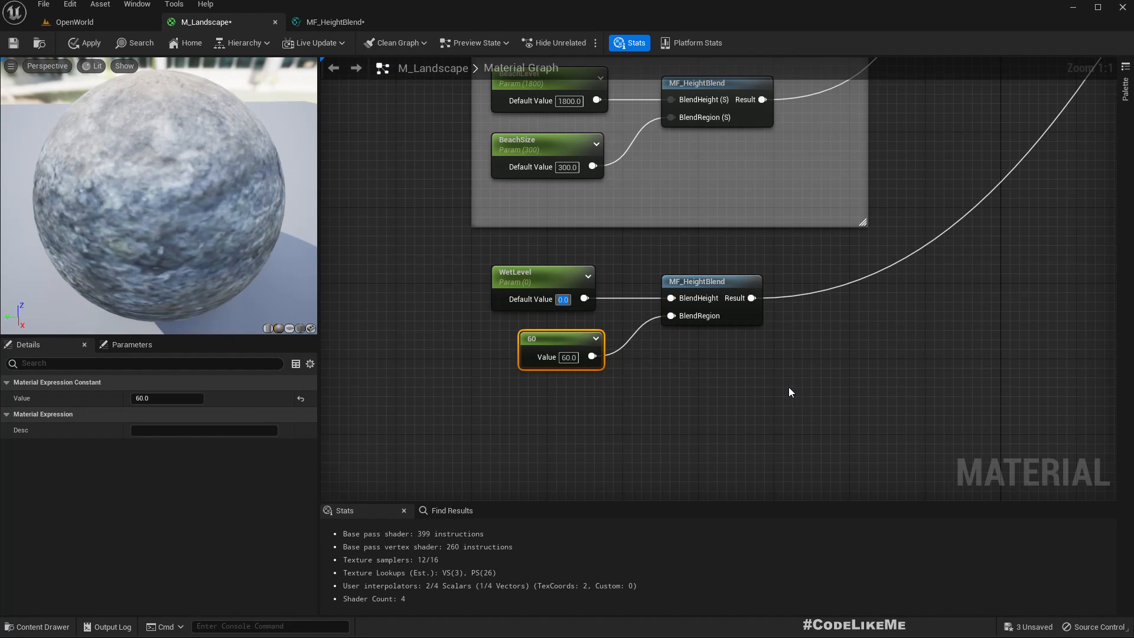
pyautogui.click(75, 21)
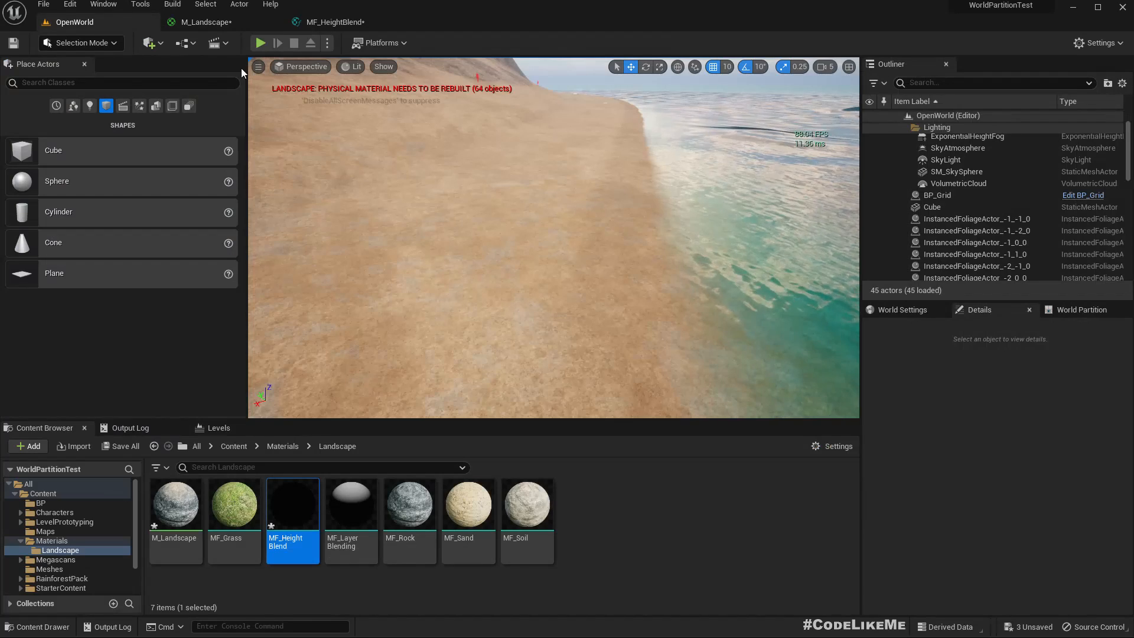
pyautogui.click(206, 22)
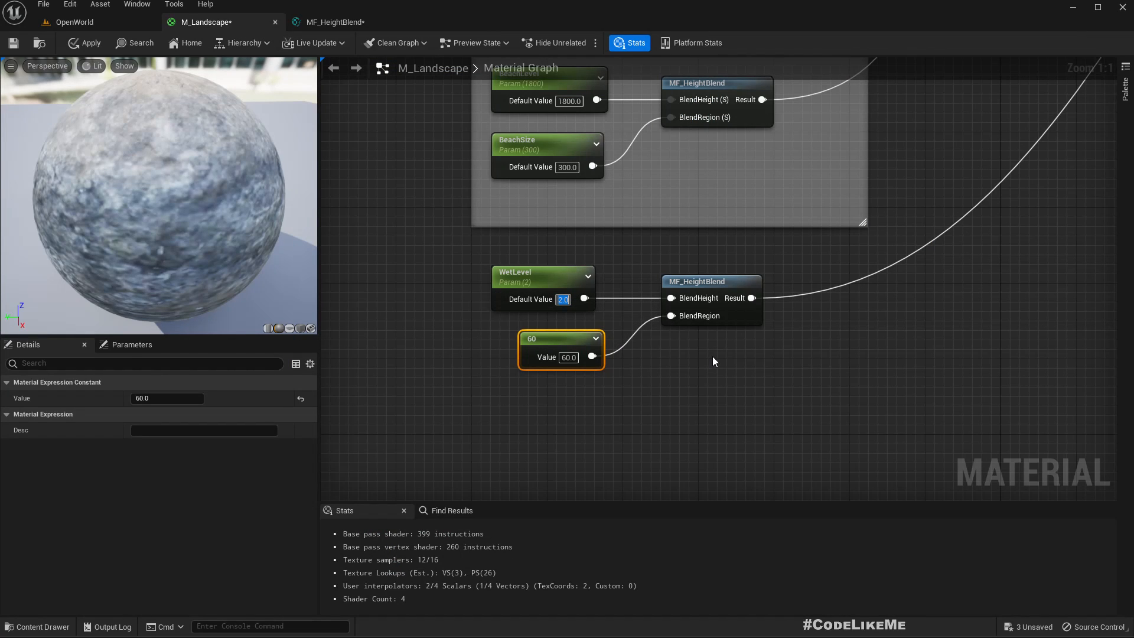
pyautogui.click(75, 22)
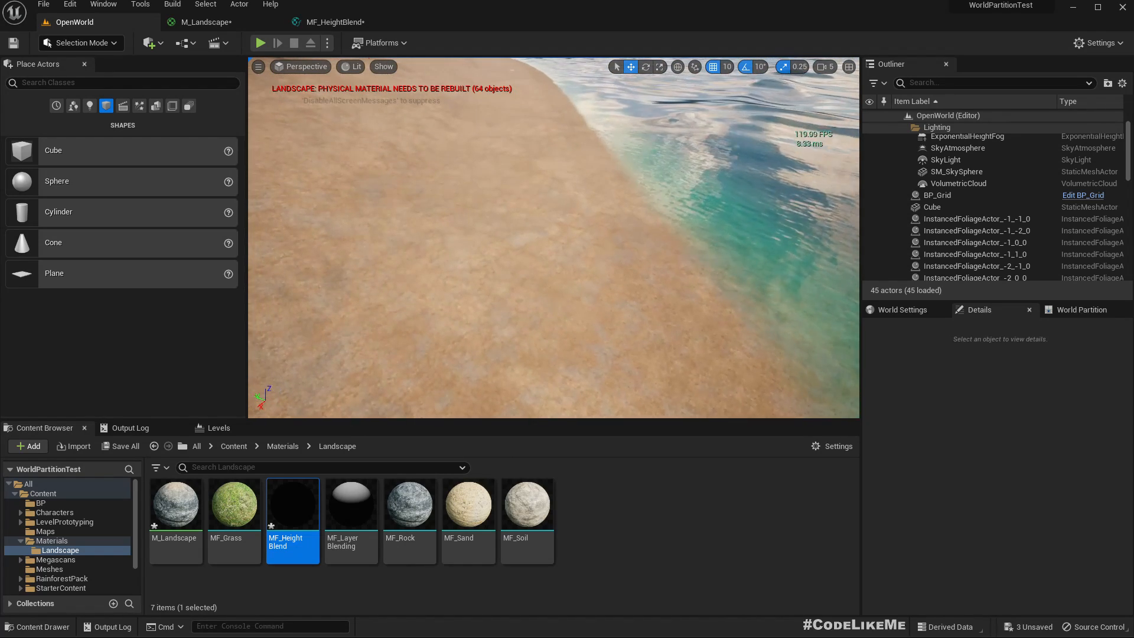
pyautogui.doubleClick(175, 504)
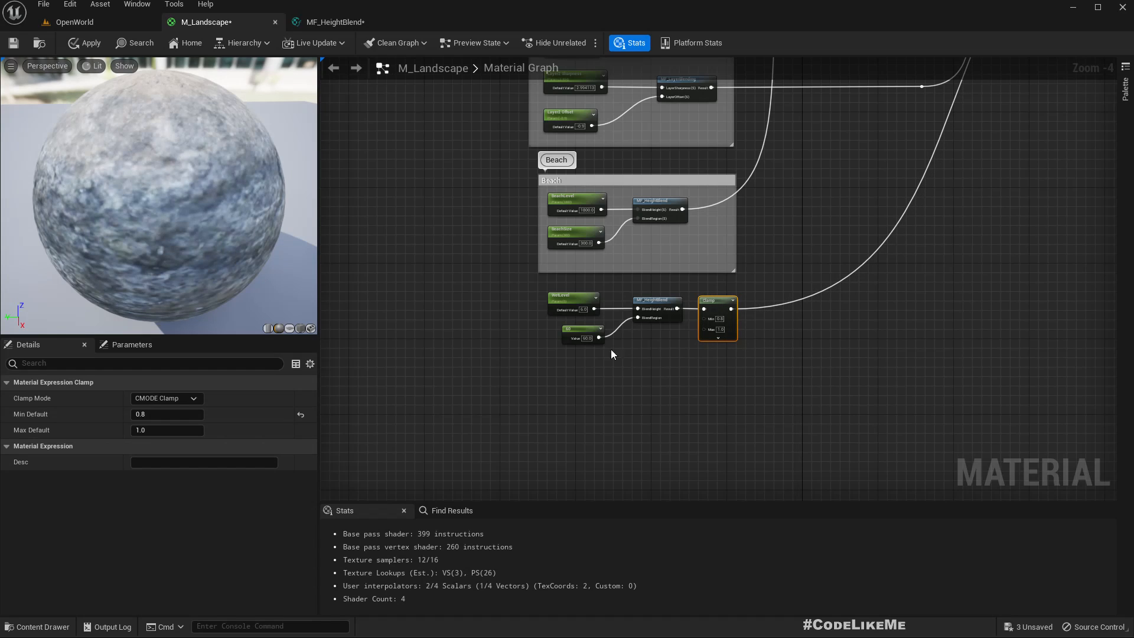
# - Wrap the wet-level nodes in a 'Wet Level' comment, set Clamp Min to 0.6, and compare
pyautogui.click(569, 338)
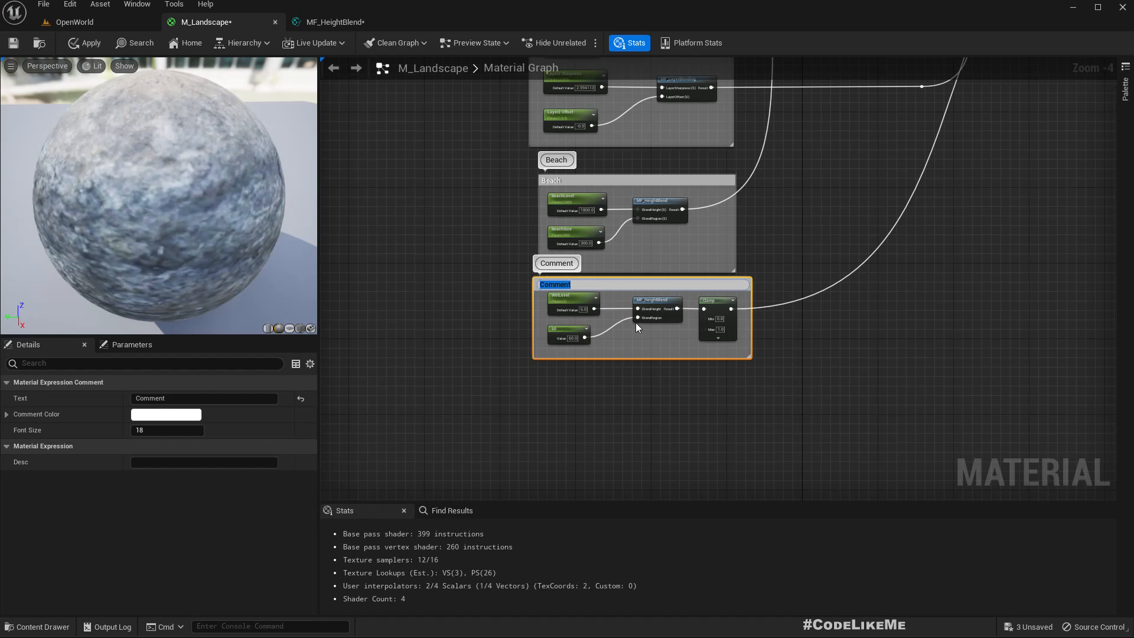
pyautogui.write('Wet Level')
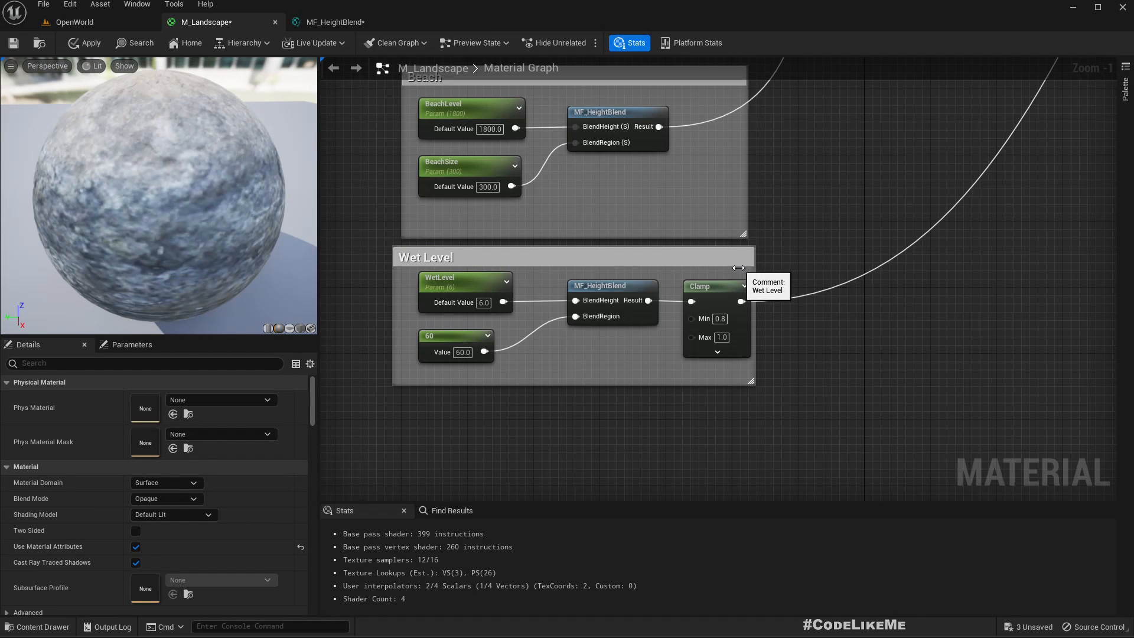
pyautogui.moveTo(648, 283)
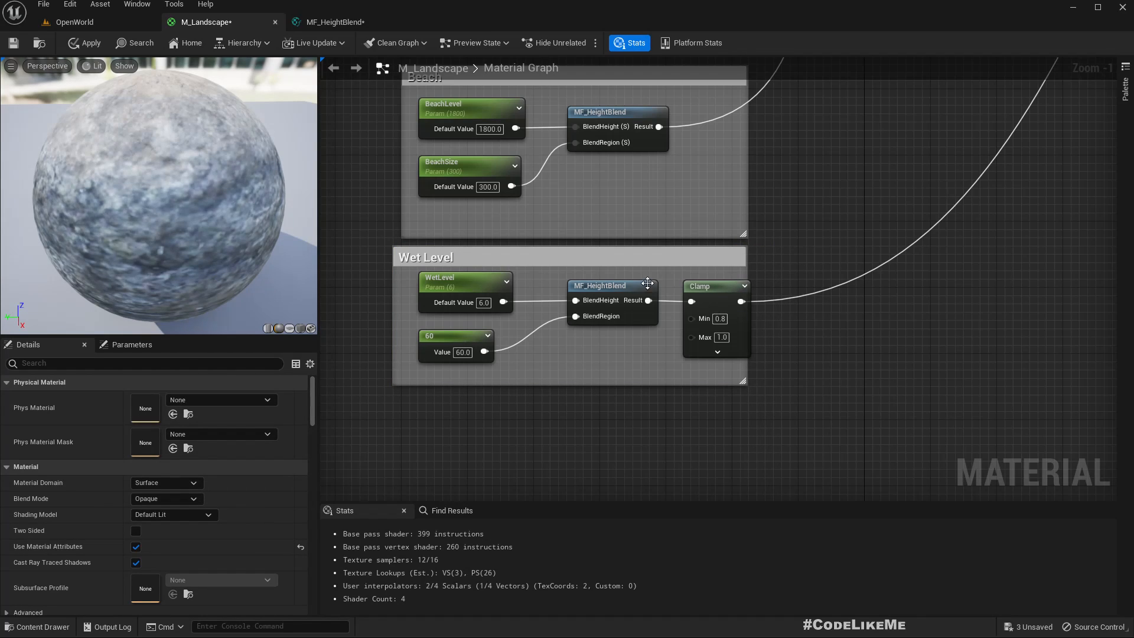
pyautogui.click(611, 285)
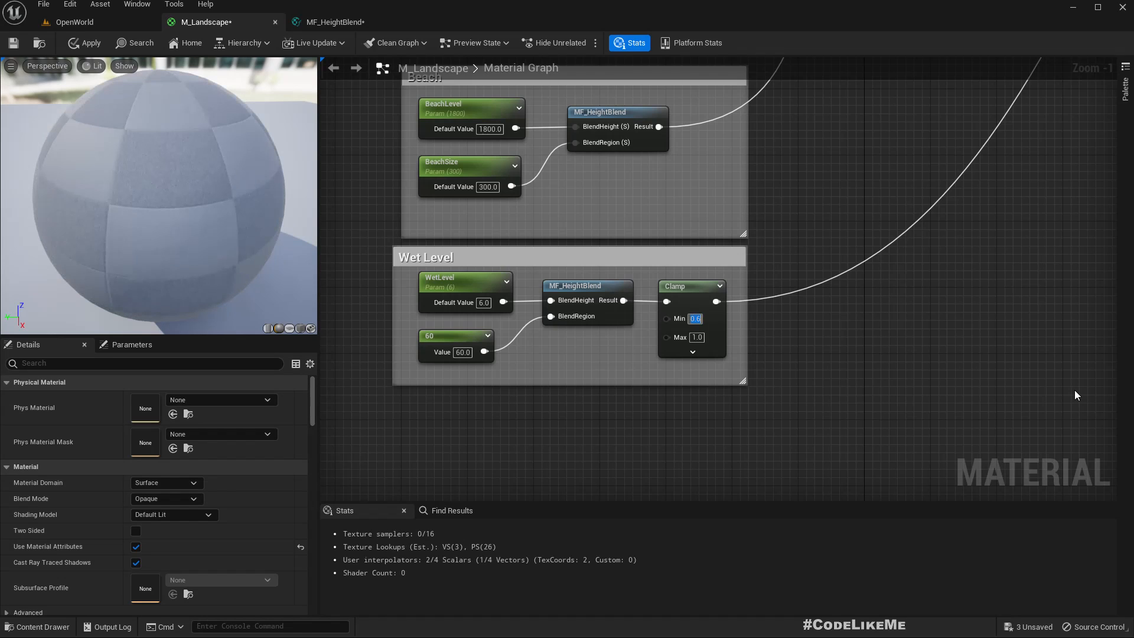
pyautogui.click(75, 22)
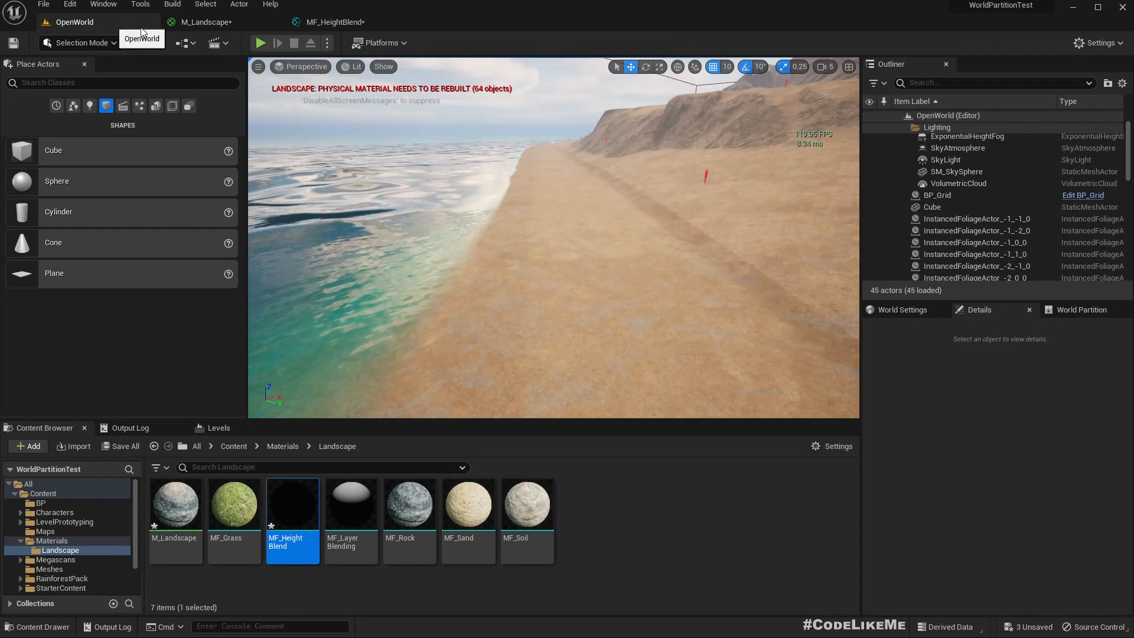
pyautogui.click(206, 22)
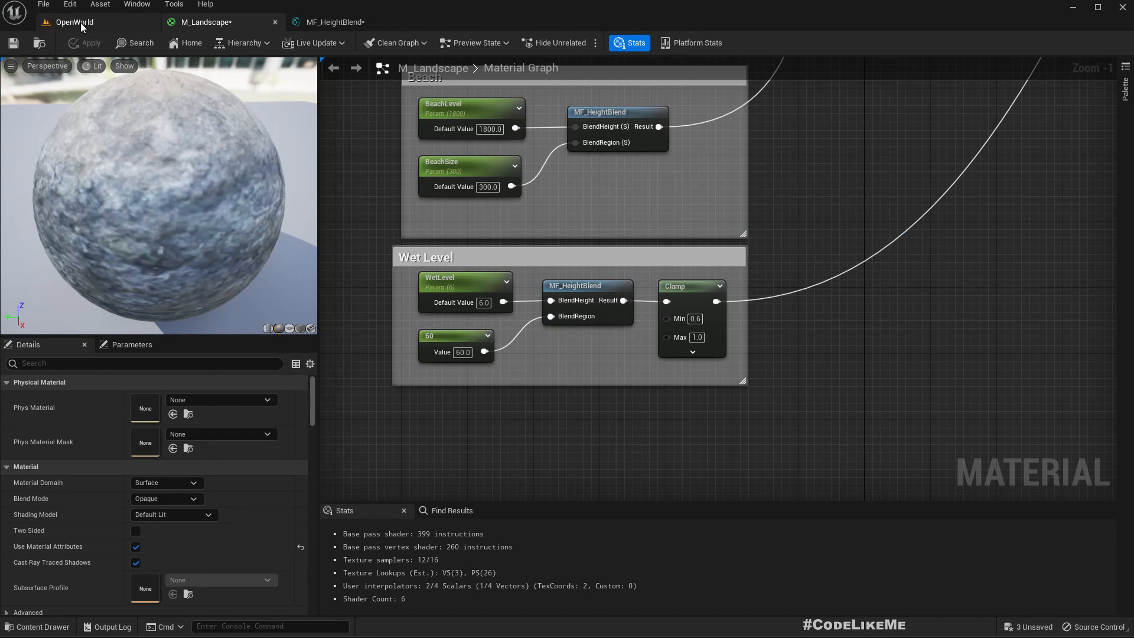
pyautogui.click(74, 22)
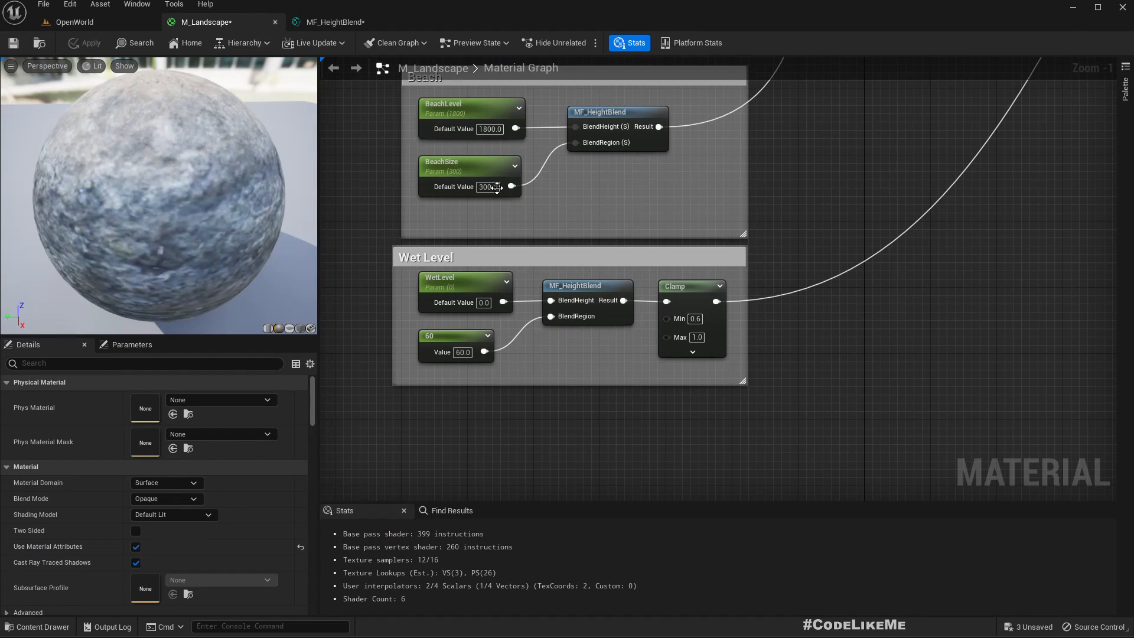
# - Multiply the extracted Roughness and add a Roughness element to SetMaterialAttributes
pyautogui.scroll(-3)
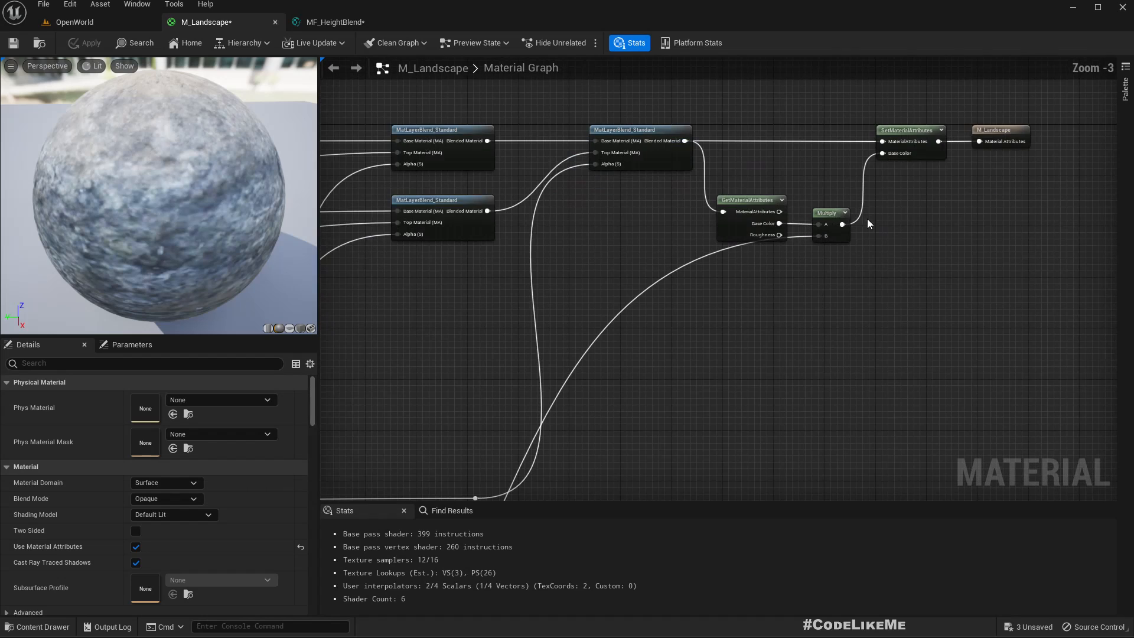
pyautogui.click(750, 200)
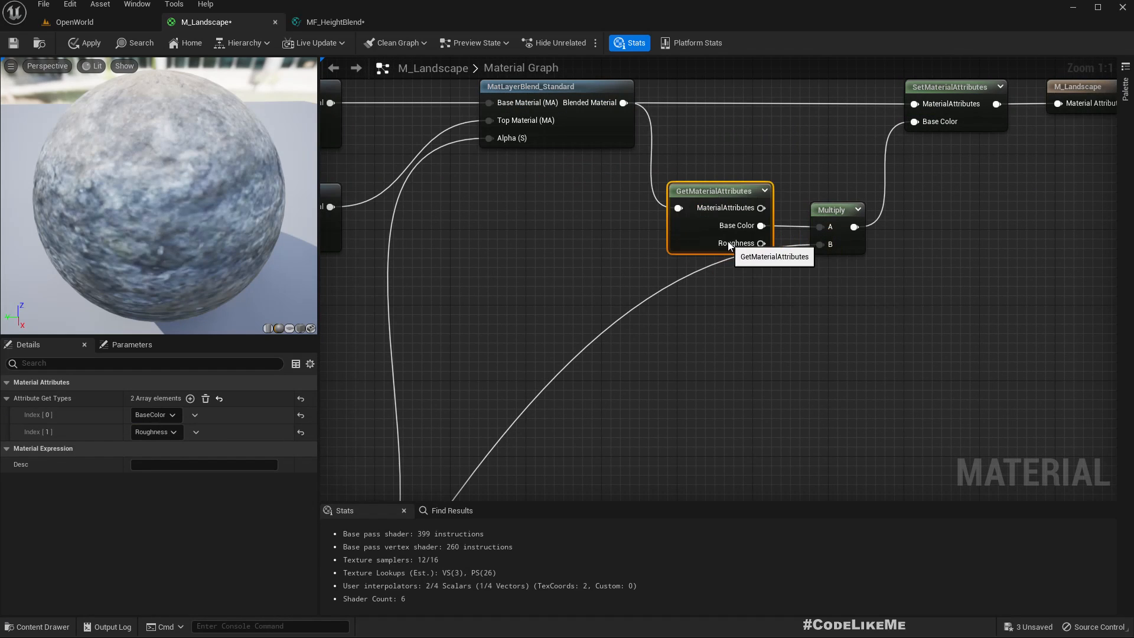
pyautogui.moveTo(760, 243)
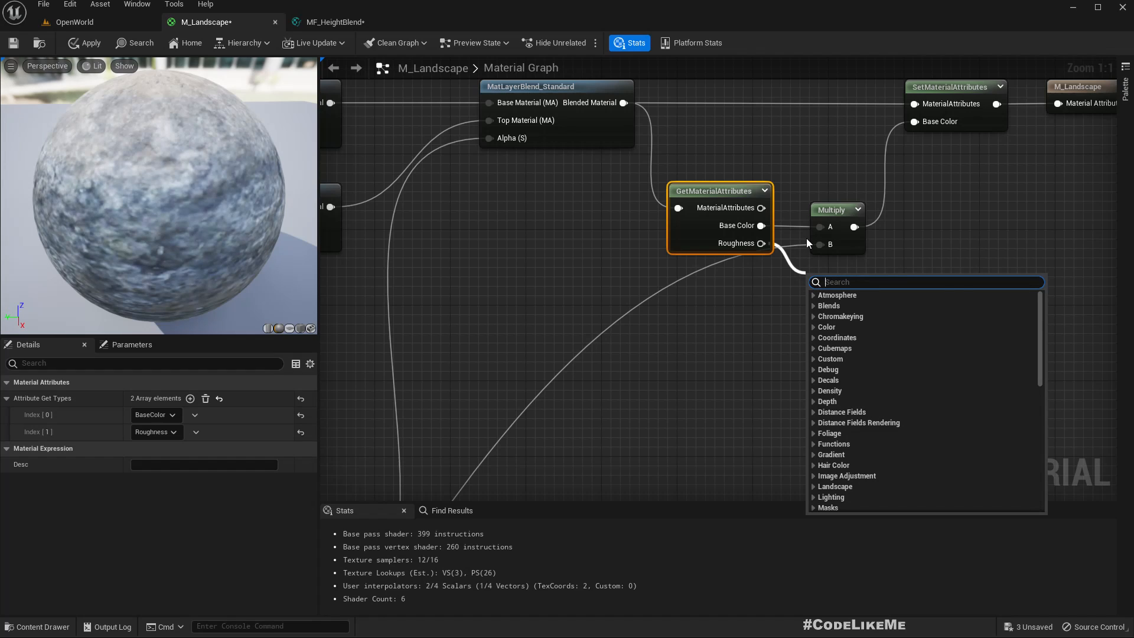
pyautogui.click(868, 316)
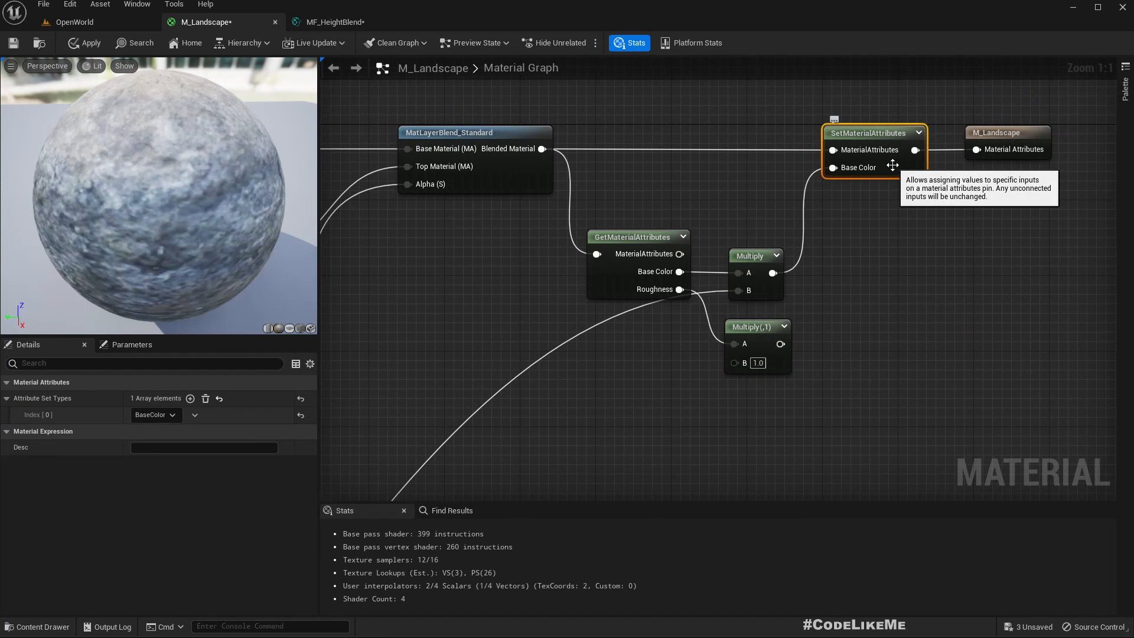
pyautogui.moveTo(190, 399)
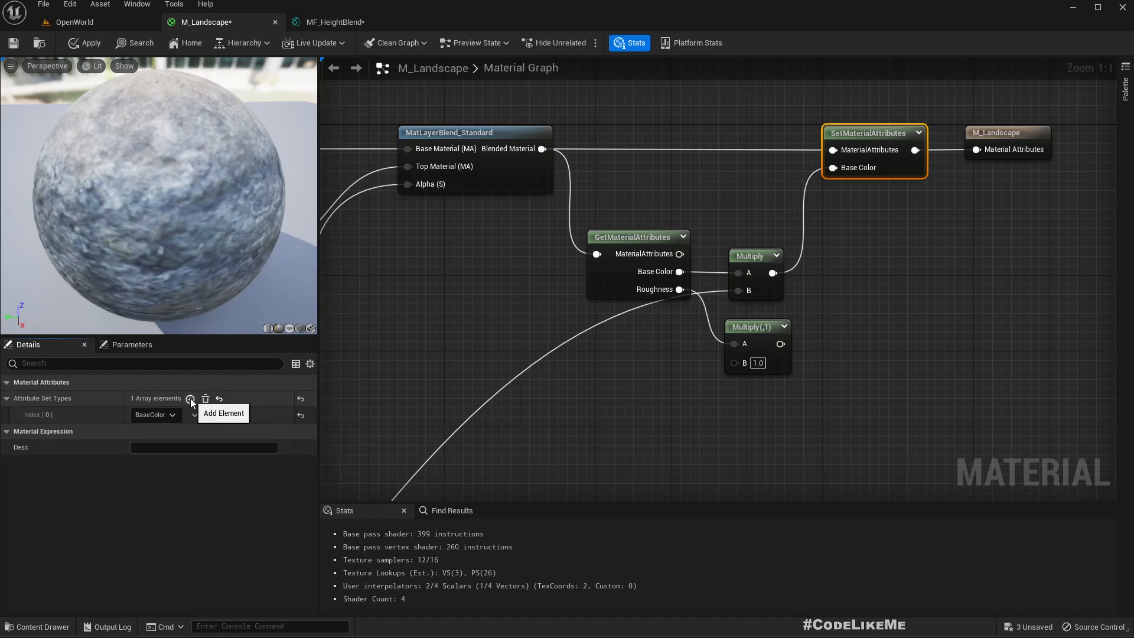
pyautogui.click(191, 399)
pyautogui.write('rough')
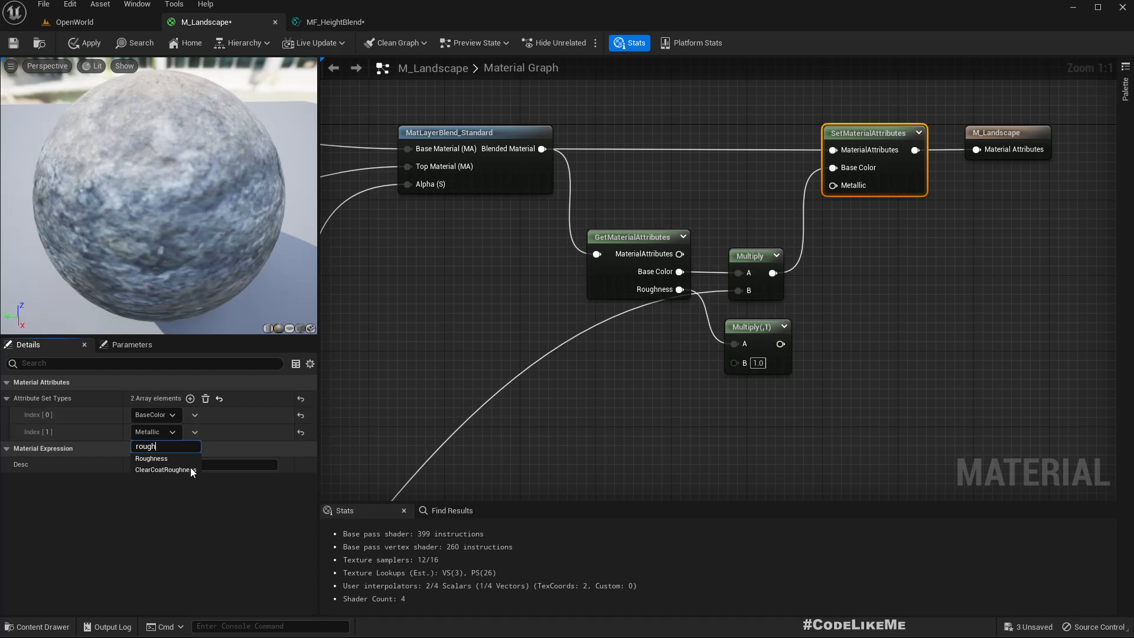
pyautogui.click(151, 458)
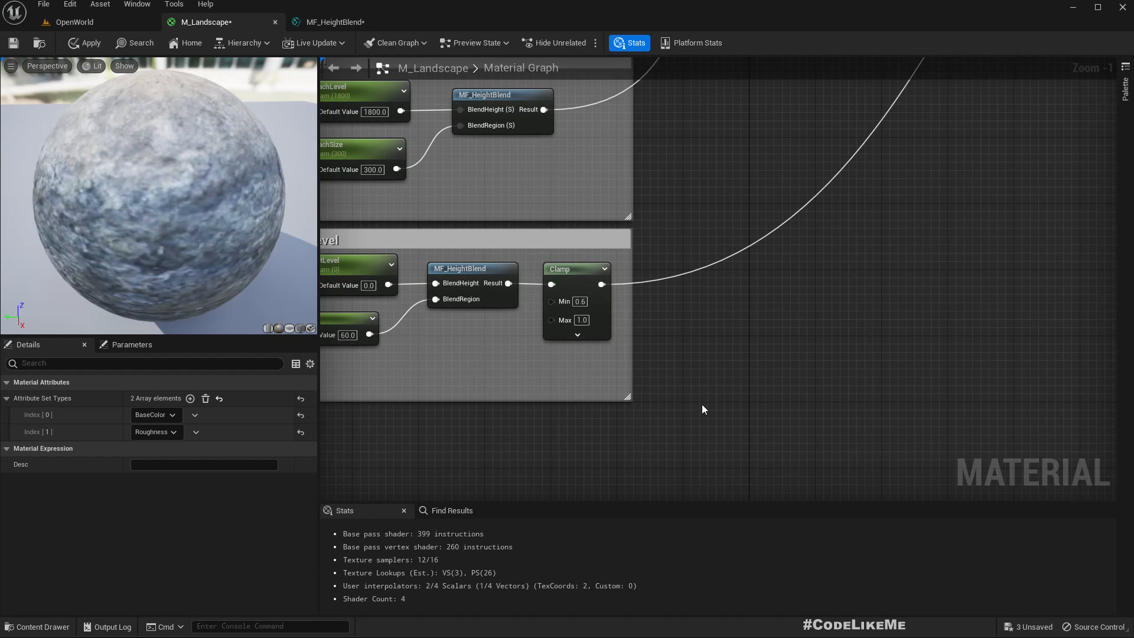
# - Duplicate the Clamp on the MF_HeightBlend result with Min 0.0, then view the shoreline
pyautogui.scroll(-3)
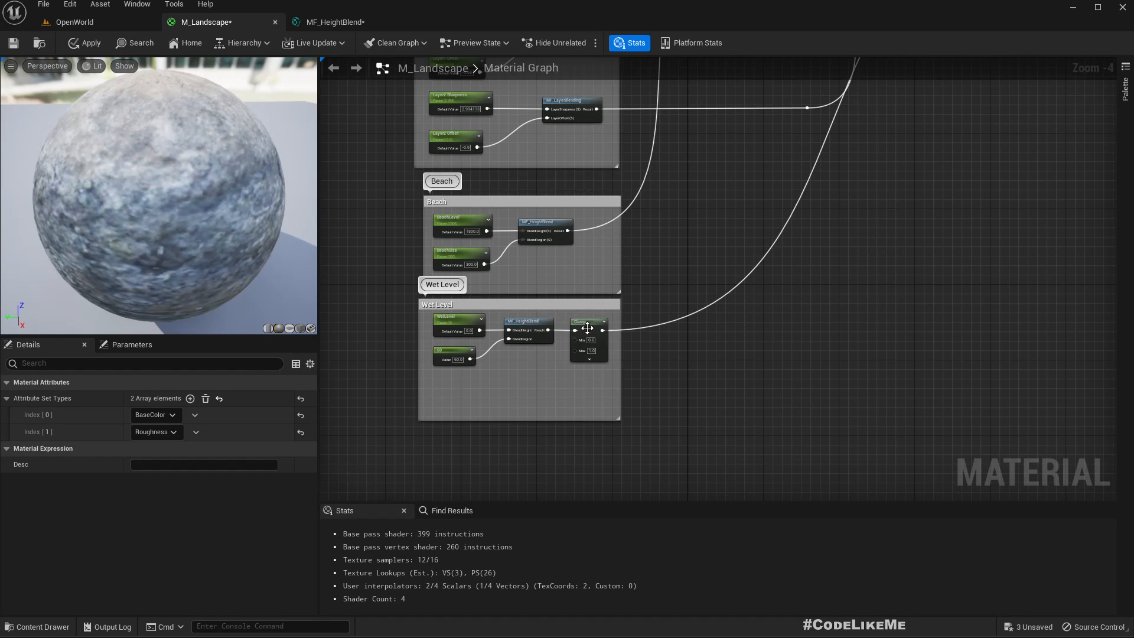
pyautogui.click(587, 322)
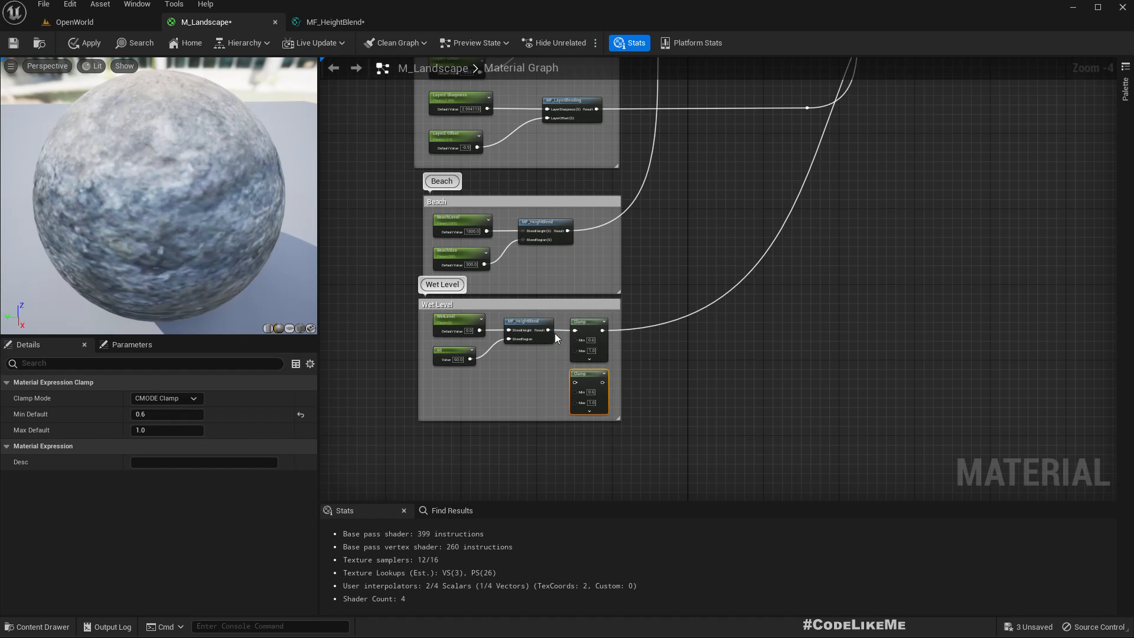
pyautogui.moveTo(600, 382)
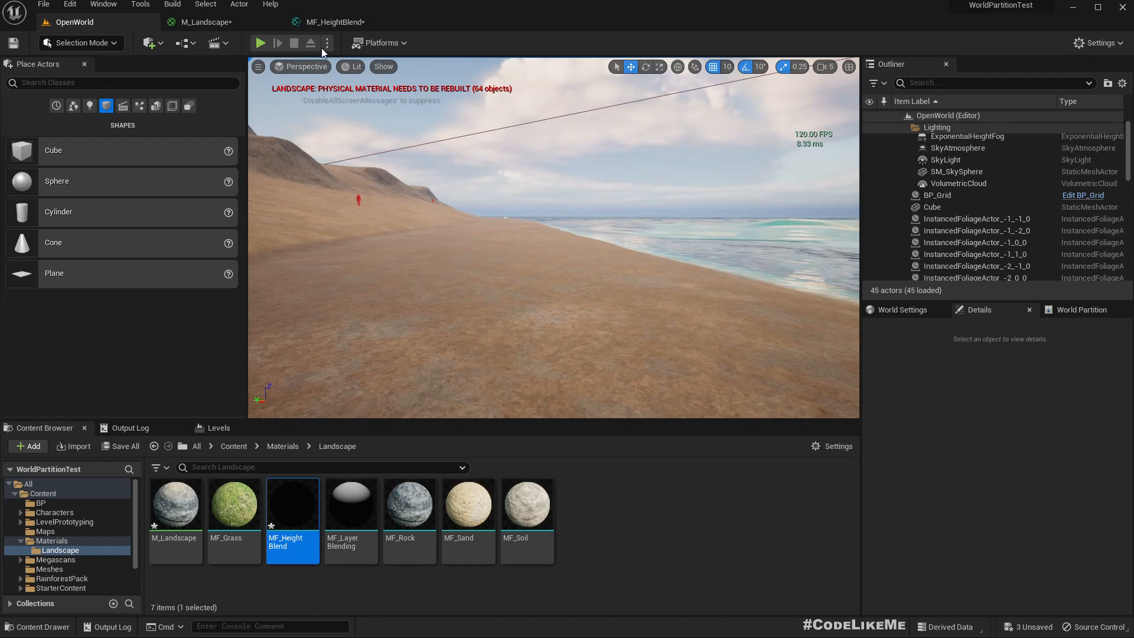
pyautogui.moveTo(335, 22)
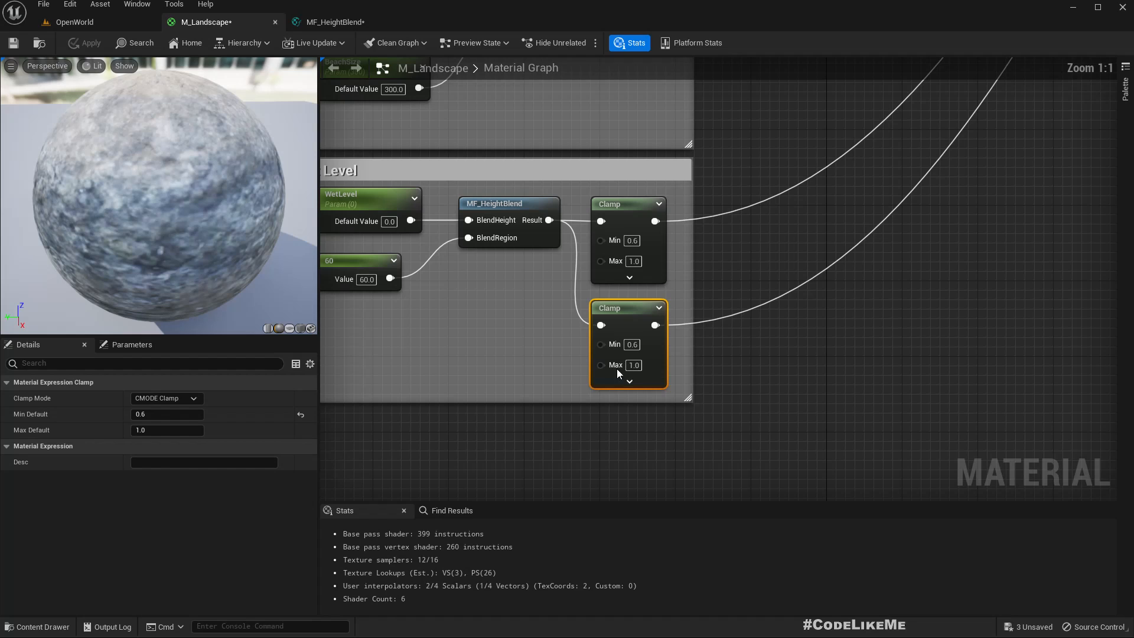
pyautogui.tripleClick(631, 344)
pyautogui.write('0')
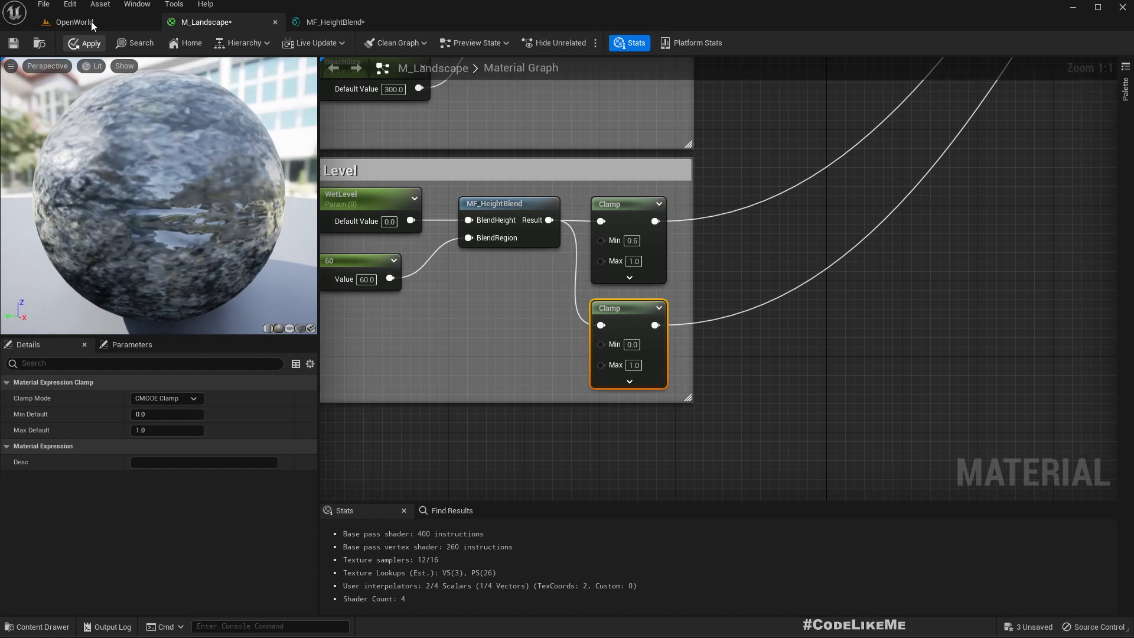
pyautogui.click(73, 22)
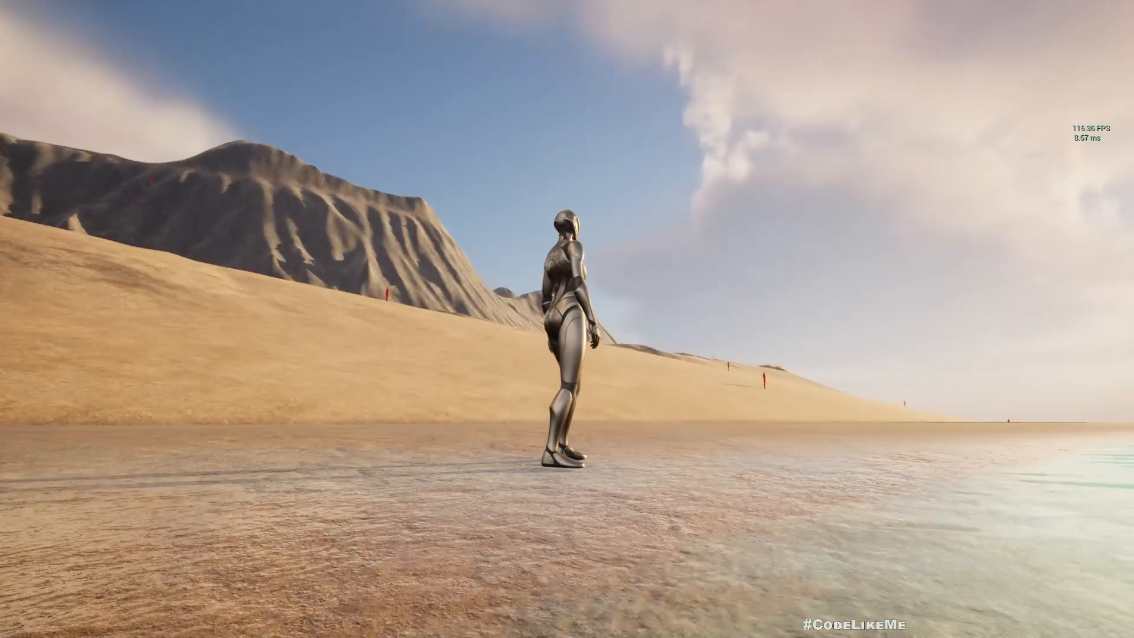
pyautogui.moveTo(567, 319)
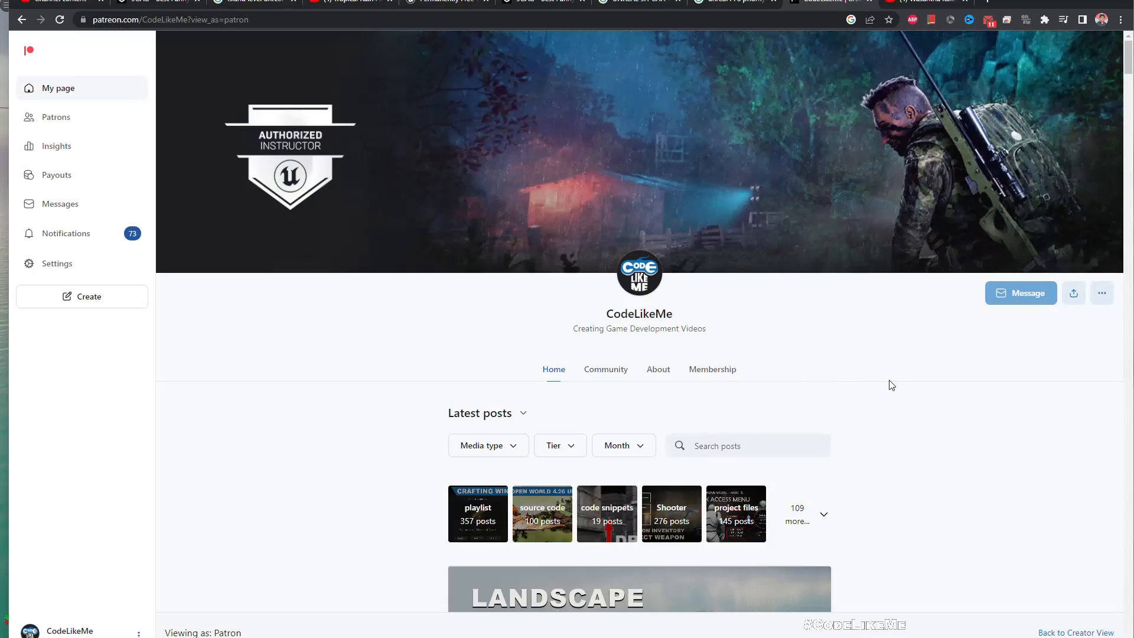
pyautogui.scroll(-3)
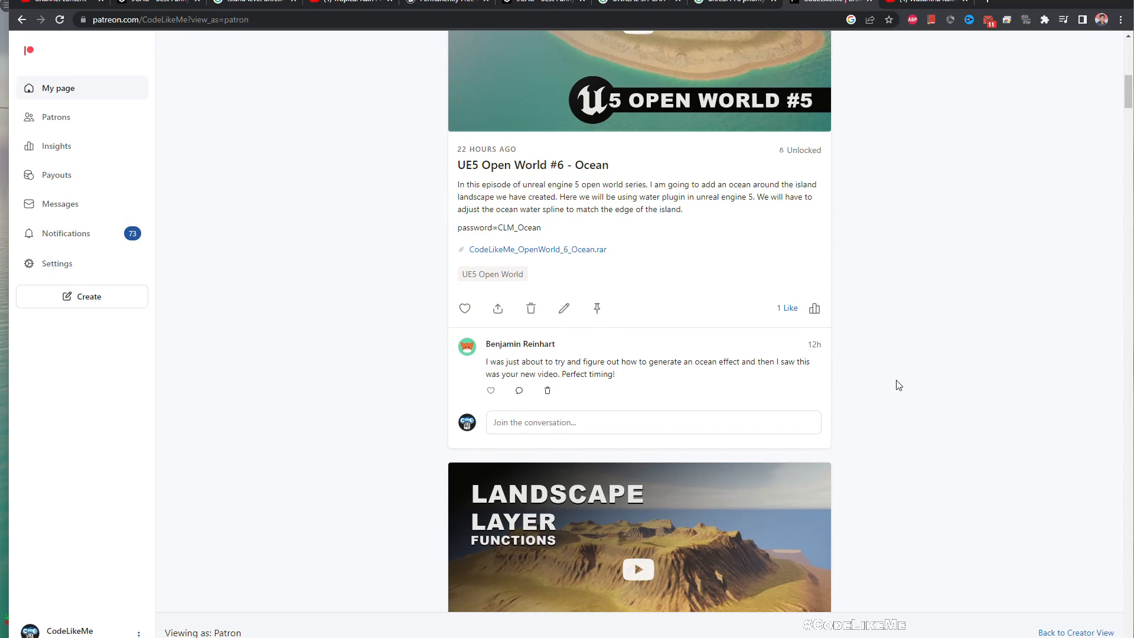
pyautogui.scroll(-3)
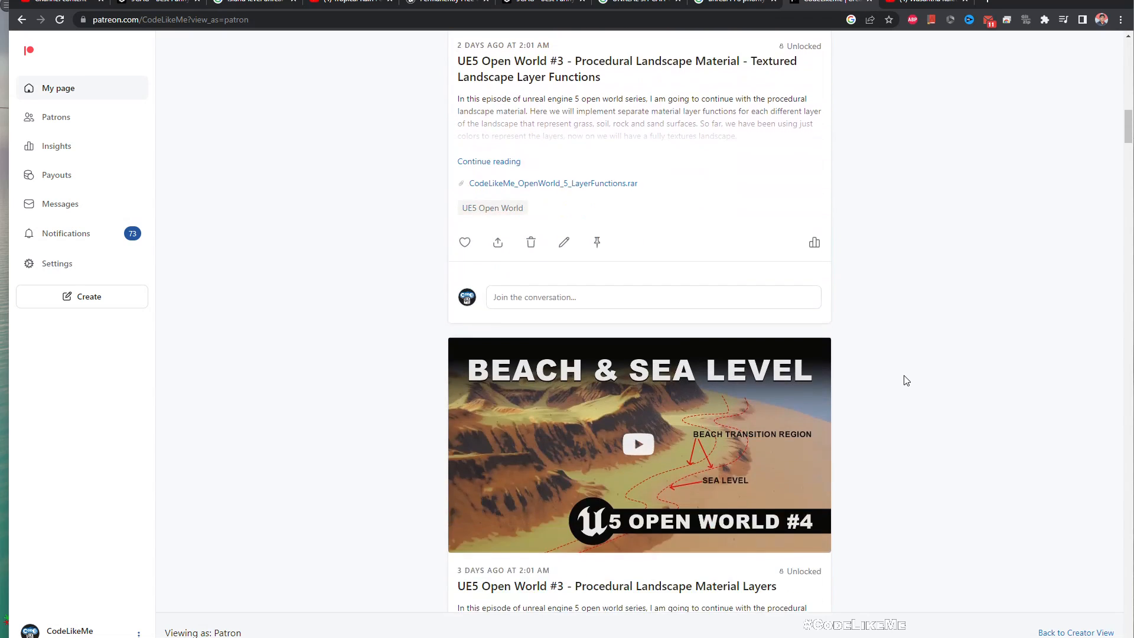
pyautogui.scroll(-3)
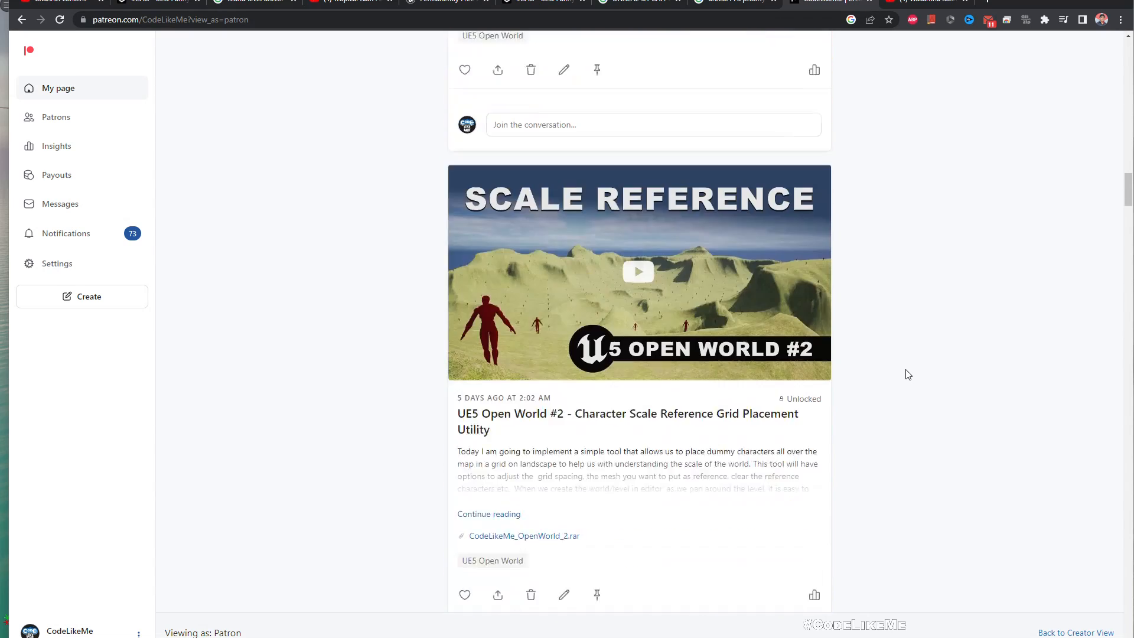
pyautogui.scroll(-3)
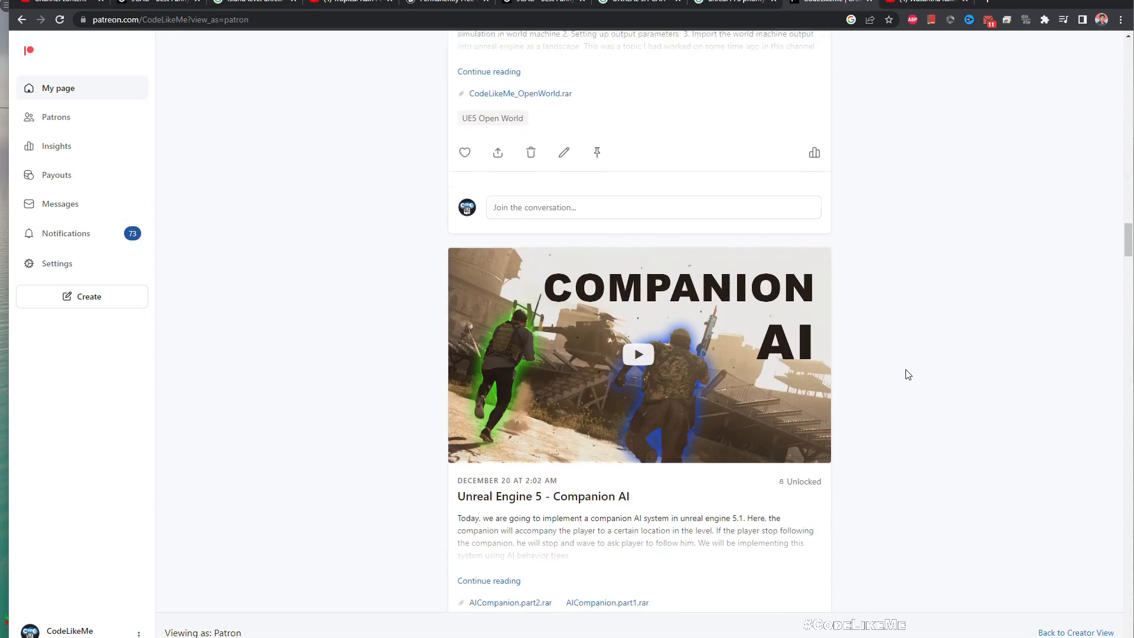
pyautogui.scroll(-3)
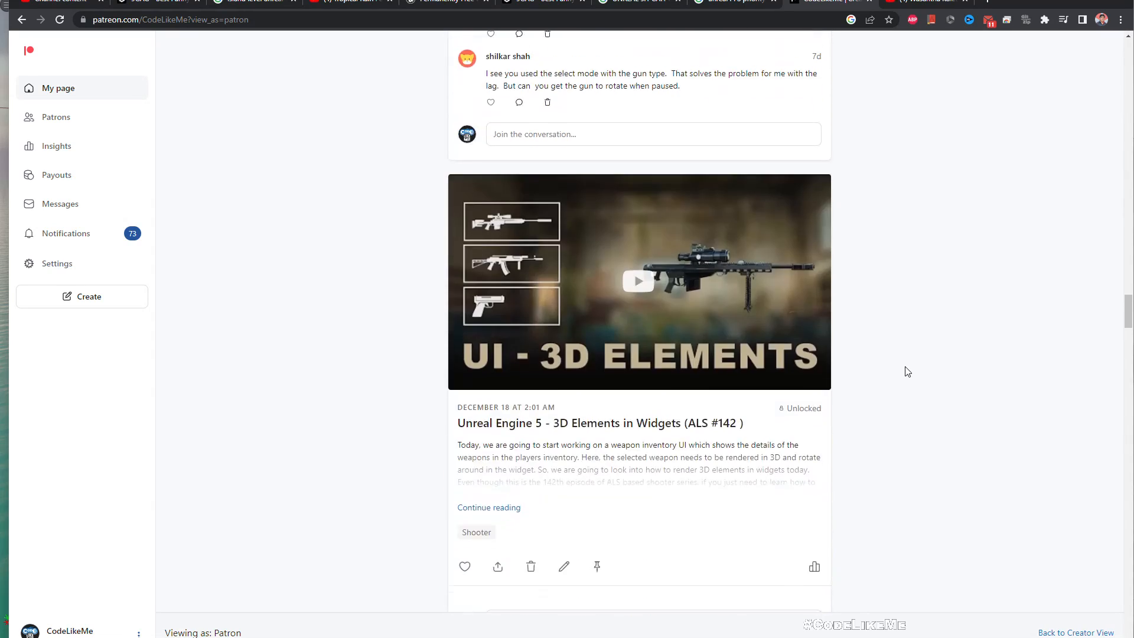
pyautogui.scroll(-3)
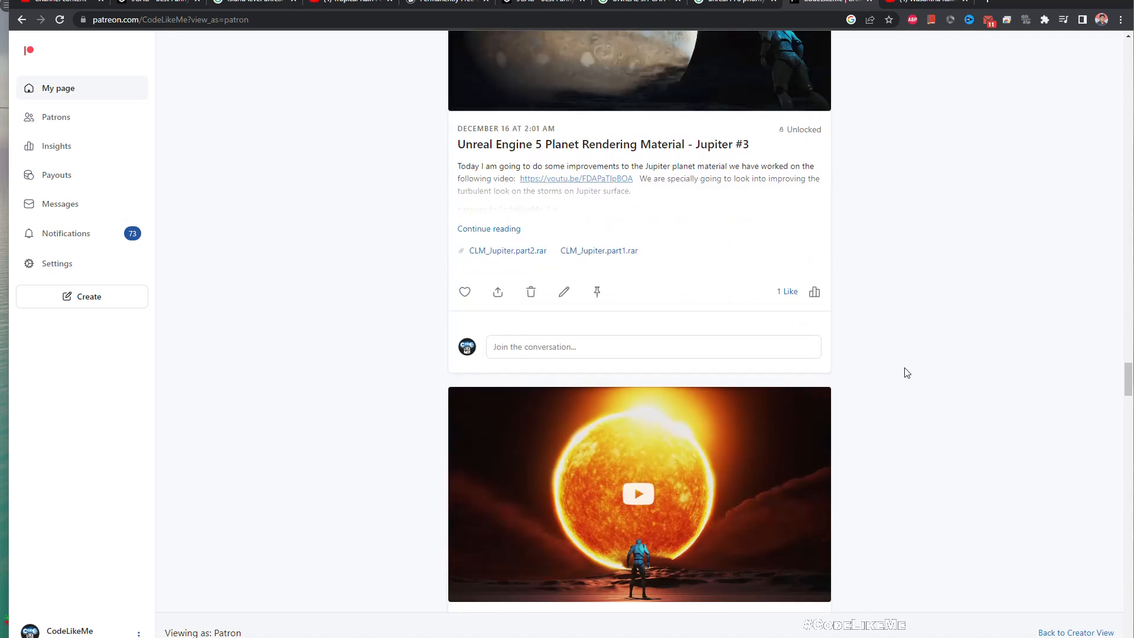
pyautogui.scroll(-3)
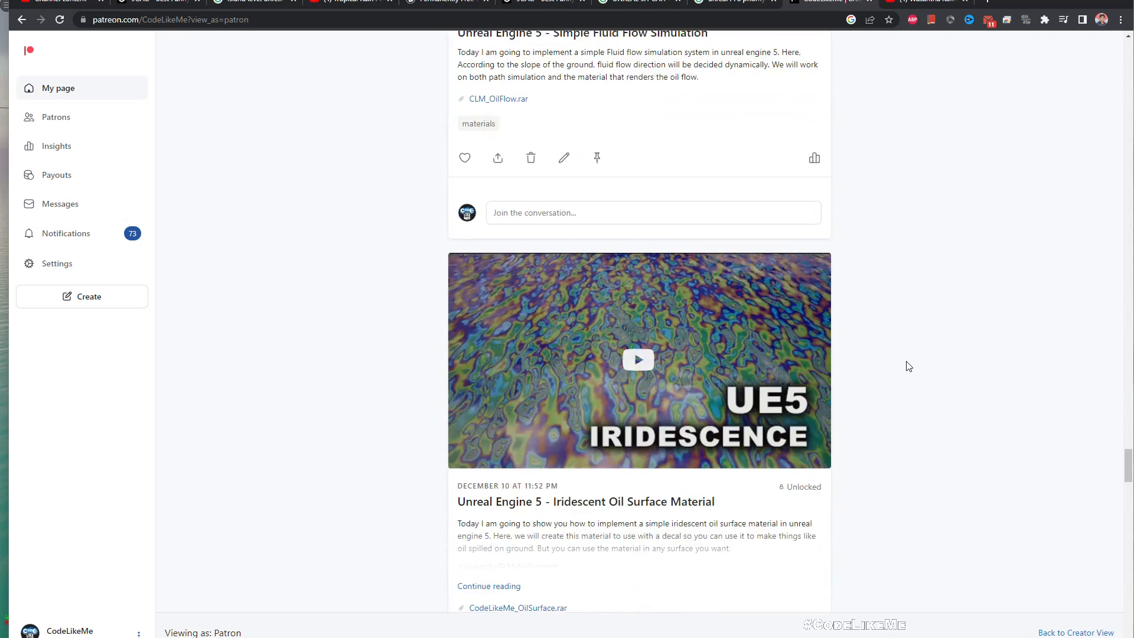
pyautogui.scroll(-3)
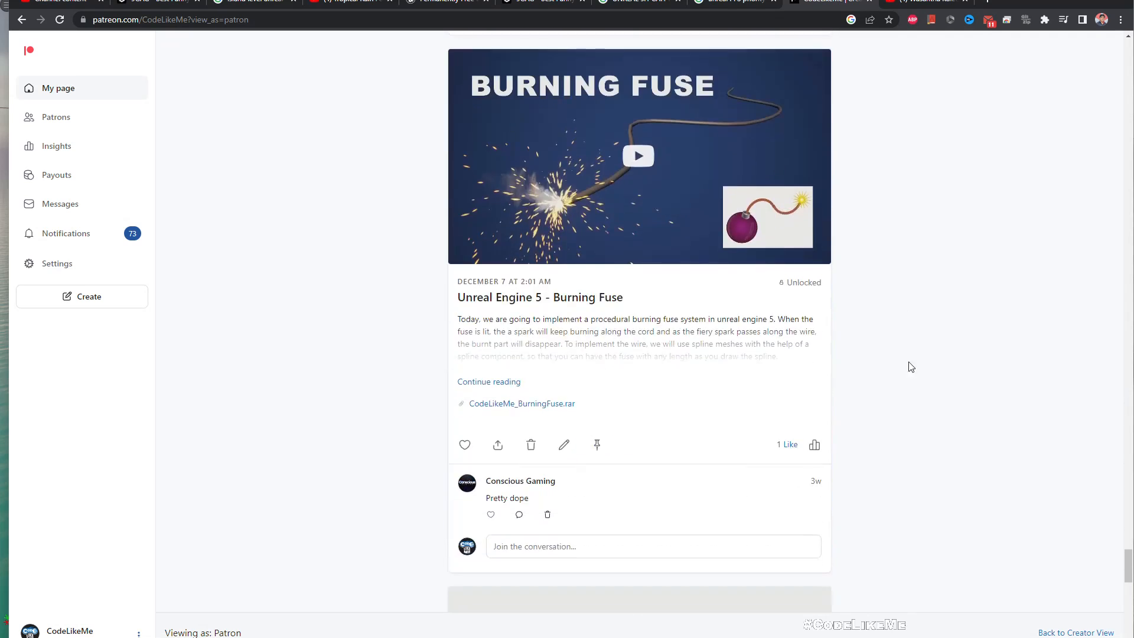